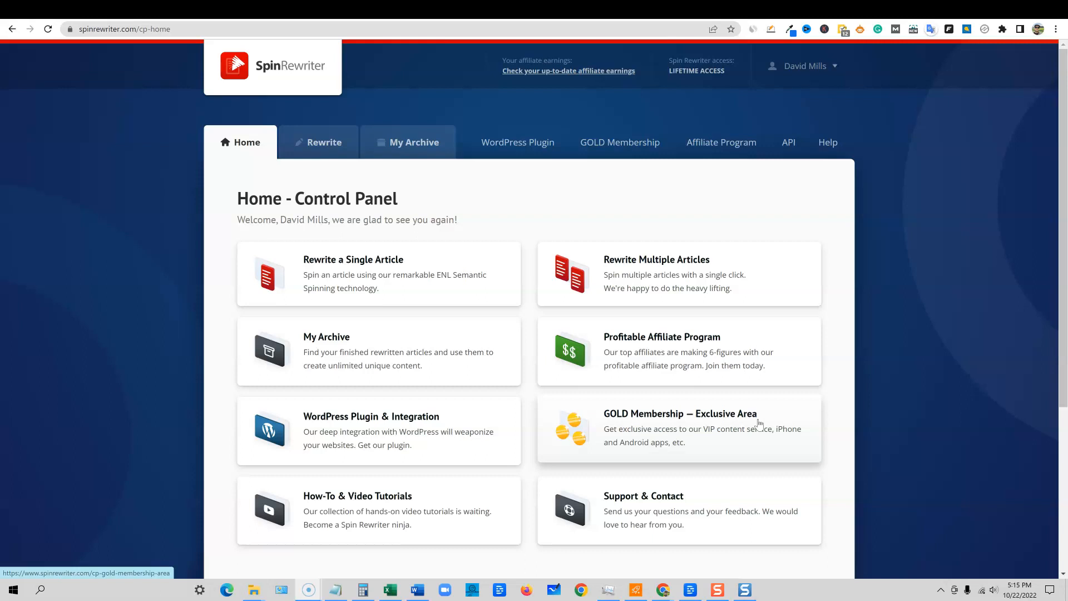
pyautogui.moveTo(378, 229)
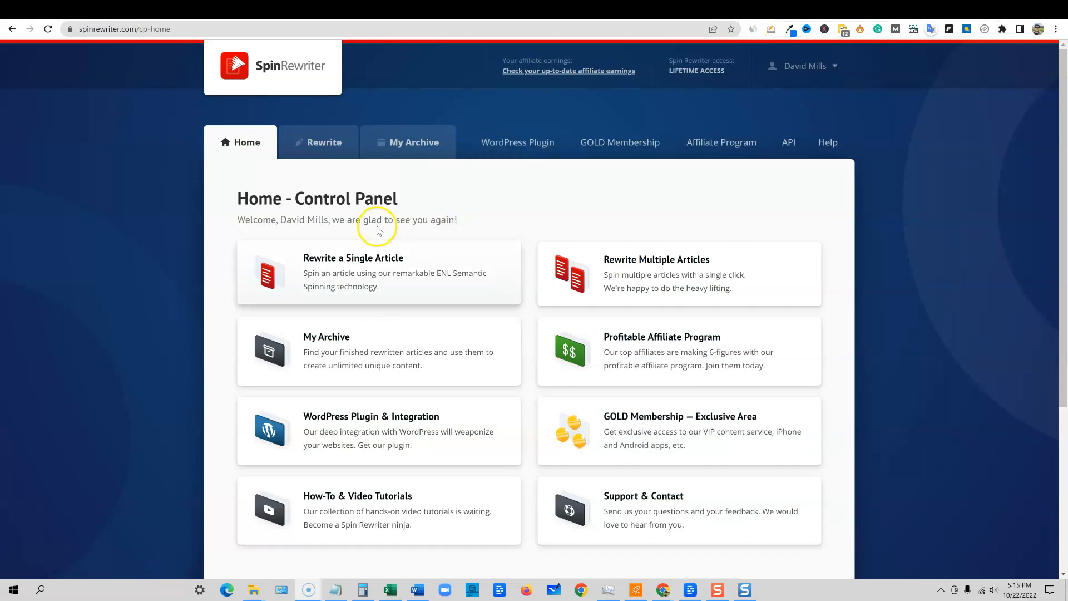
pyautogui.moveTo(798, 309)
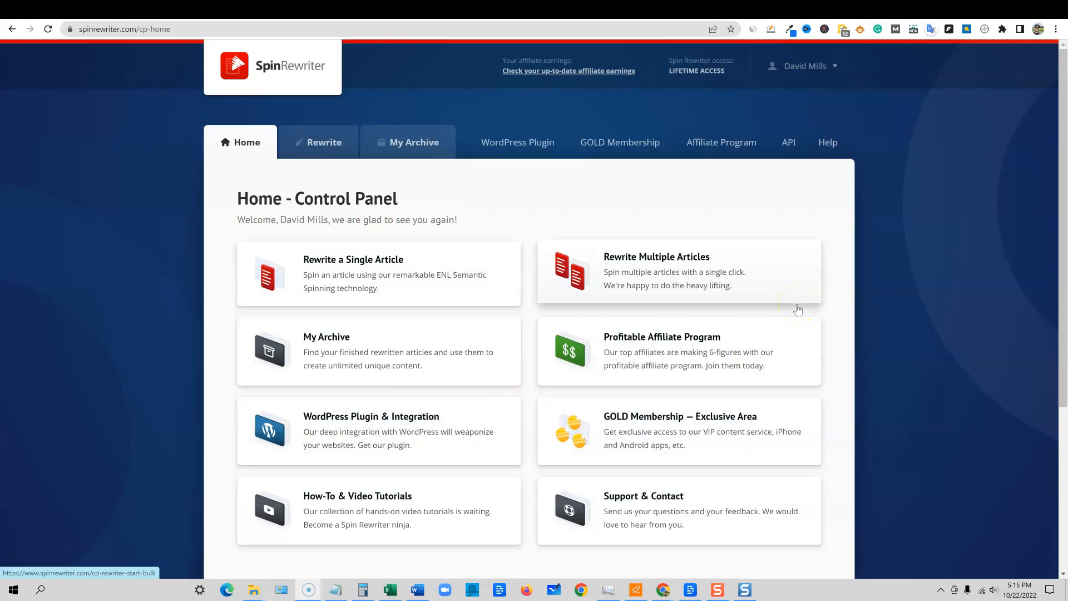
pyautogui.moveTo(818, 214)
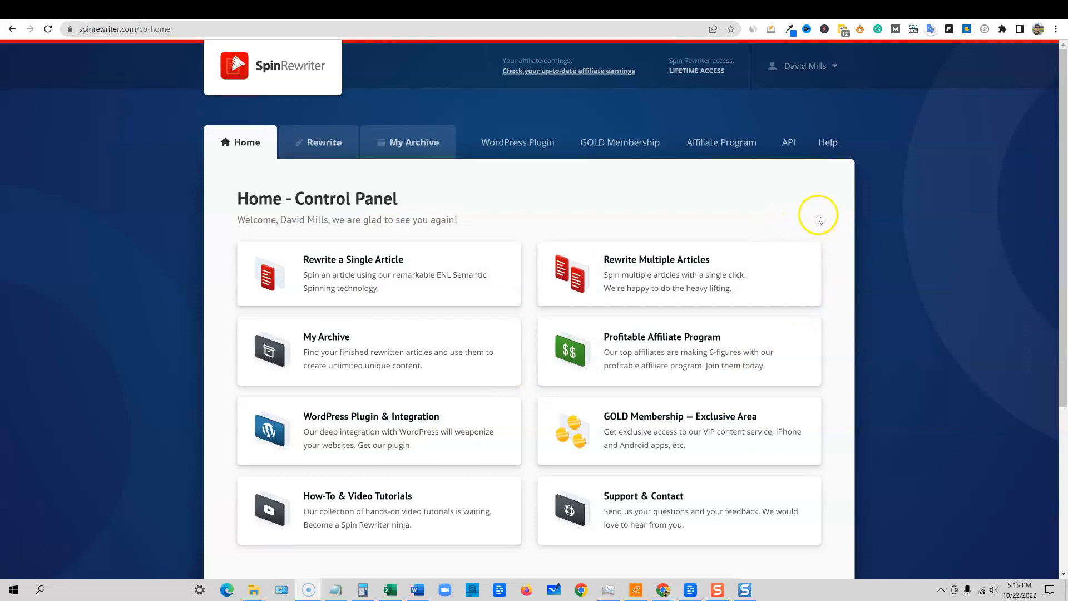
pyautogui.moveTo(820, 219)
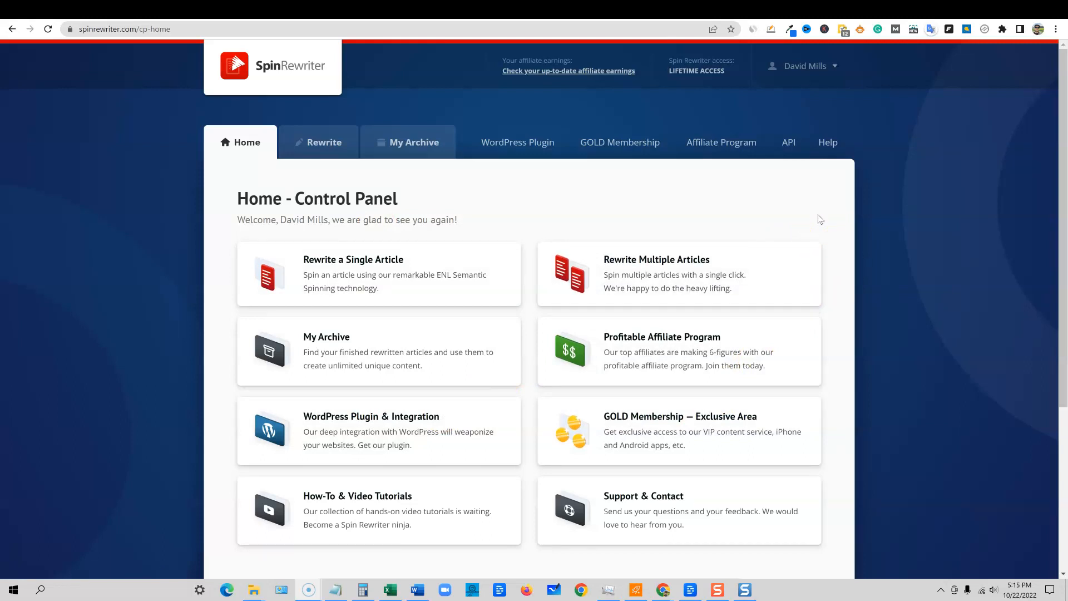
pyautogui.moveTo(715, 300)
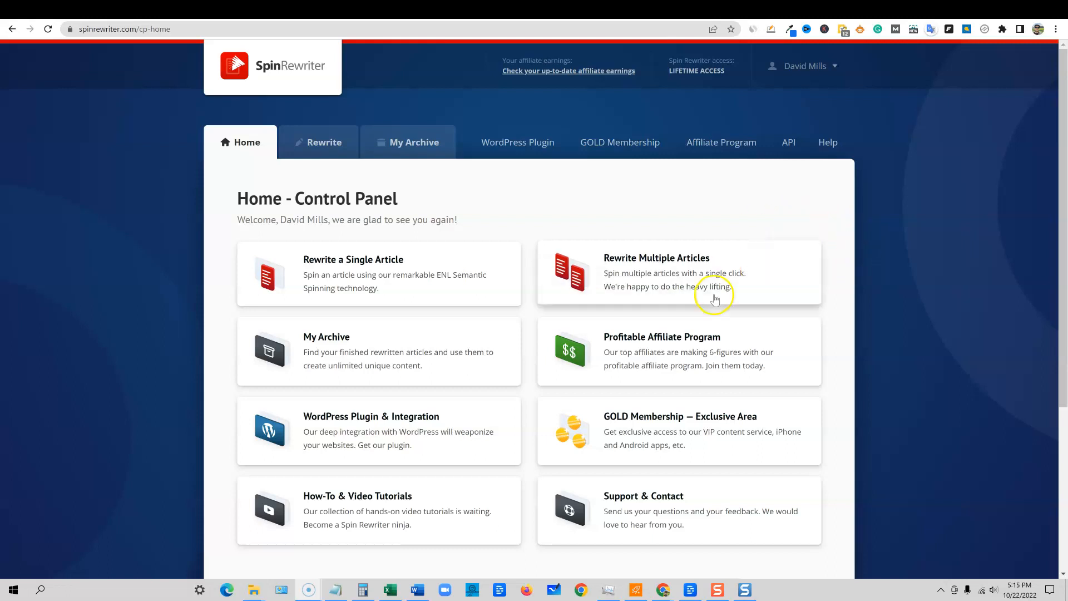
pyautogui.moveTo(848, 310)
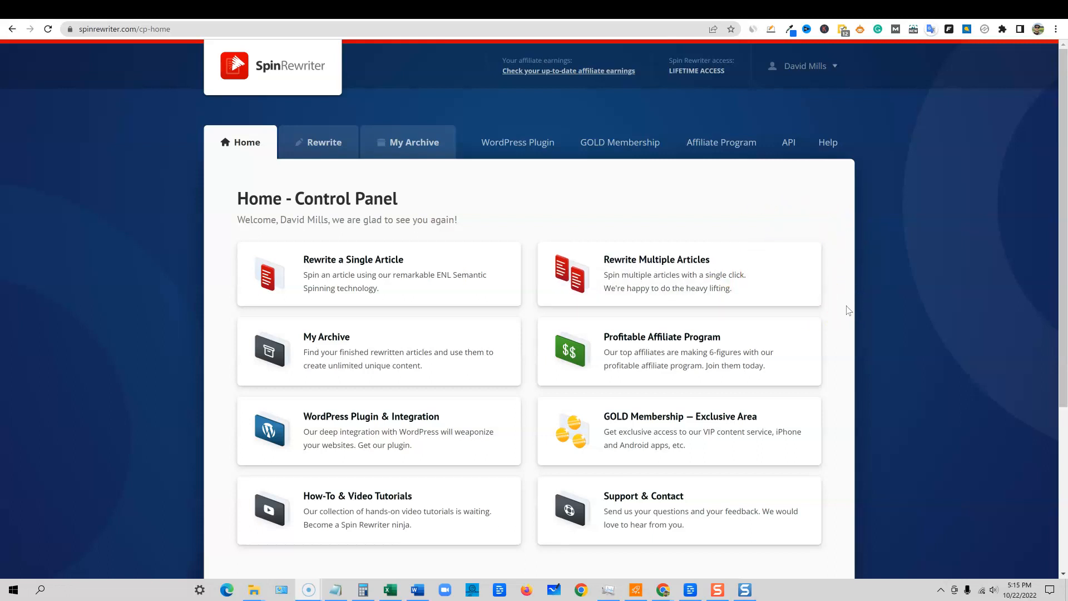
pyautogui.moveTo(774, 10)
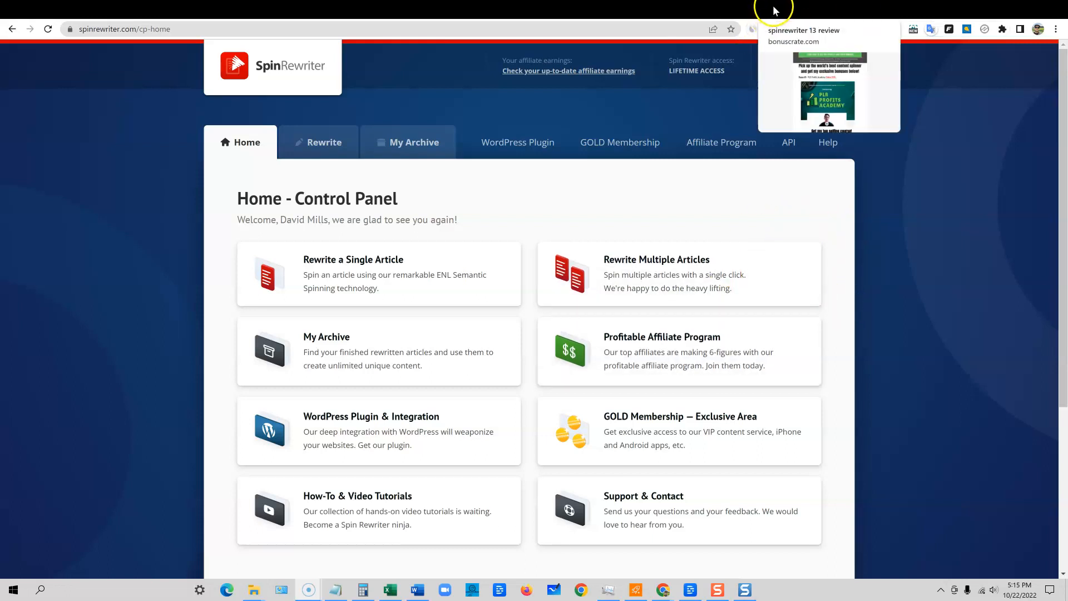
# Step: Show the Bonus #1 PLR Profits Academy section on the Bonuscrate Spin Rewriter 13 page
pyautogui.click(827, 74)
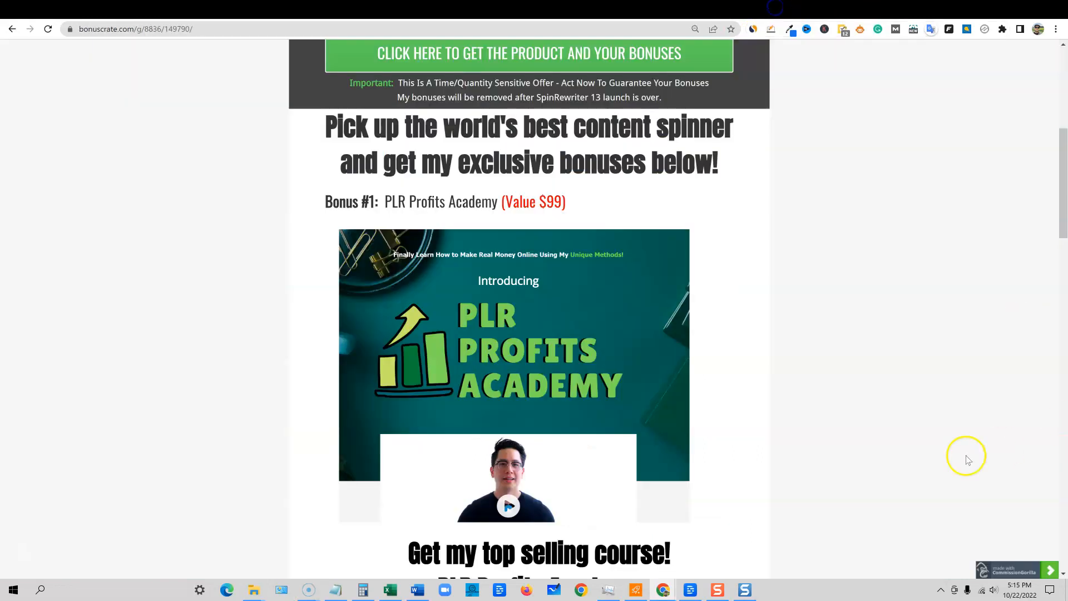
pyautogui.moveTo(755, 469)
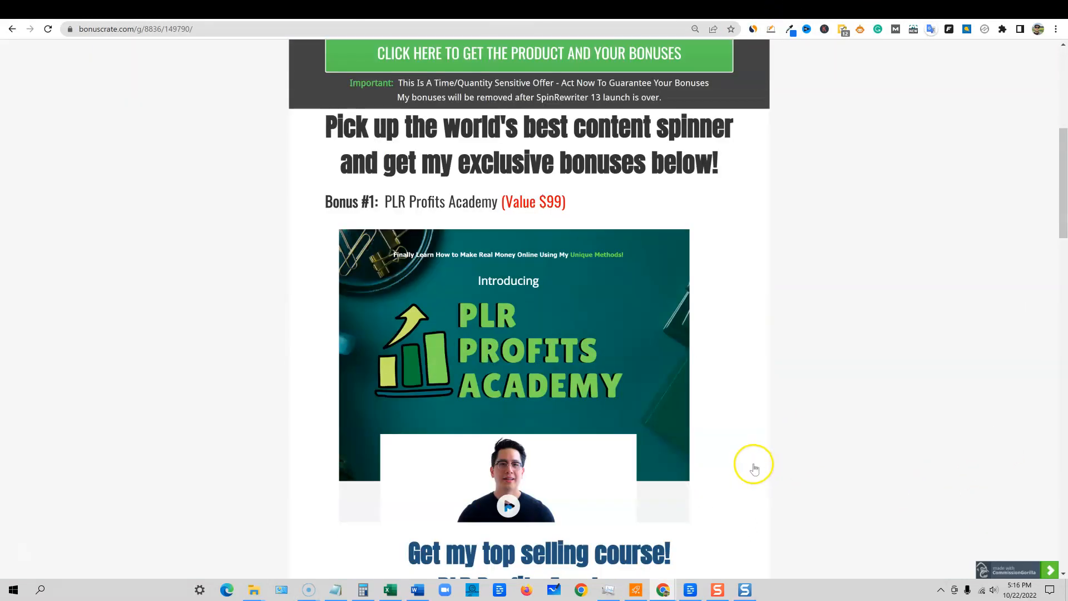
pyautogui.scroll(-3)
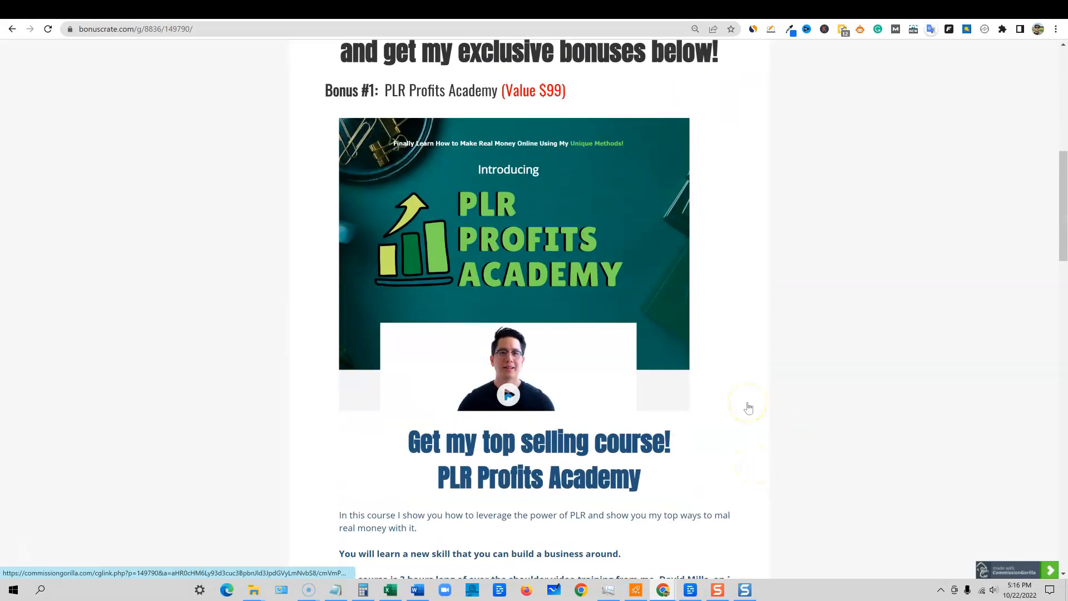
pyautogui.scroll(3)
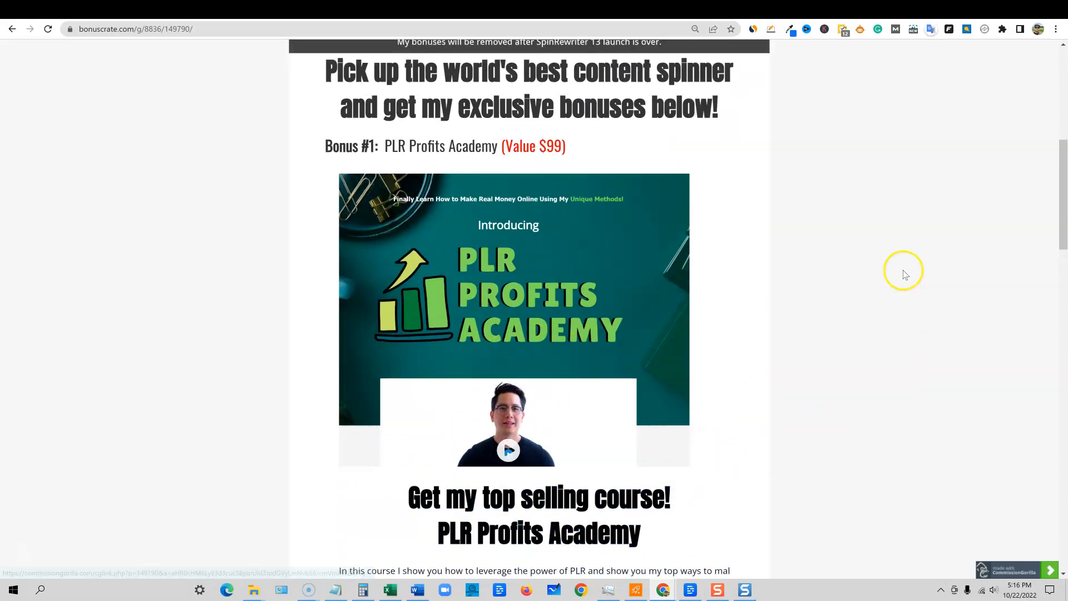
pyautogui.moveTo(772, 444)
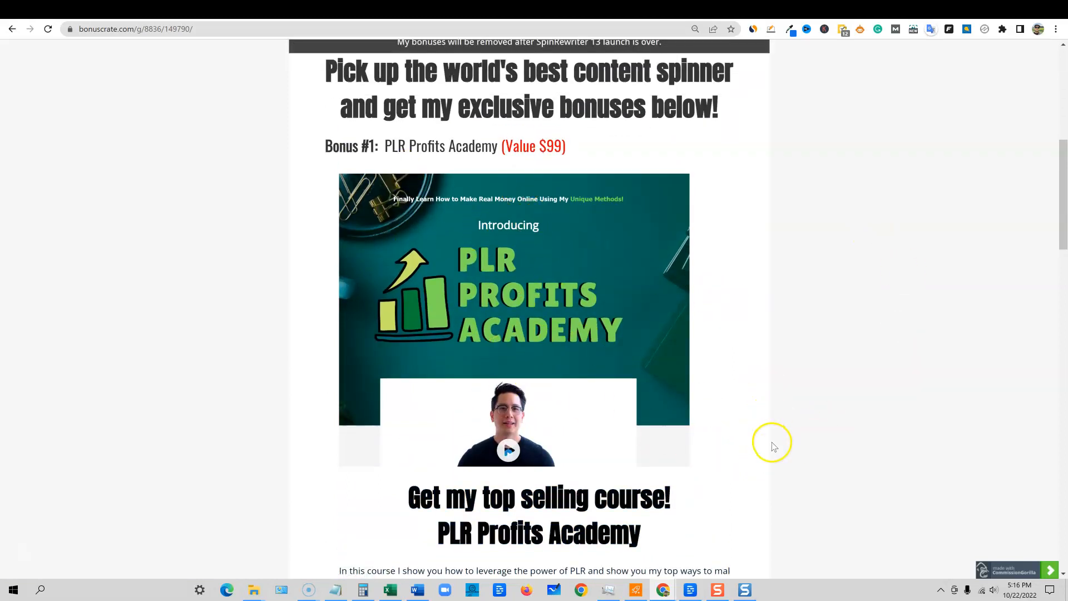
pyautogui.moveTo(790, 478)
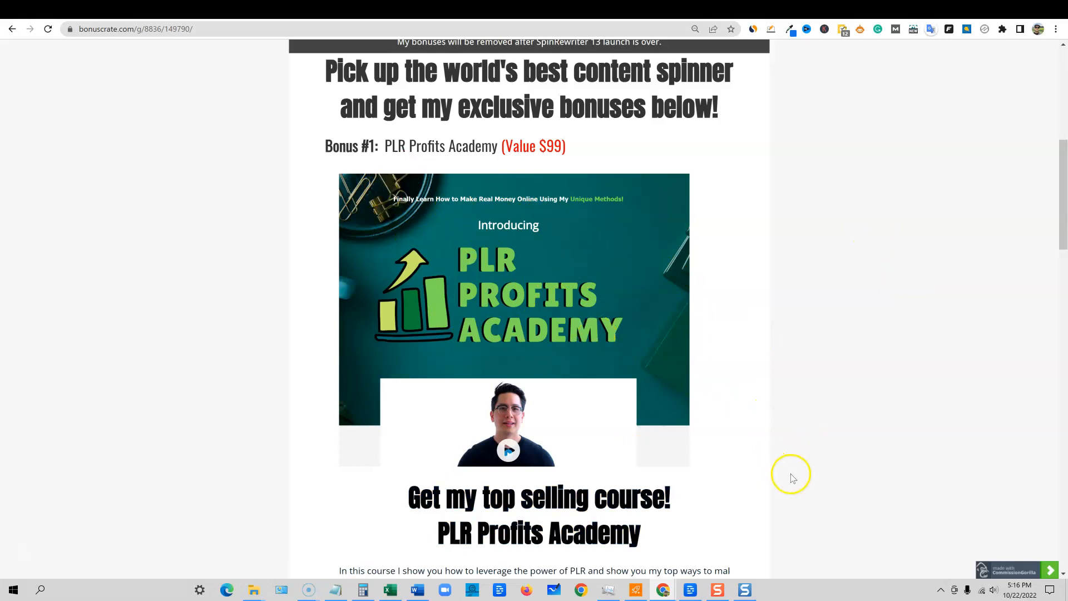
pyautogui.moveTo(487, 311)
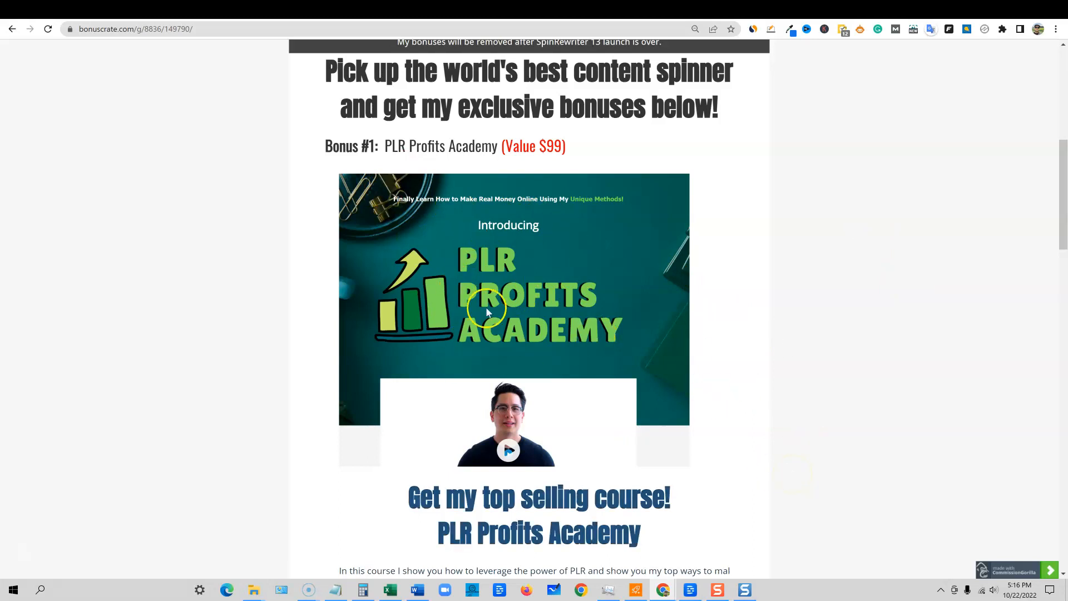
pyautogui.moveTo(822, 411)
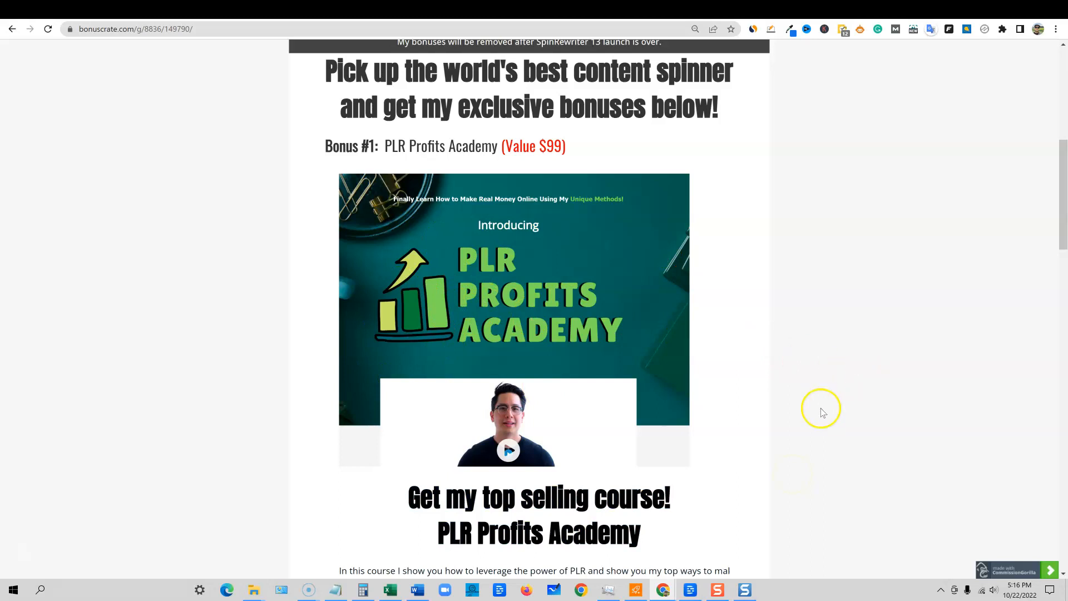
pyautogui.moveTo(744, 425)
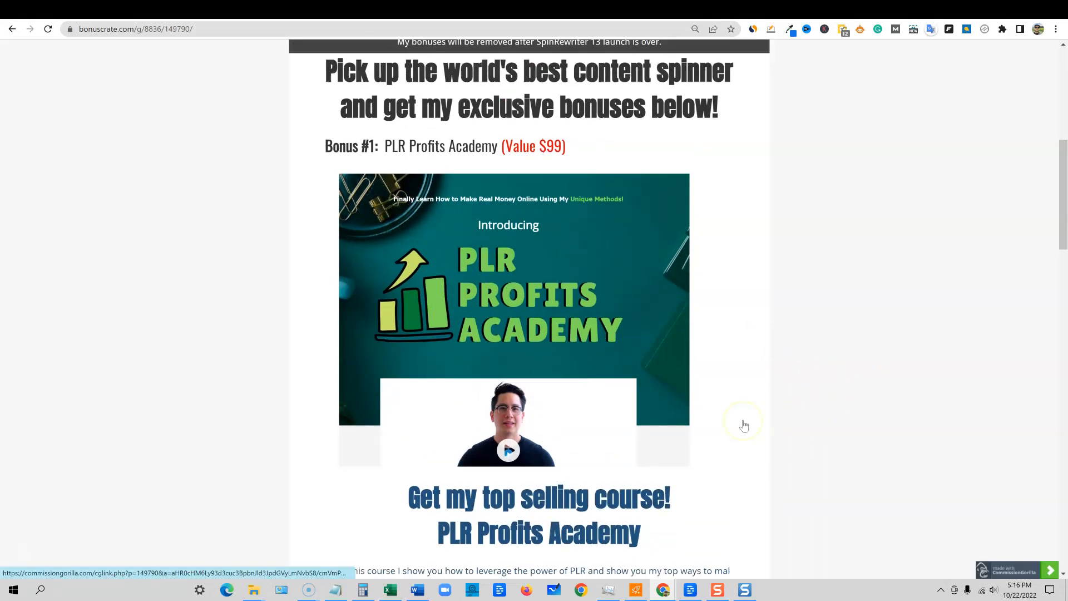
pyautogui.moveTo(745, 426)
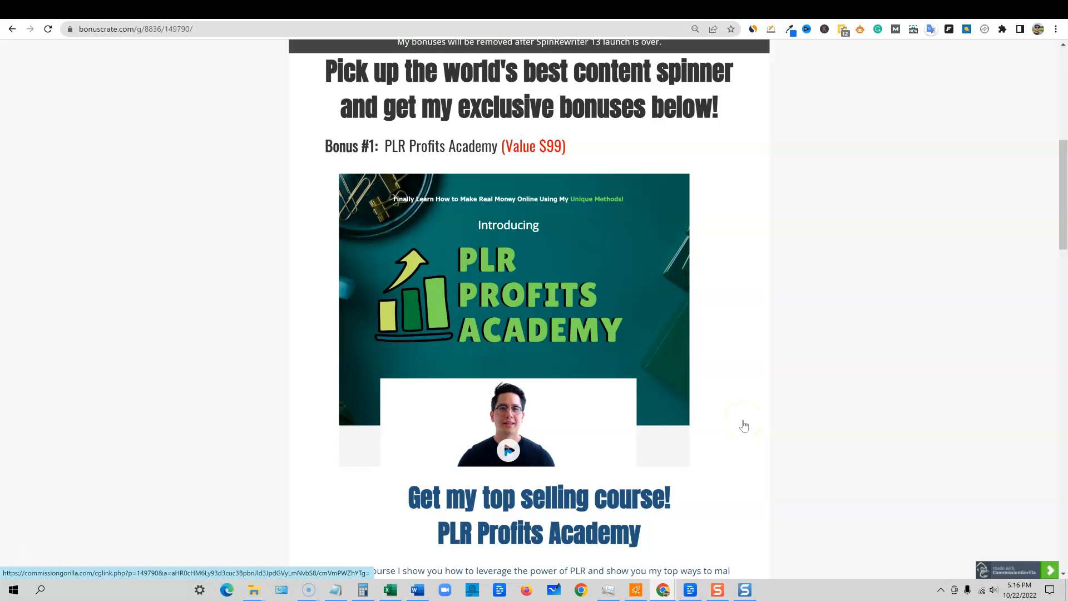
pyautogui.moveTo(761, 460)
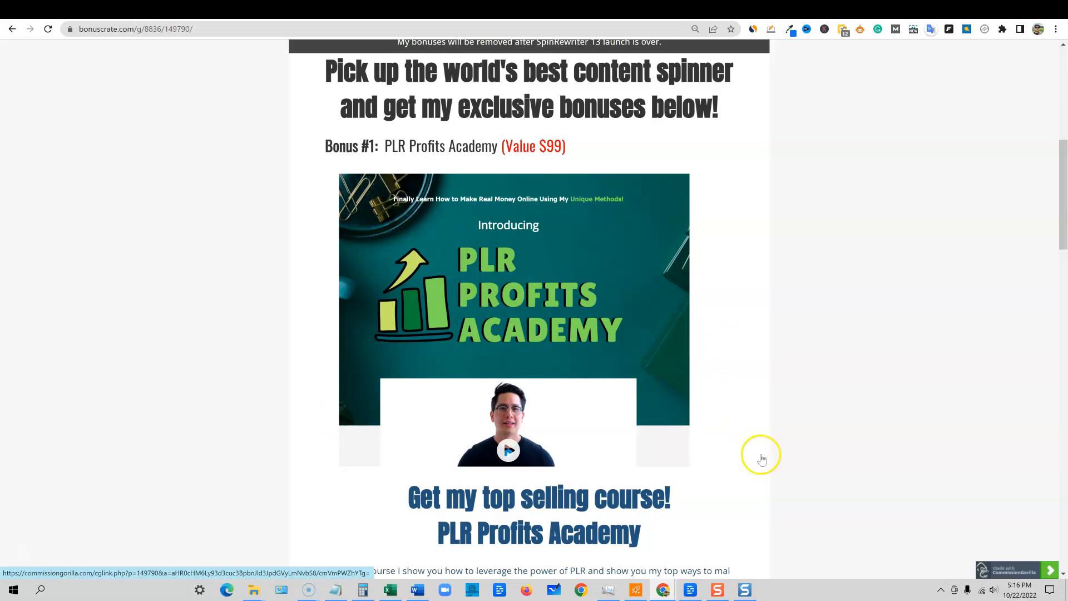
pyautogui.moveTo(779, 421)
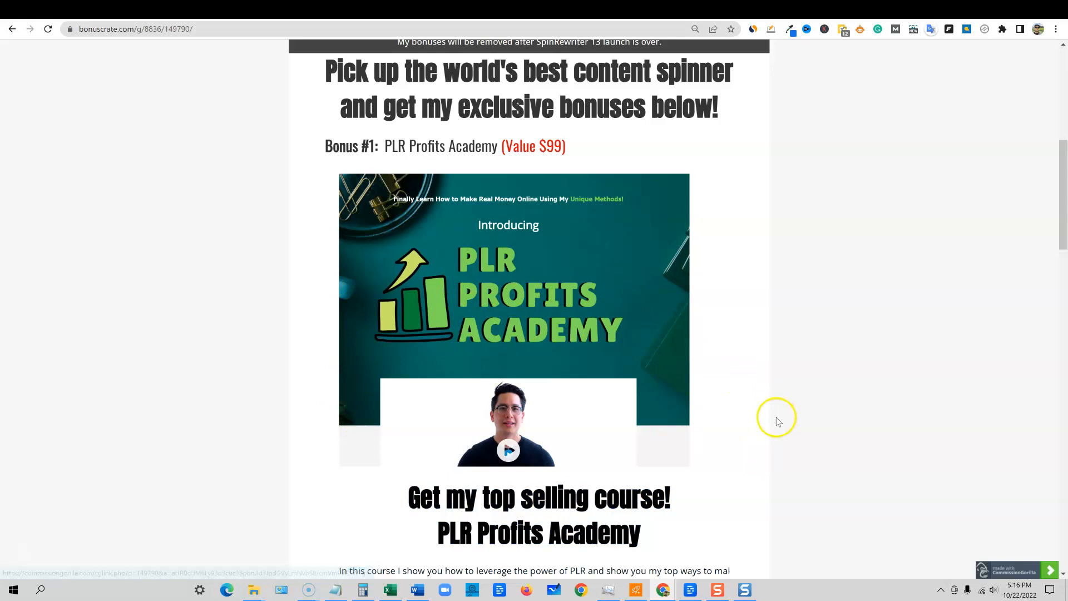
pyautogui.moveTo(809, 388)
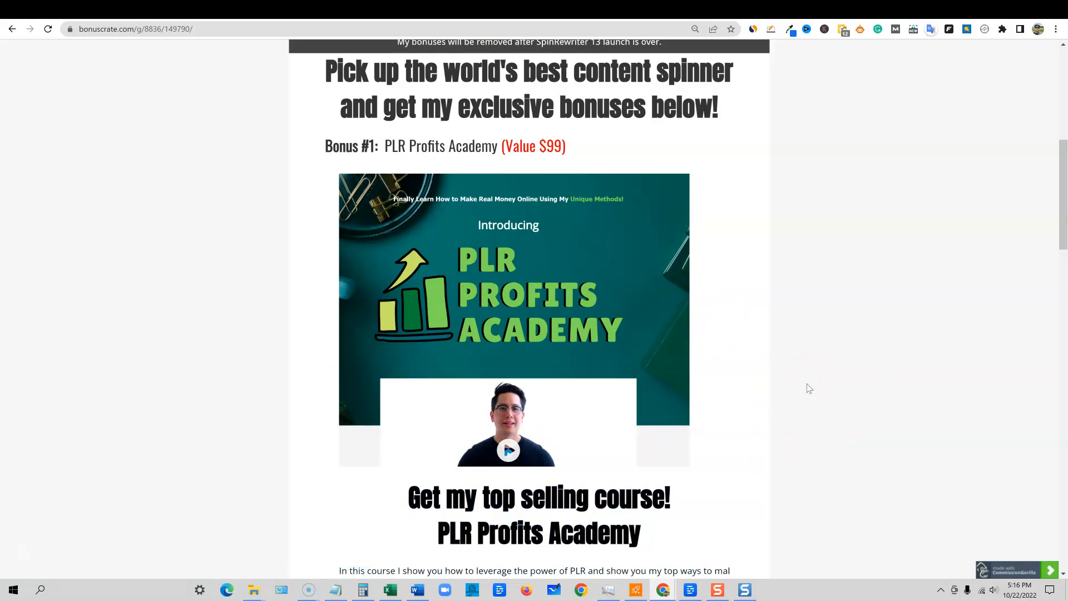
pyautogui.moveTo(722, 368)
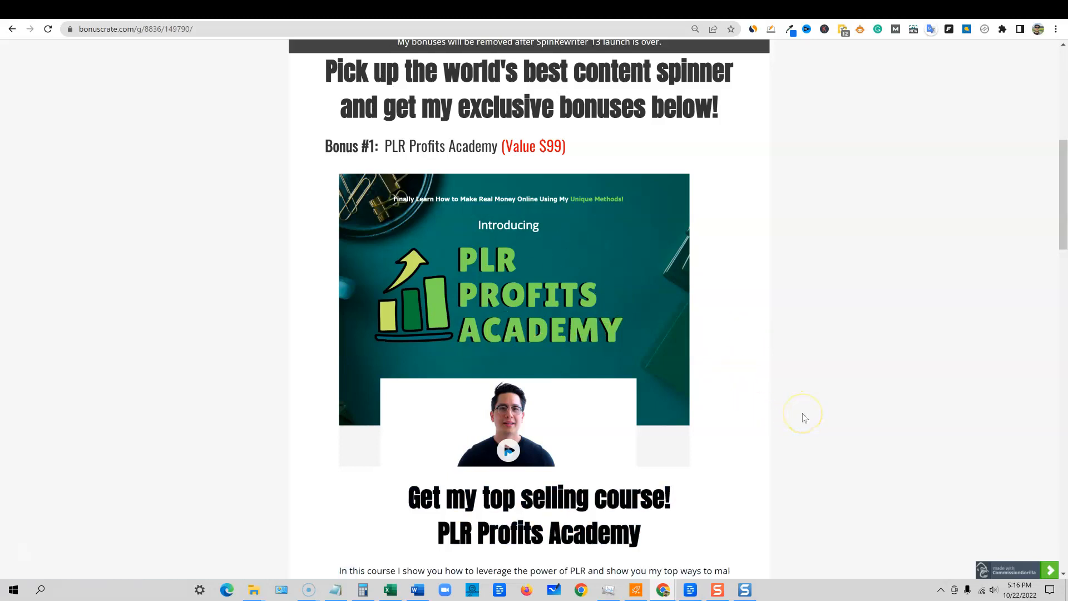
pyautogui.moveTo(778, 424)
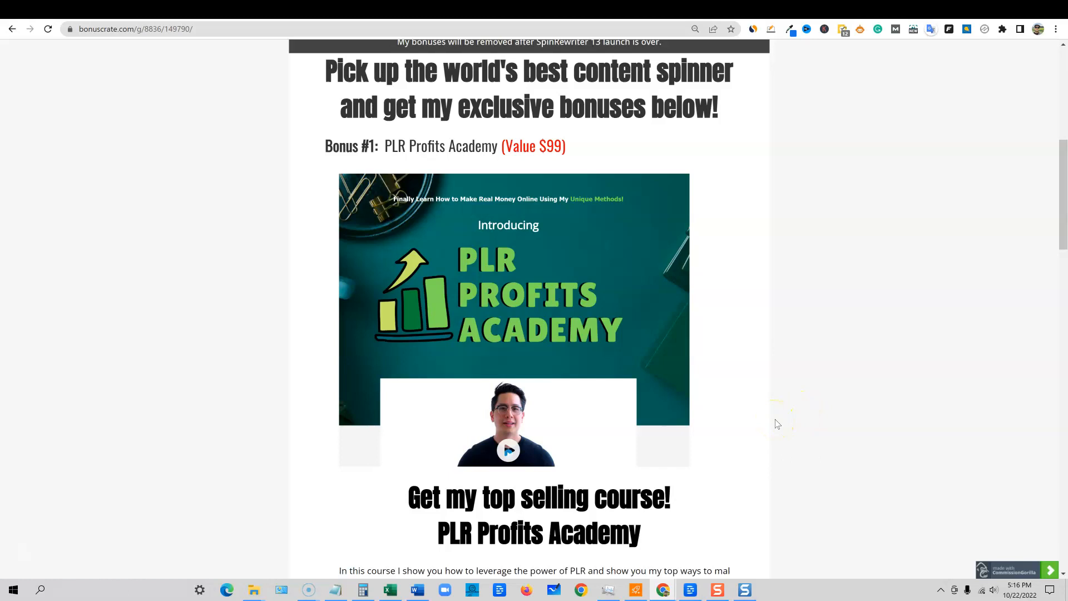
pyautogui.moveTo(469, 335)
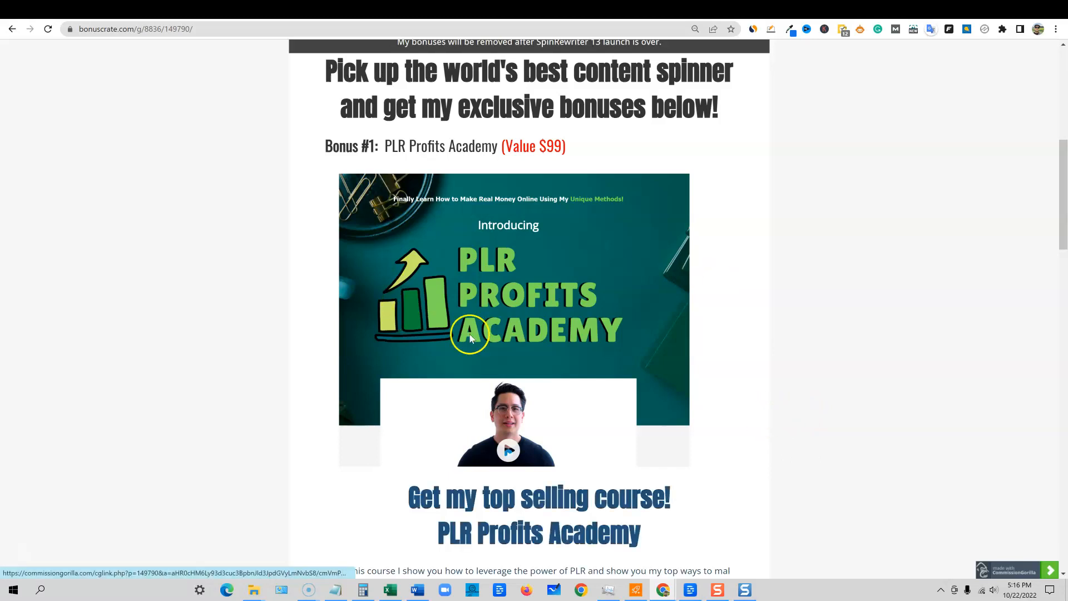
pyautogui.moveTo(790, 399)
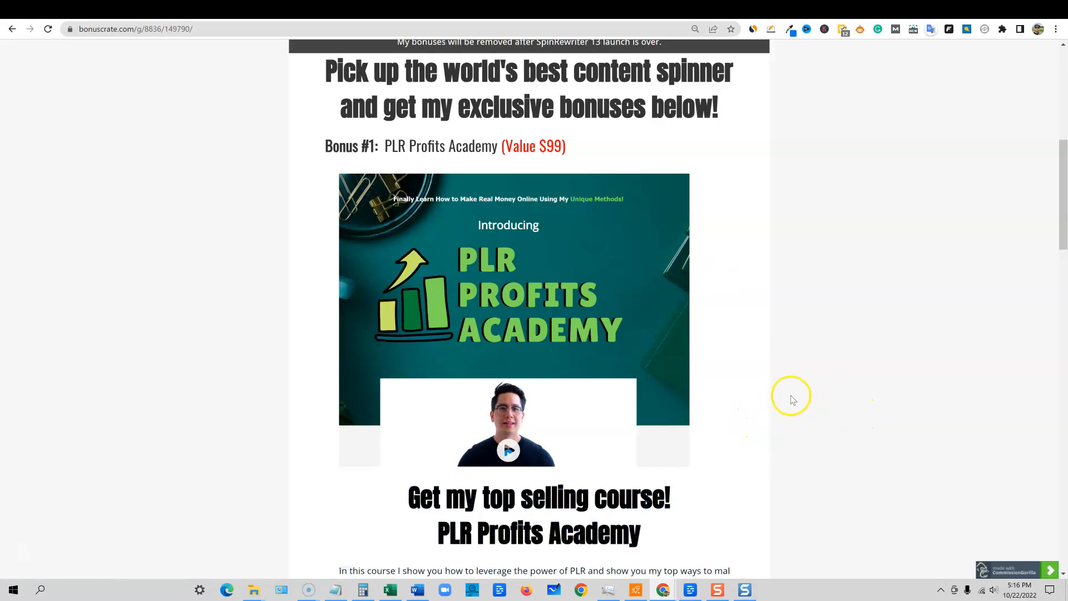
pyautogui.scroll(-3)
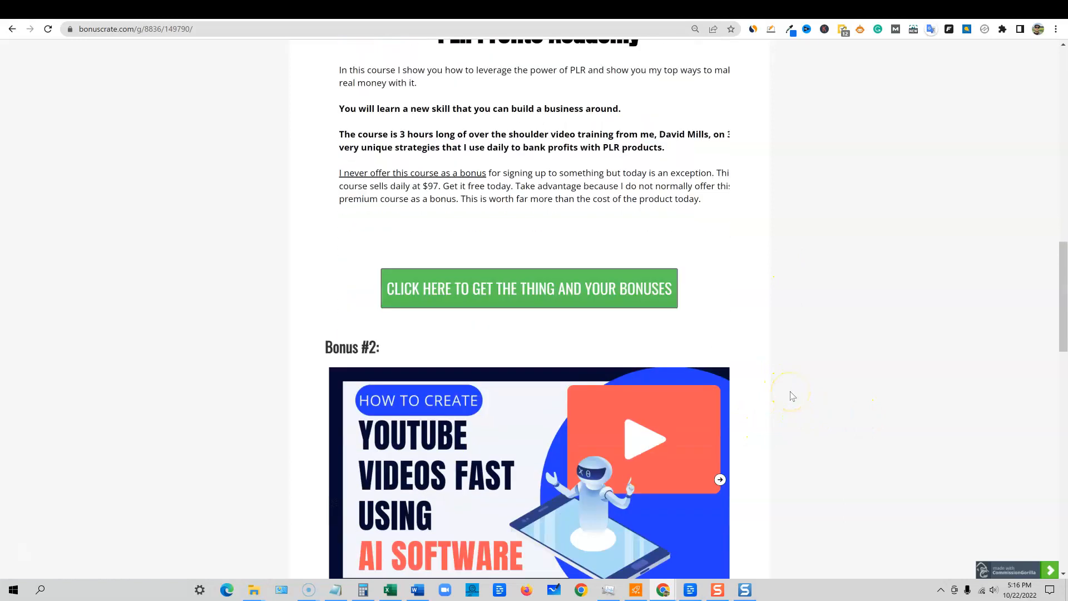
pyautogui.scroll(-3)
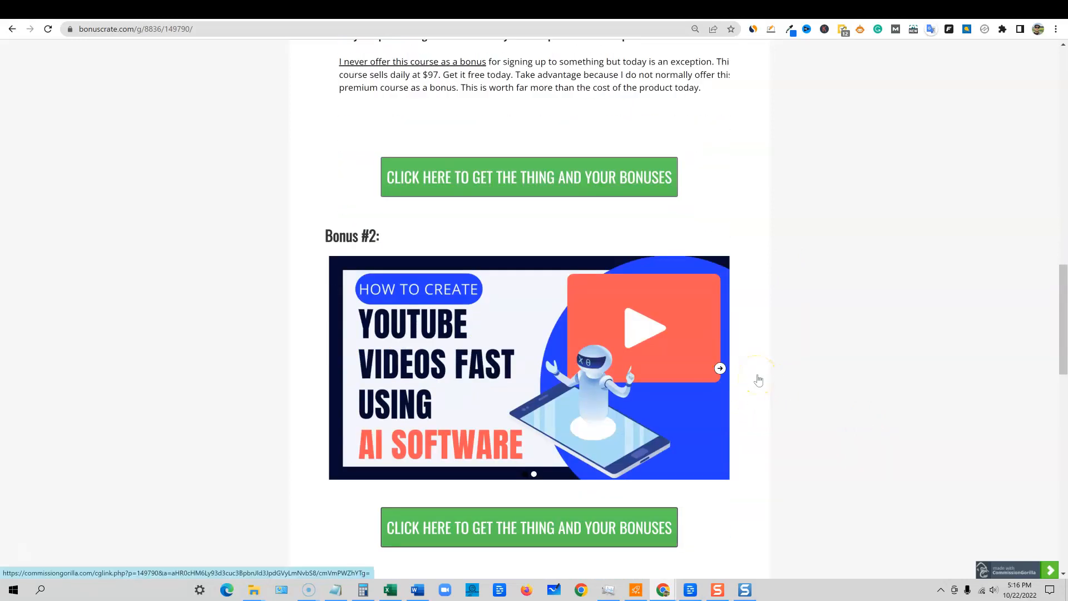
pyautogui.moveTo(796, 390)
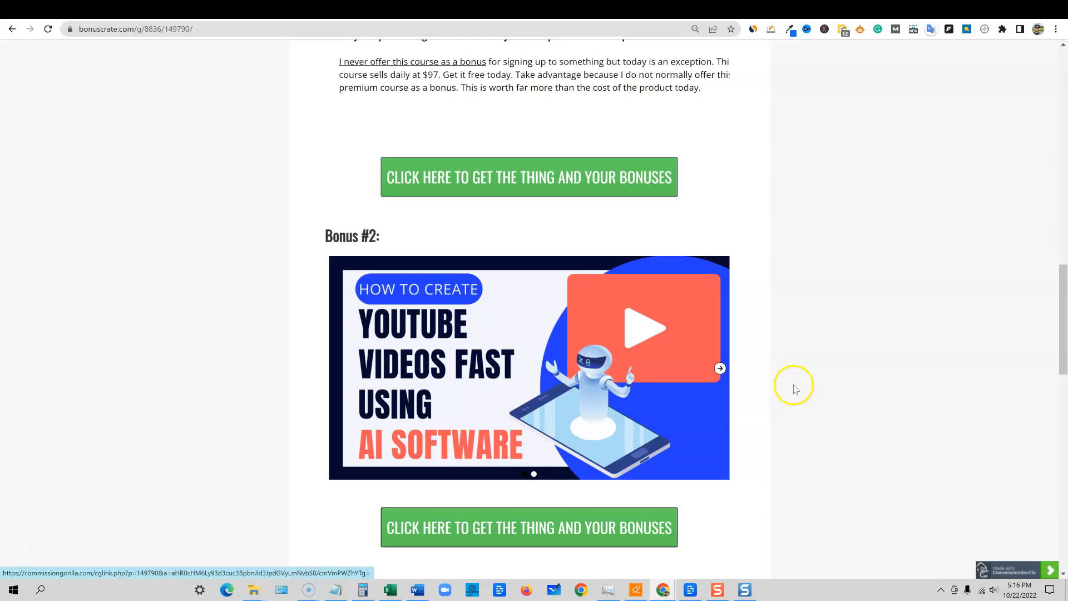
pyautogui.moveTo(831, 353)
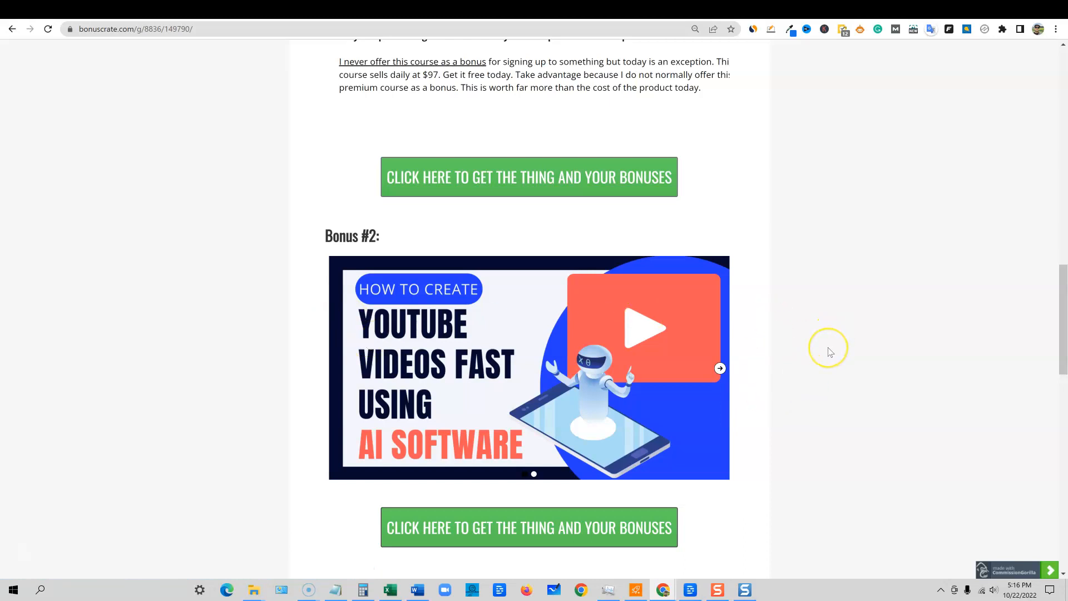
pyautogui.moveTo(830, 352)
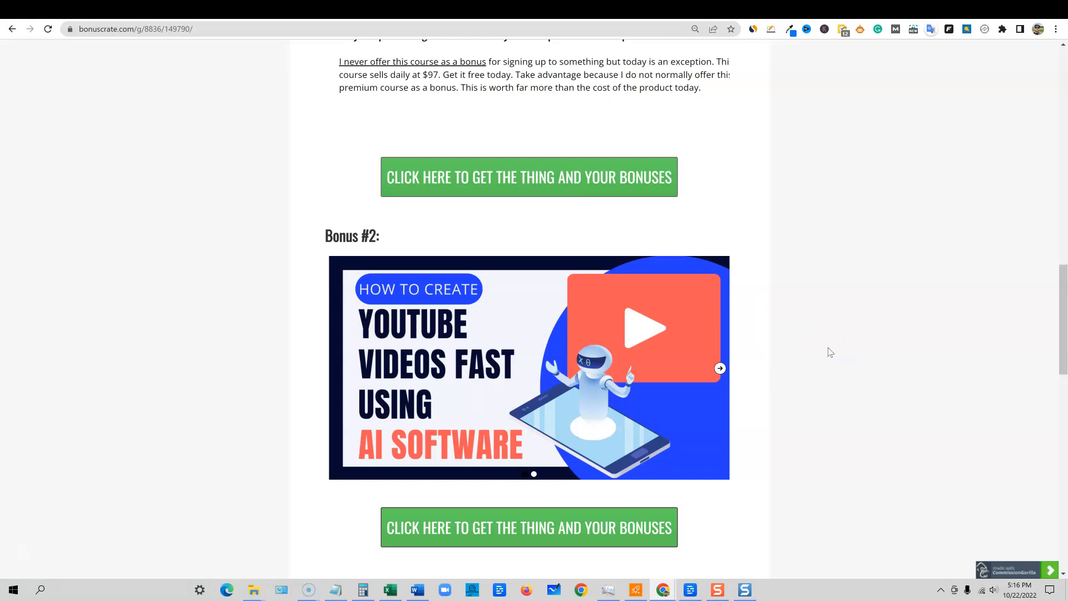
pyautogui.moveTo(817, 335)
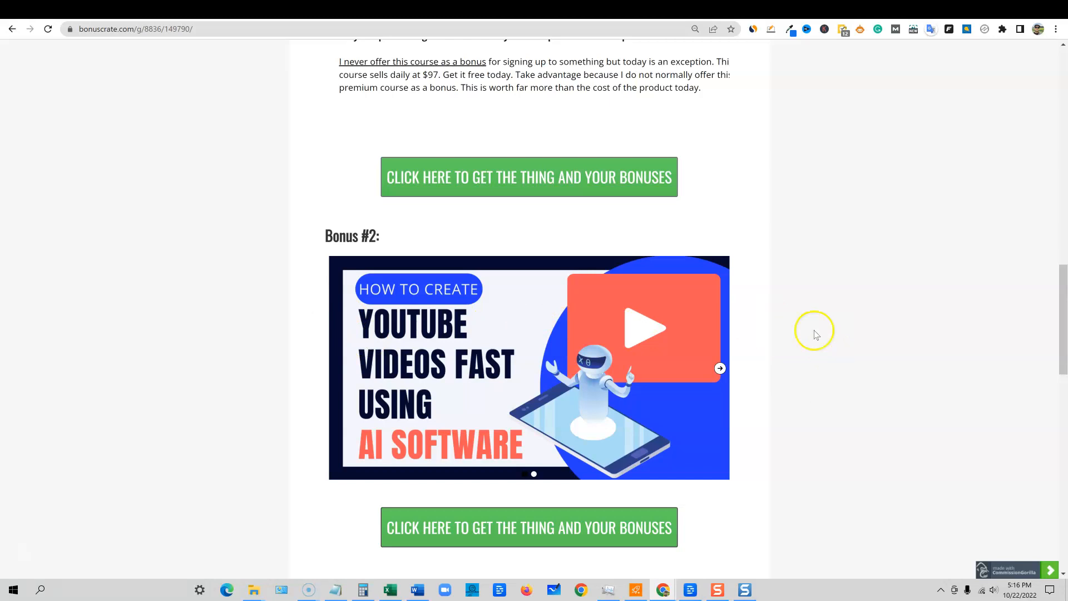
pyautogui.moveTo(472, 382)
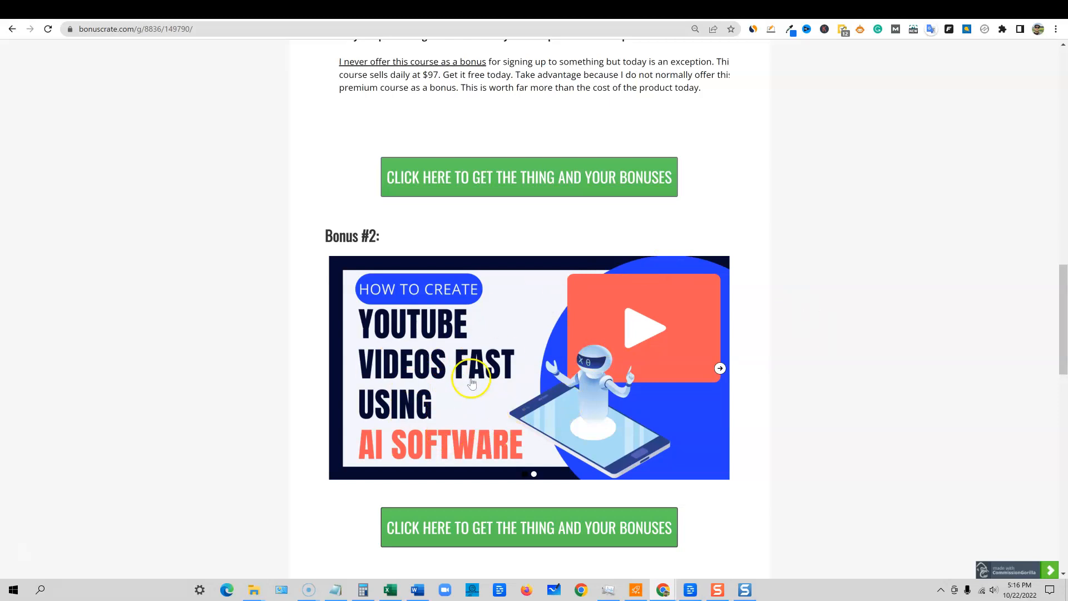
pyautogui.moveTo(770, 427)
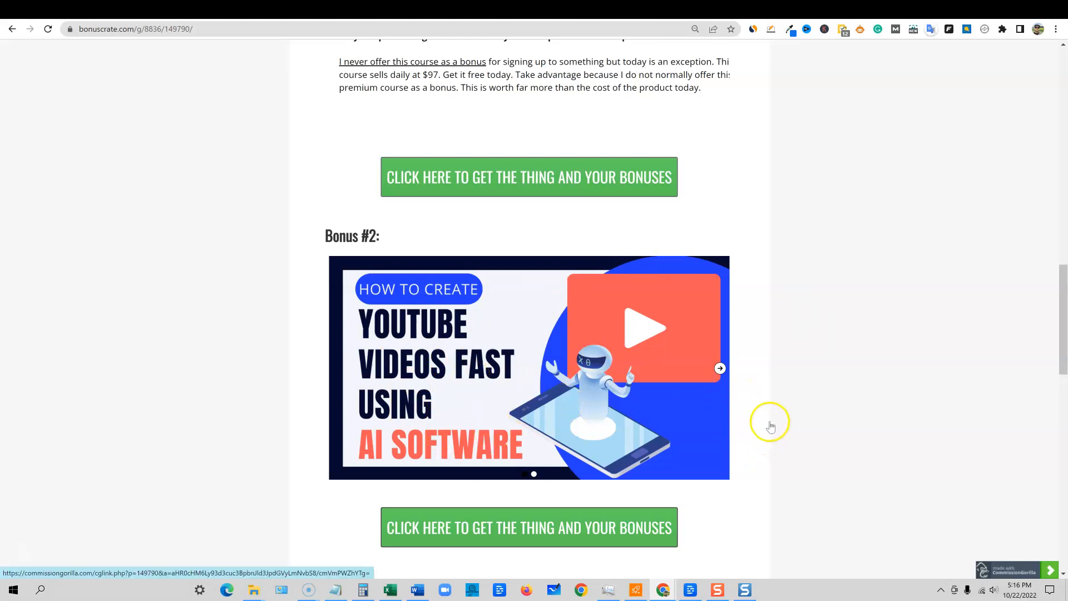
pyautogui.moveTo(774, 401)
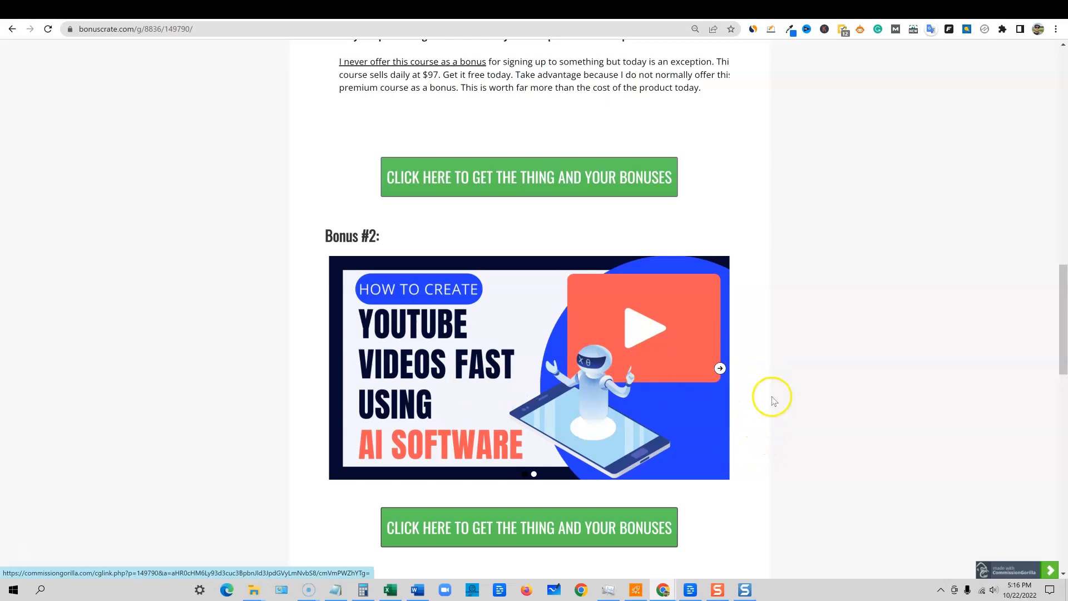
pyautogui.moveTo(772, 424)
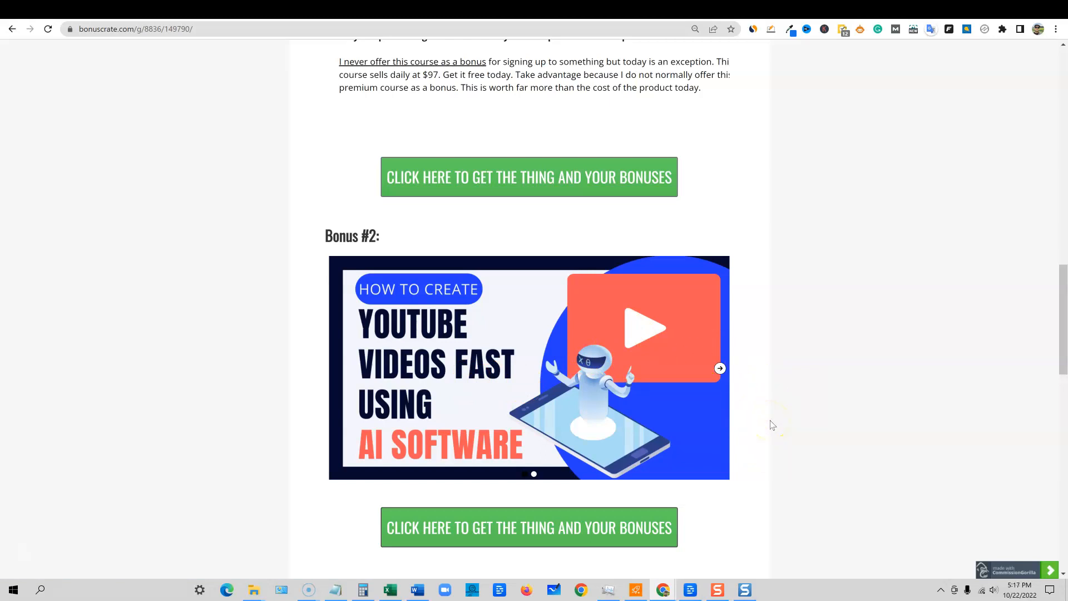
pyautogui.moveTo(624, 296)
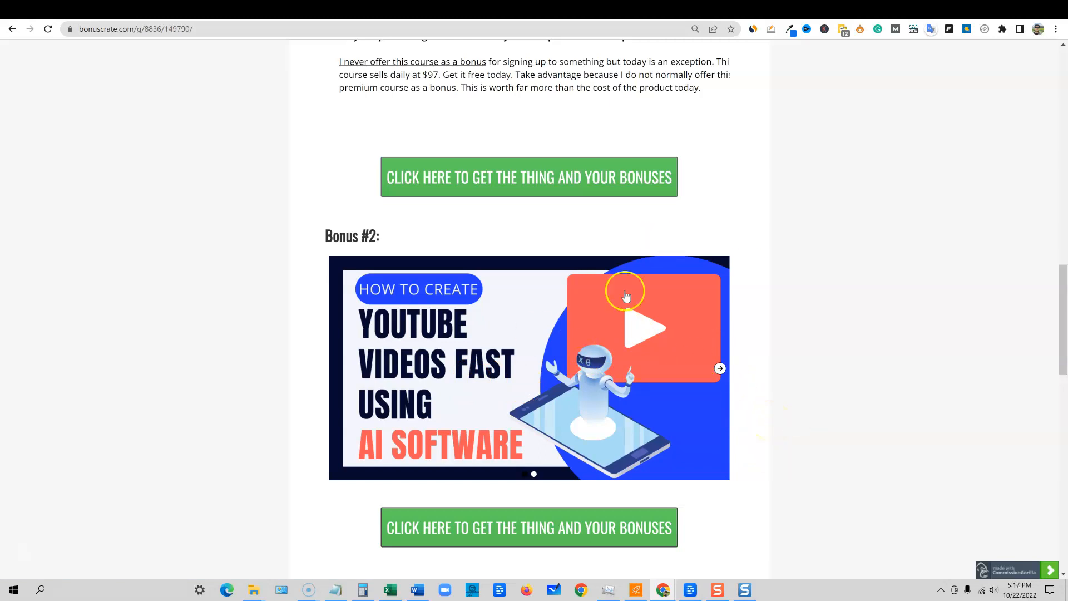
pyautogui.scroll(-3)
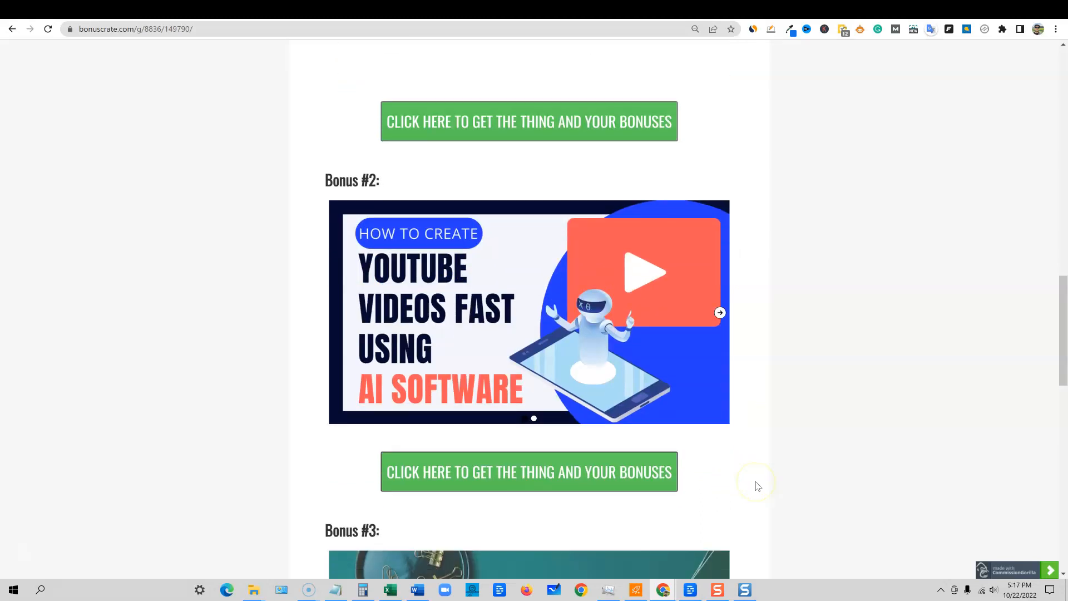
pyautogui.scroll(3)
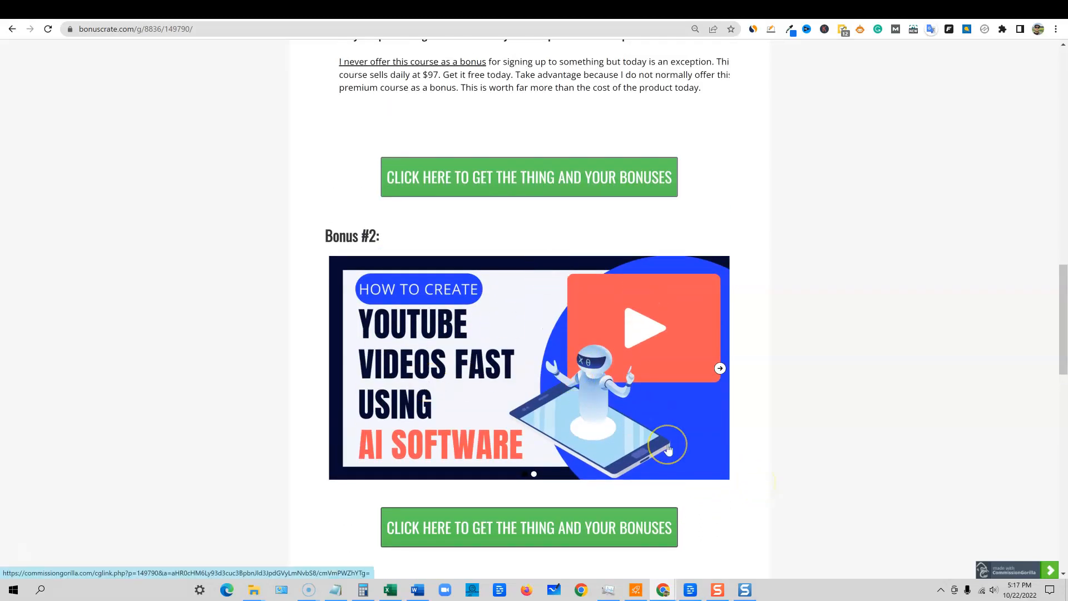
pyautogui.moveTo(770, 436)
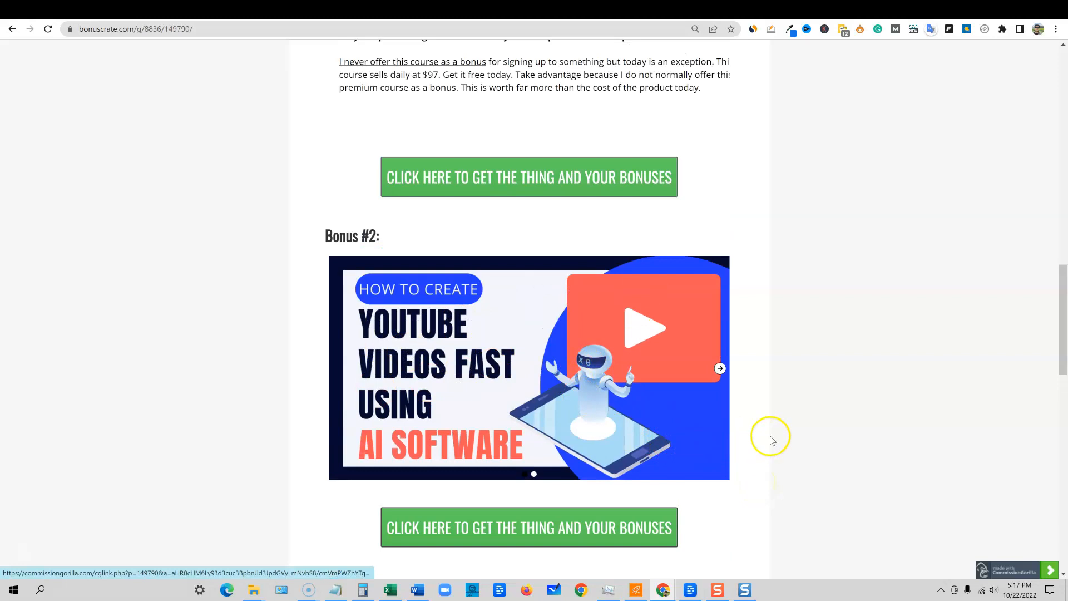
# Step: Pass Bonus #3 on the bonus page, then switch to the Spin Rewriter Home Control Panel
pyautogui.scroll(-3)
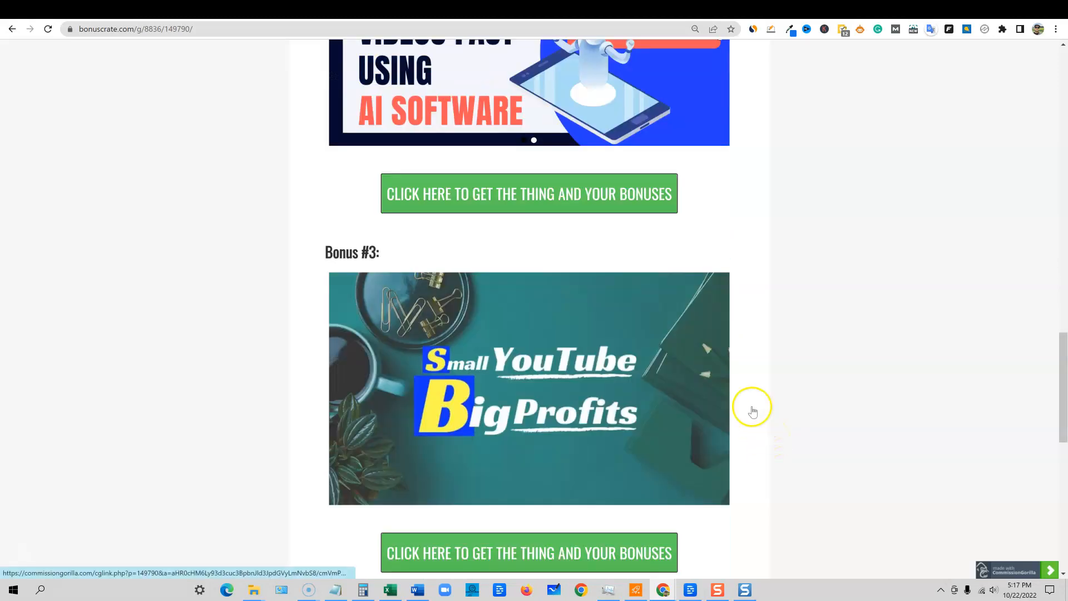
pyautogui.moveTo(627, 434)
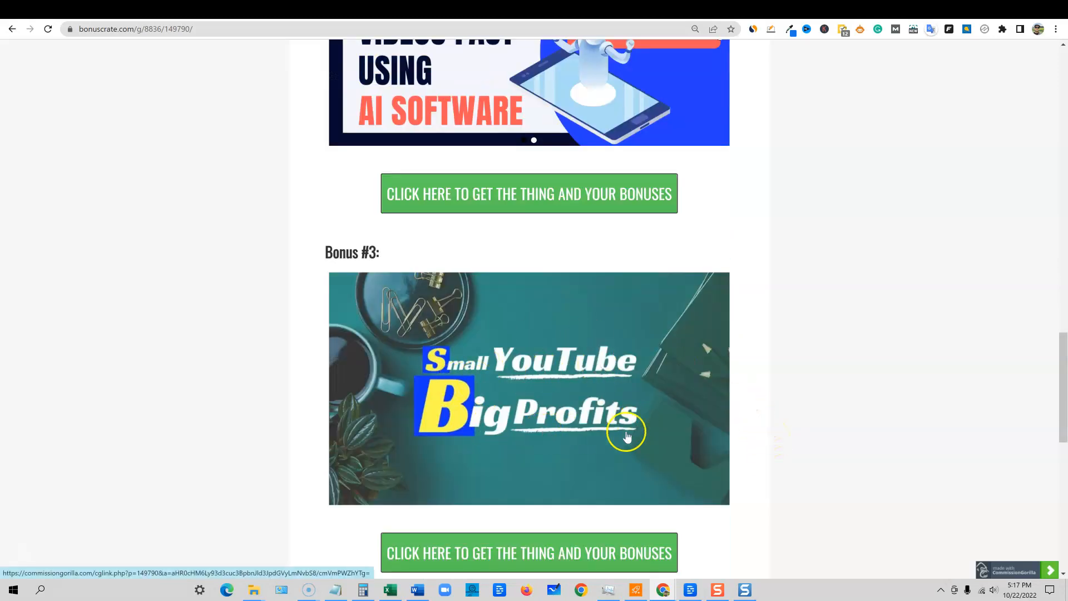
pyautogui.moveTo(756, 491)
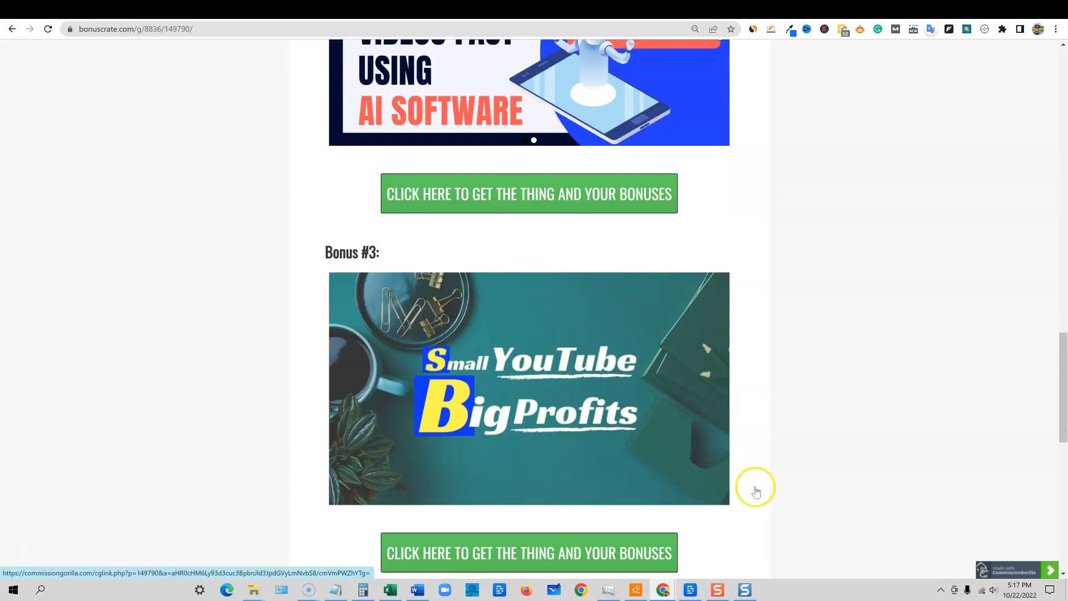
pyautogui.moveTo(565, 448)
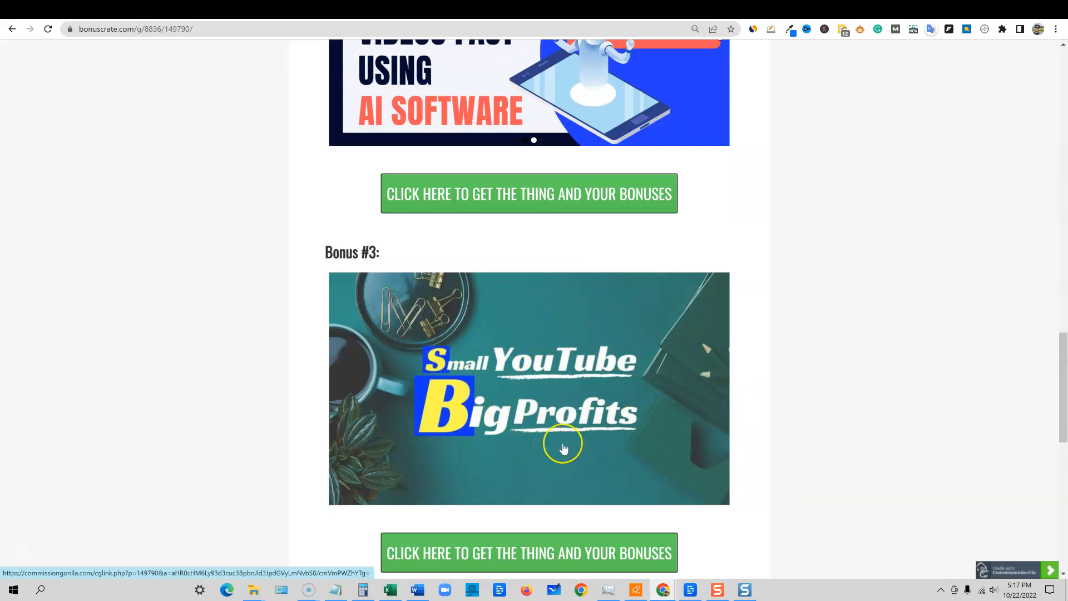
pyautogui.moveTo(563, 448)
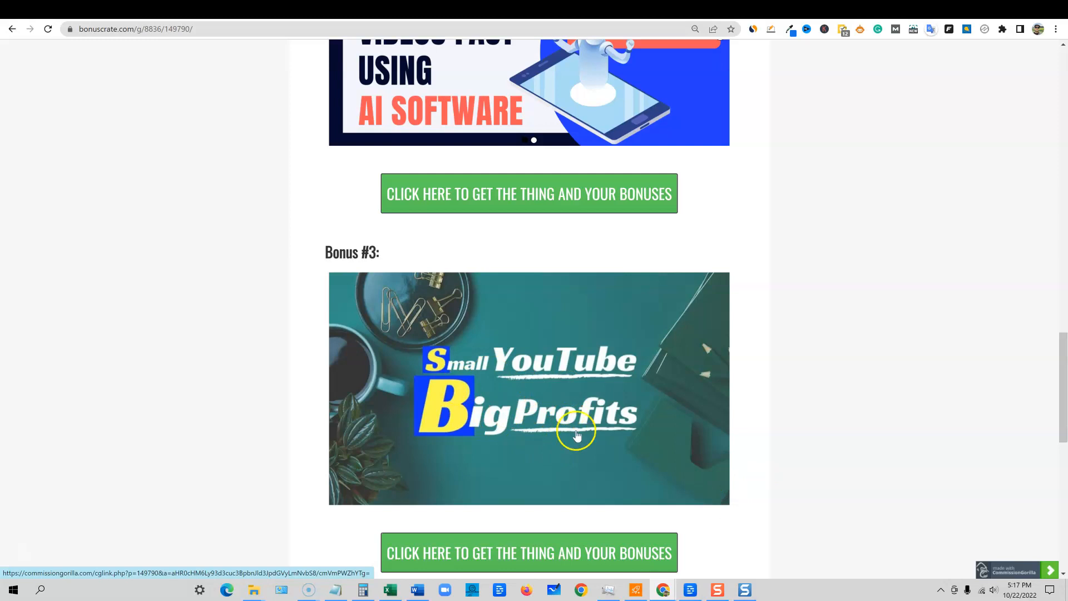
pyautogui.moveTo(764, 399)
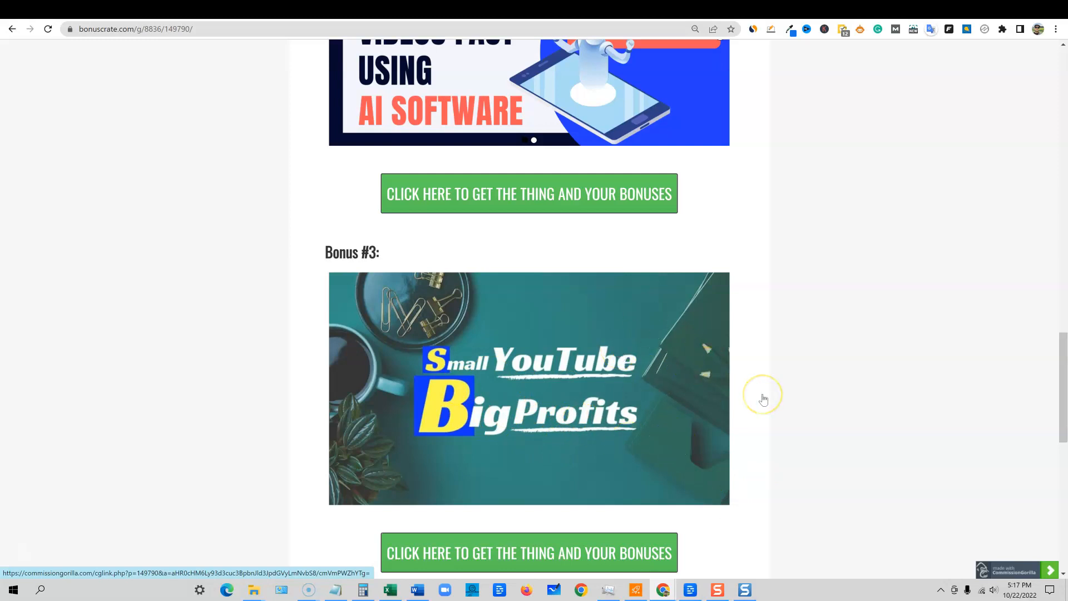
pyautogui.moveTo(783, 398)
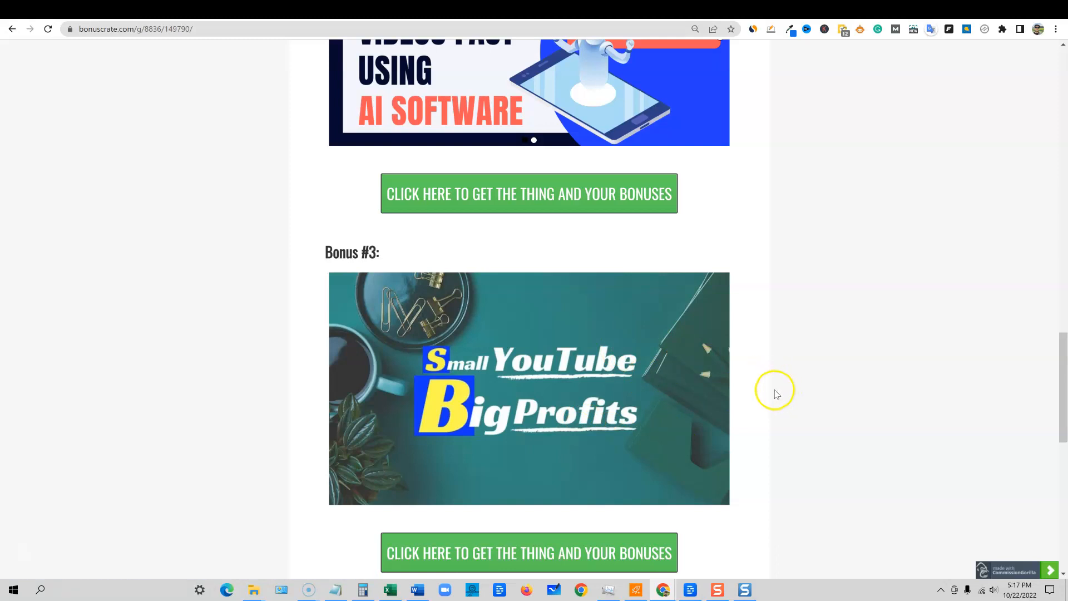
pyautogui.moveTo(778, 397)
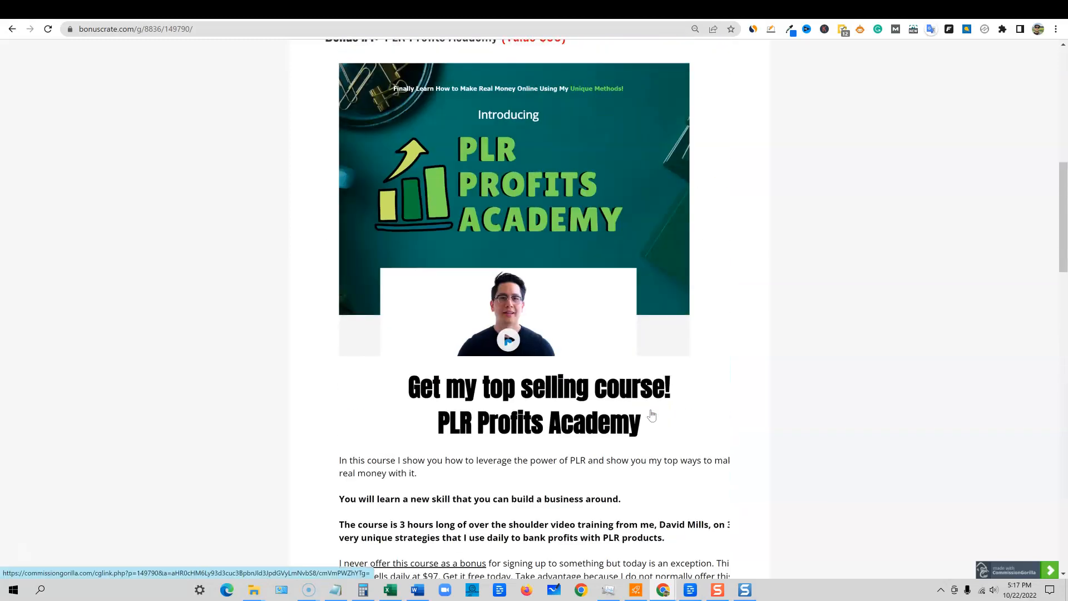
pyautogui.scroll(3)
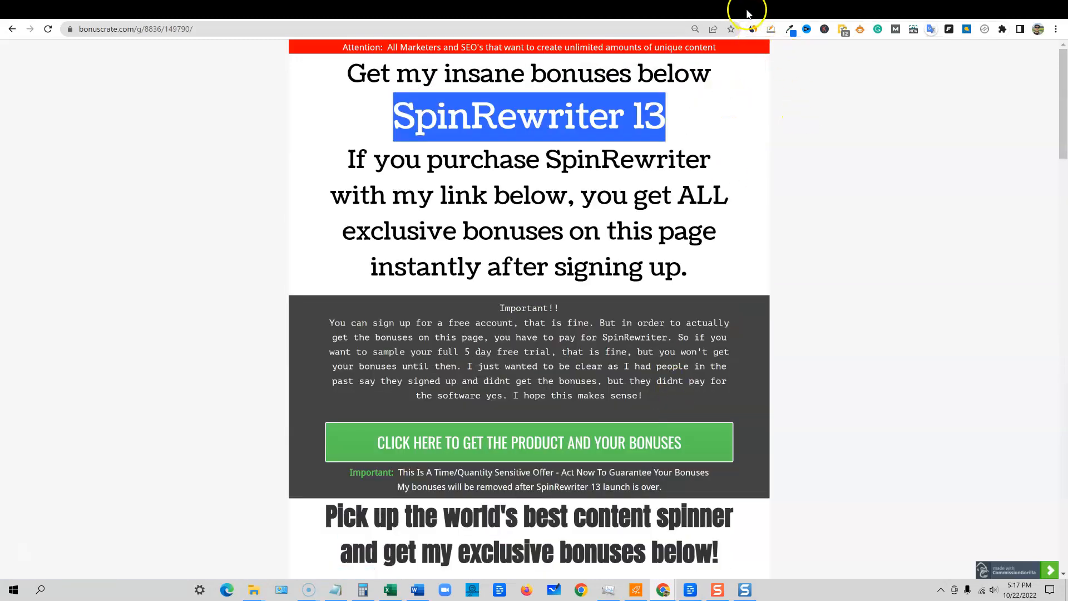
pyautogui.click(529, 442)
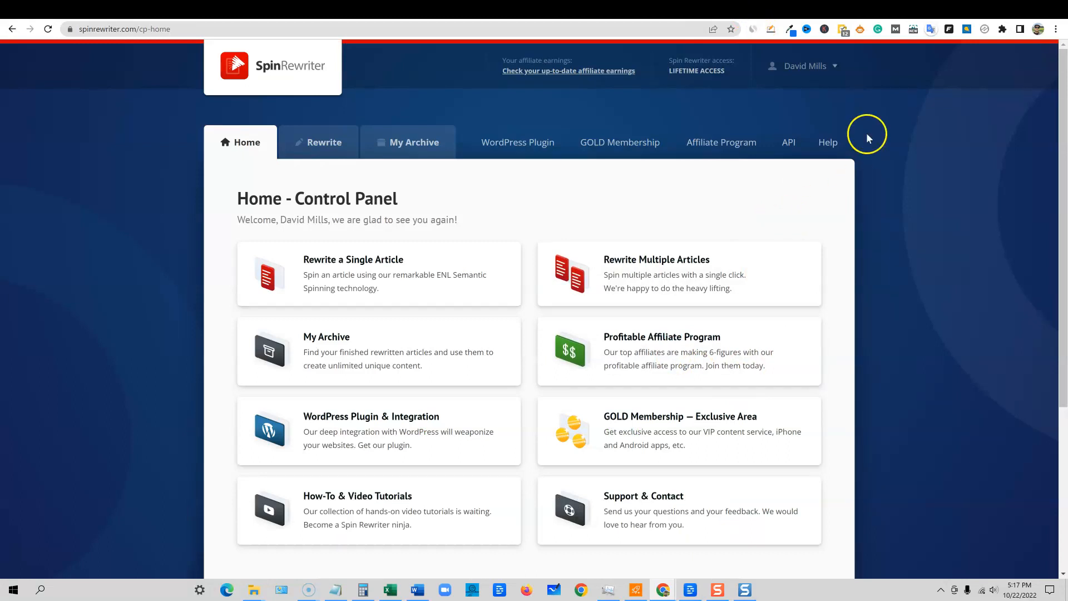
pyautogui.moveTo(874, 92)
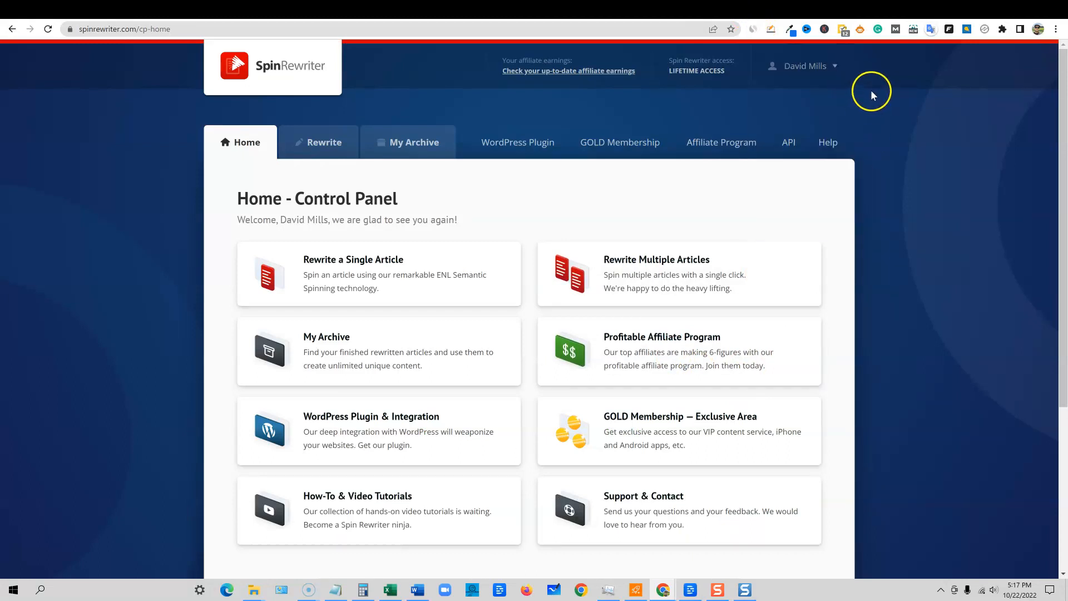
pyautogui.moveTo(711, 14)
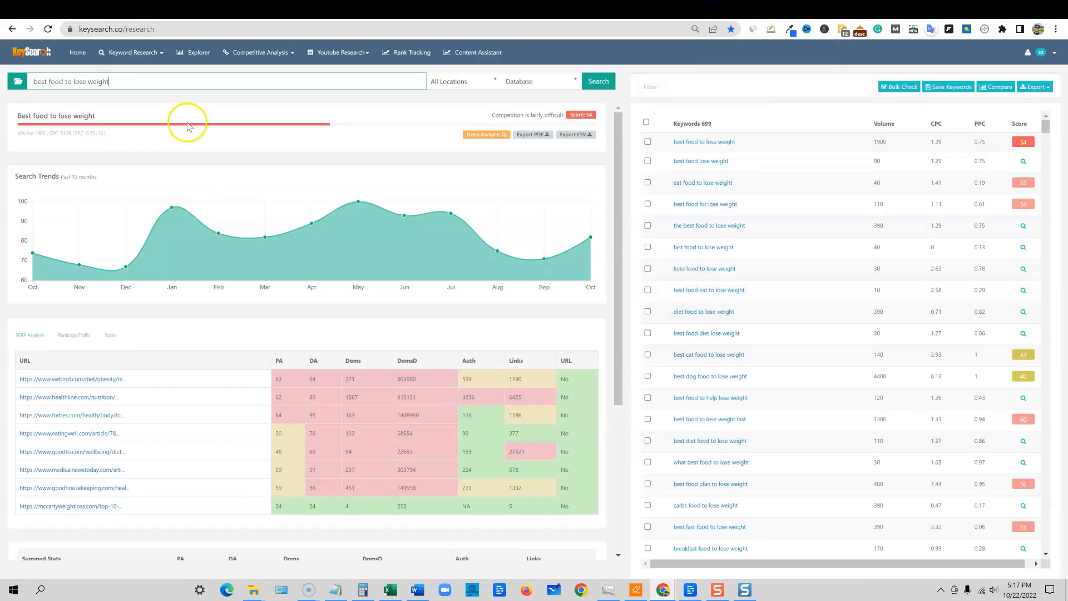
pyautogui.doubleClick(89, 81)
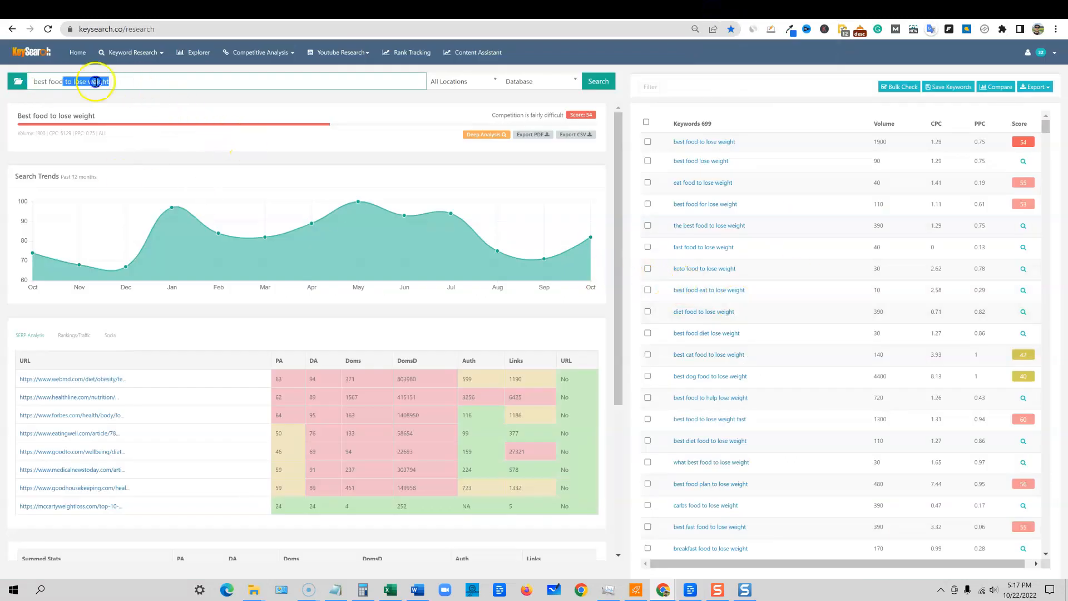
pyautogui.click(136, 82)
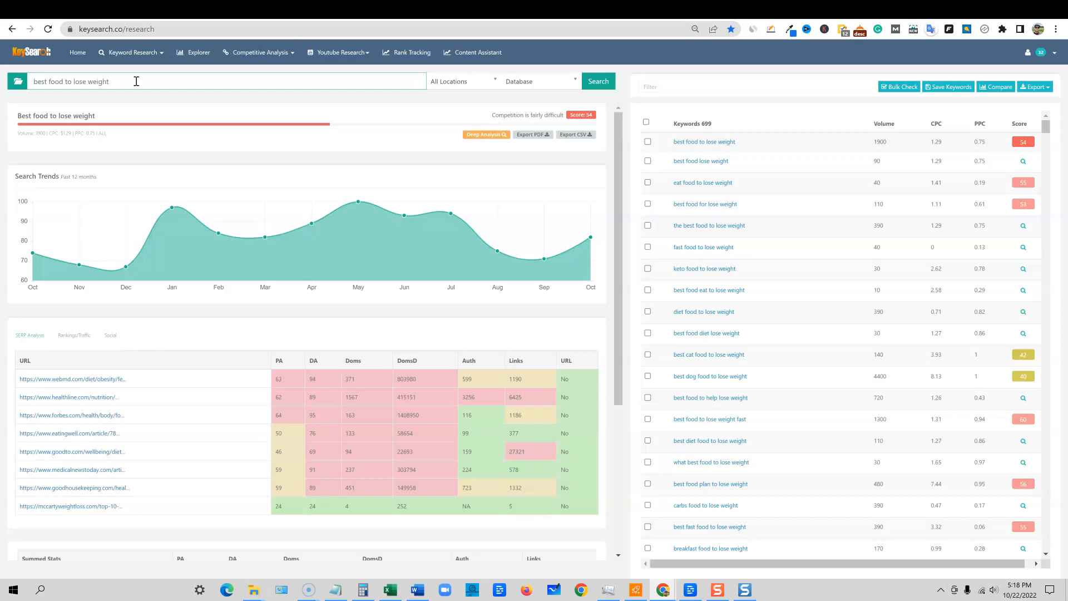
pyautogui.moveTo(134, 83)
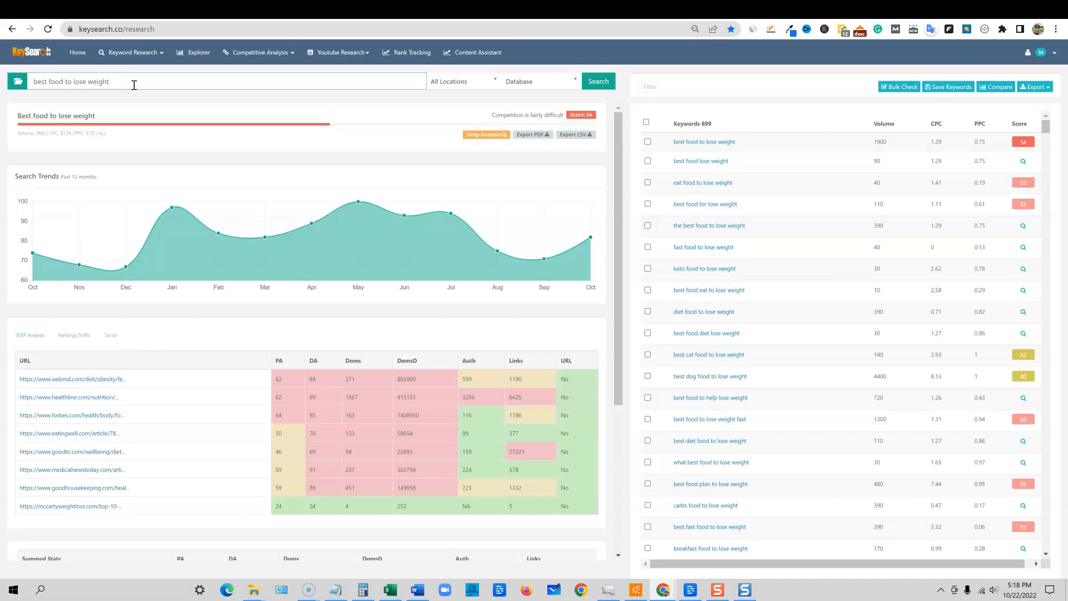
pyautogui.moveTo(96, 102)
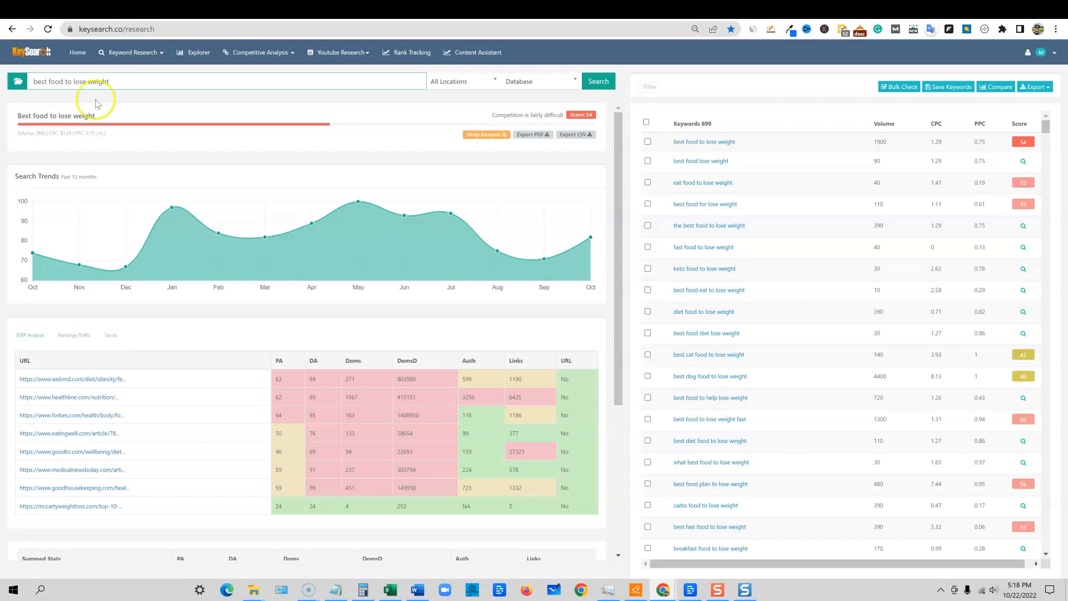
pyautogui.moveTo(247, 236)
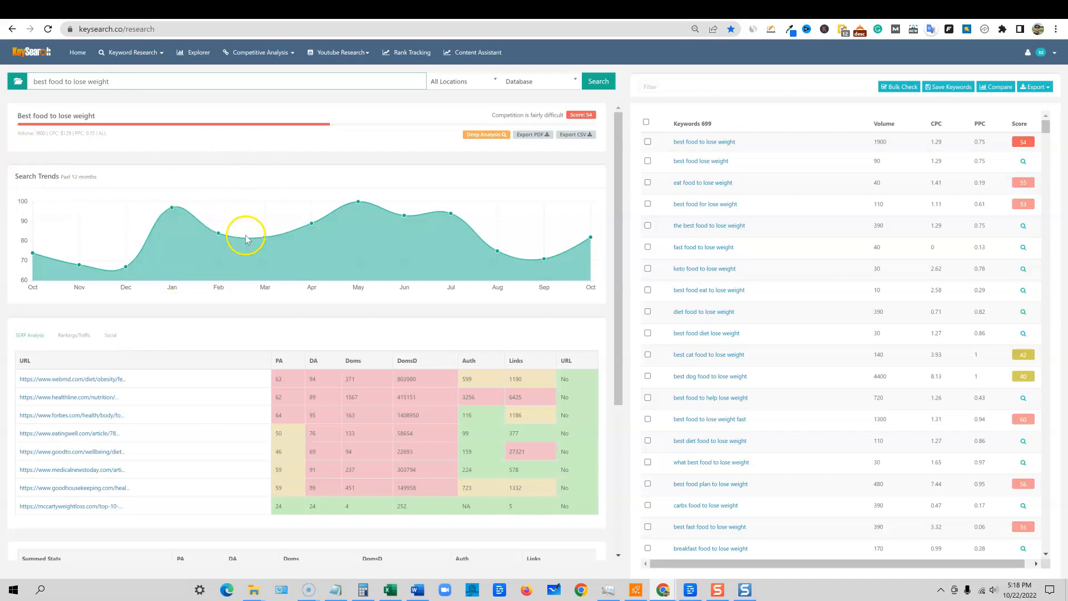
pyautogui.moveTo(317, 273)
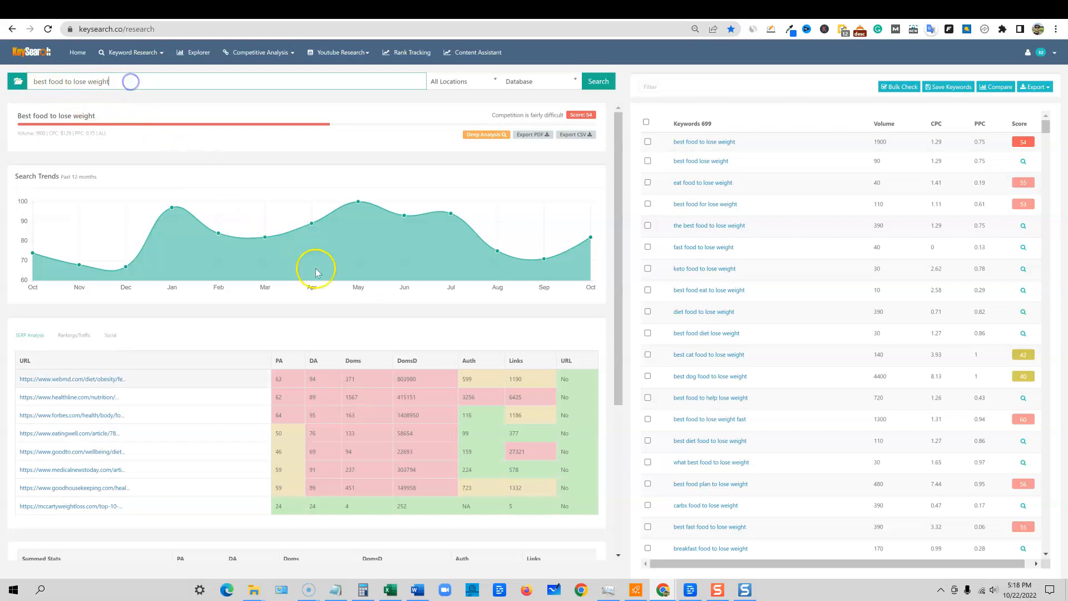
pyautogui.moveTo(979, 153)
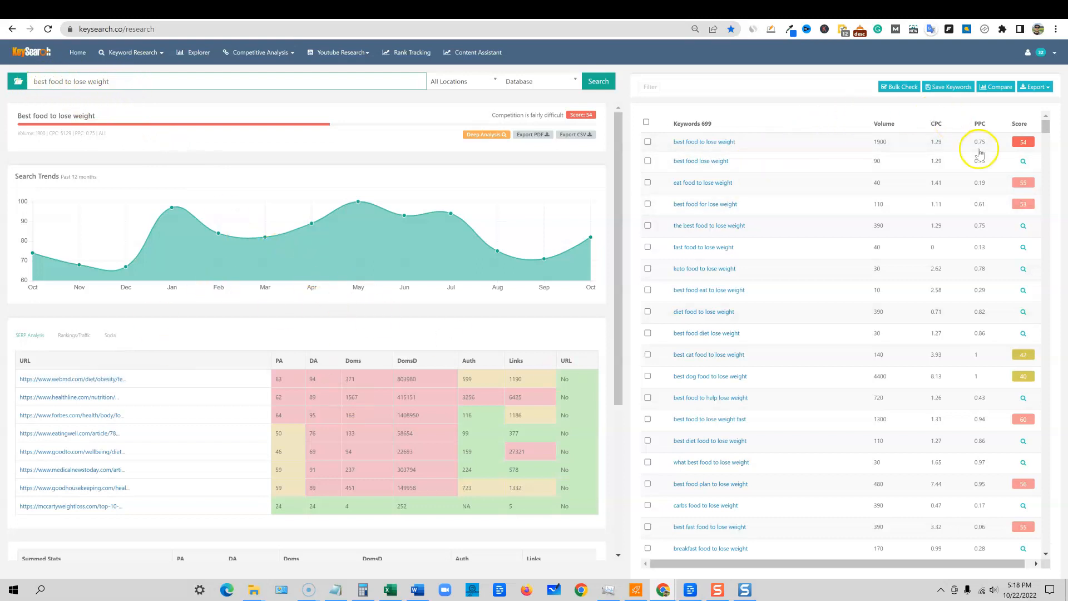
pyautogui.moveTo(671, 437)
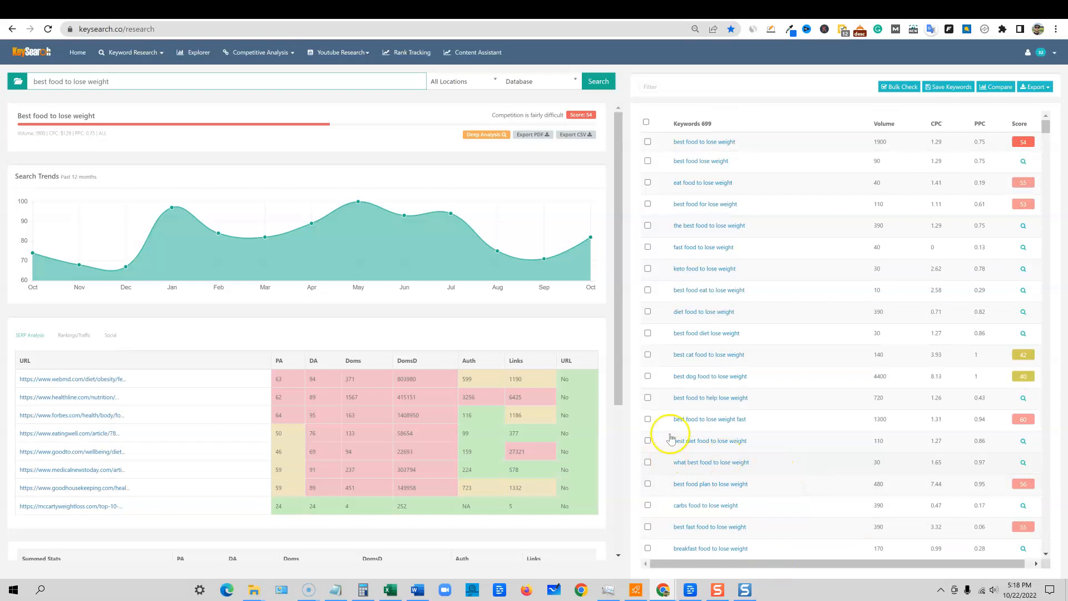
pyautogui.moveTo(233, 511)
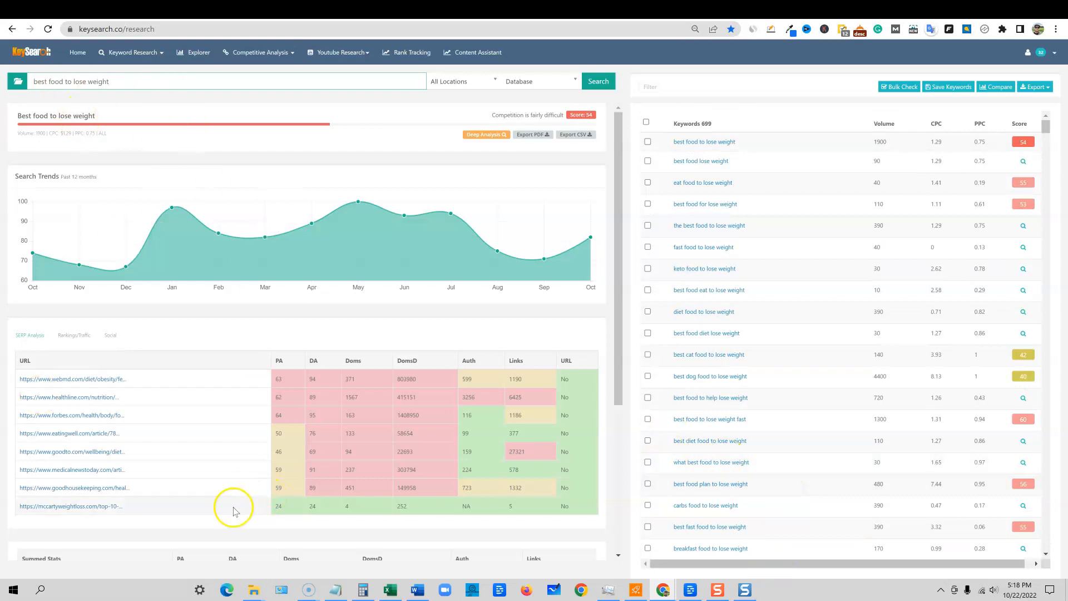
pyautogui.scroll(-3)
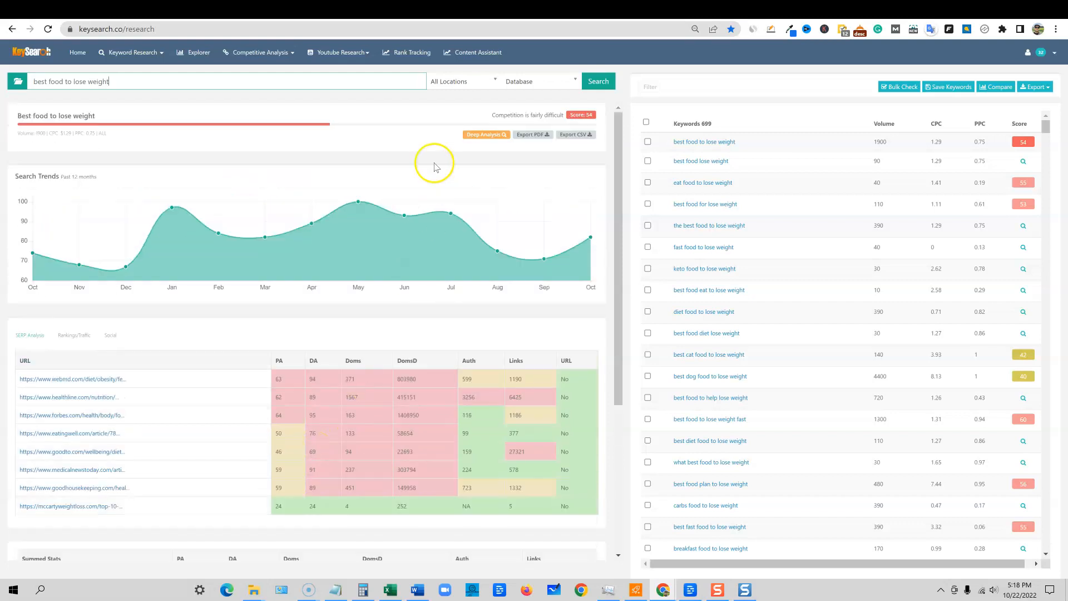
pyautogui.moveTo(343, 451)
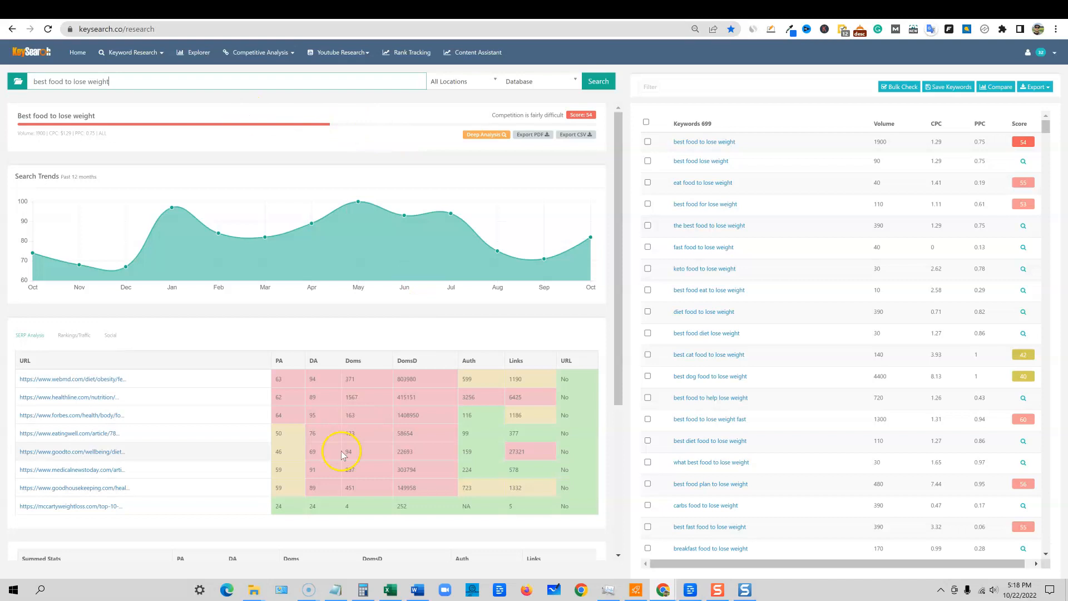
pyautogui.scroll(-3)
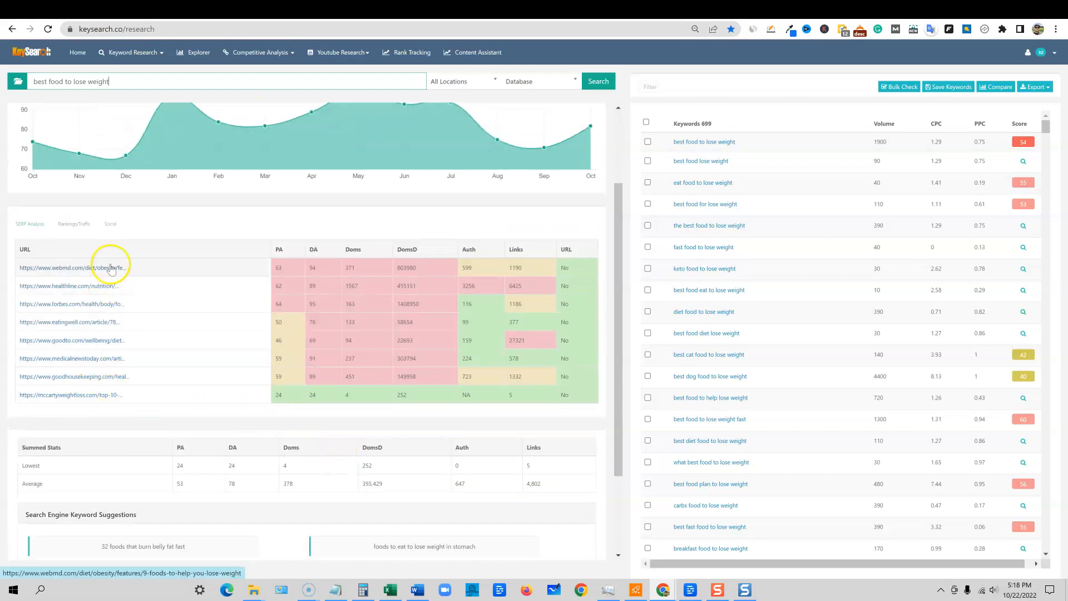
pyautogui.moveTo(102, 340)
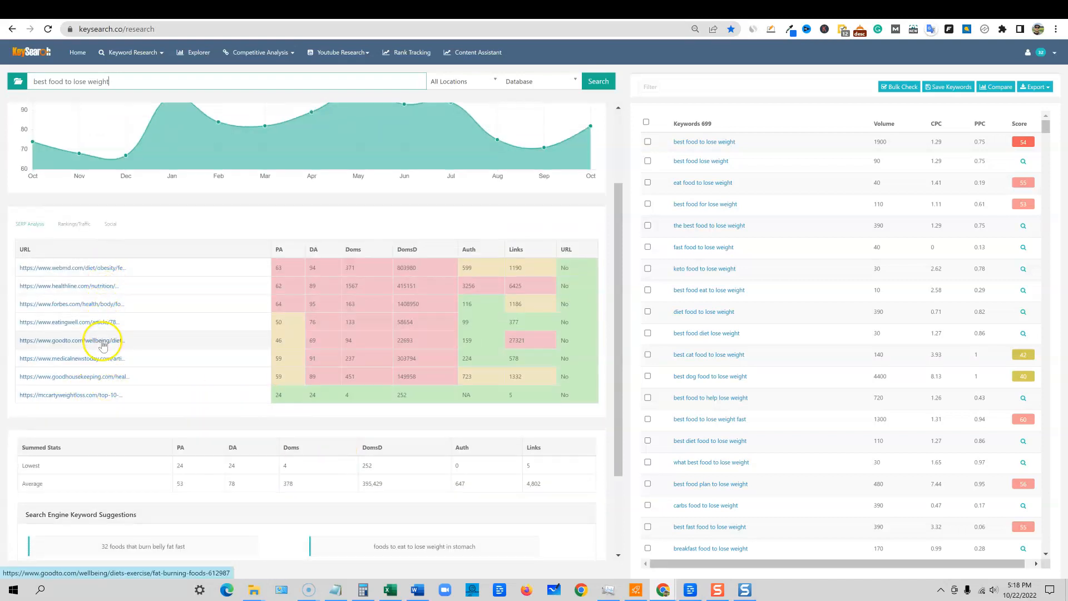
pyautogui.moveTo(227, 395)
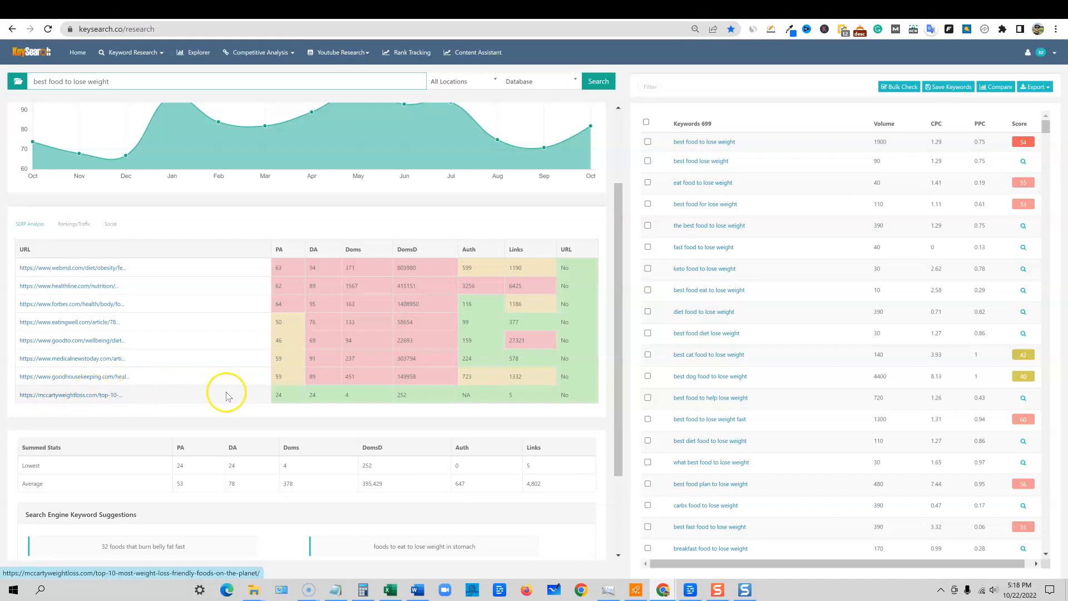
pyautogui.moveTo(333, 417)
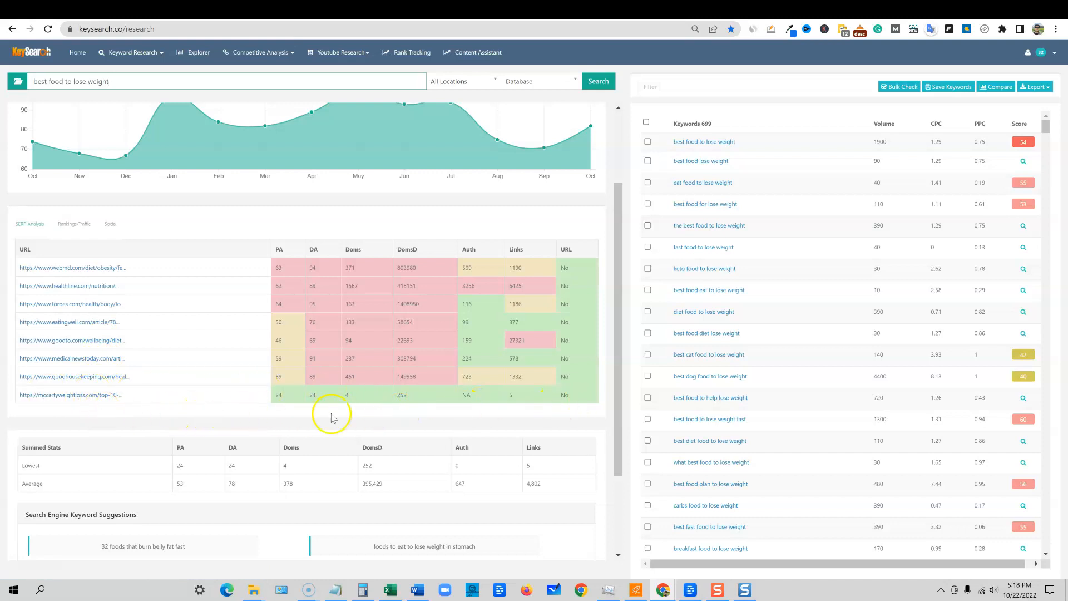
pyautogui.moveTo(513, 398)
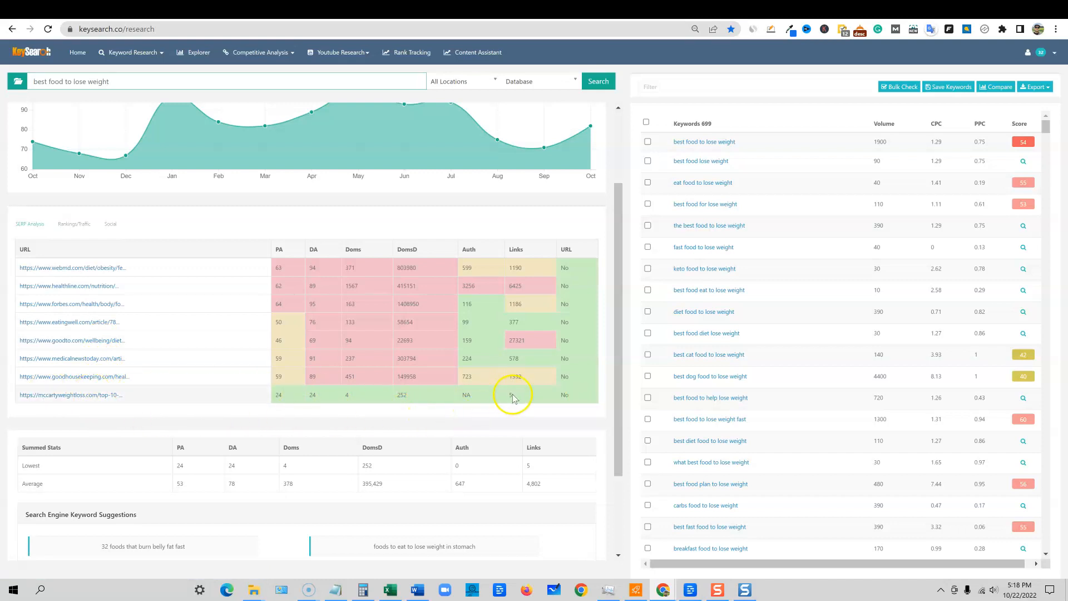
pyautogui.moveTo(326, 398)
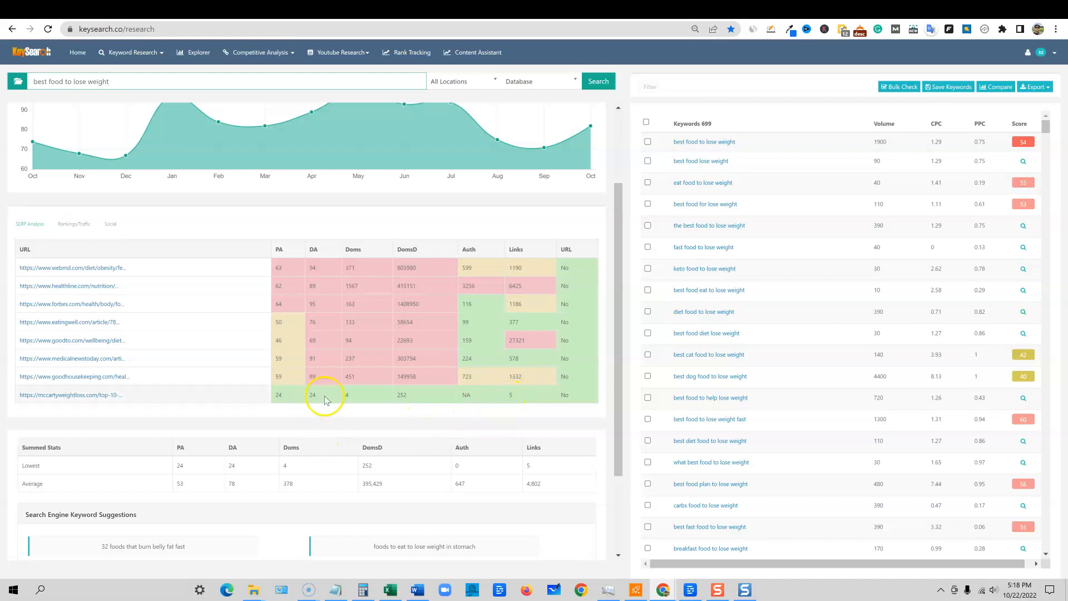
pyautogui.moveTo(86, 397)
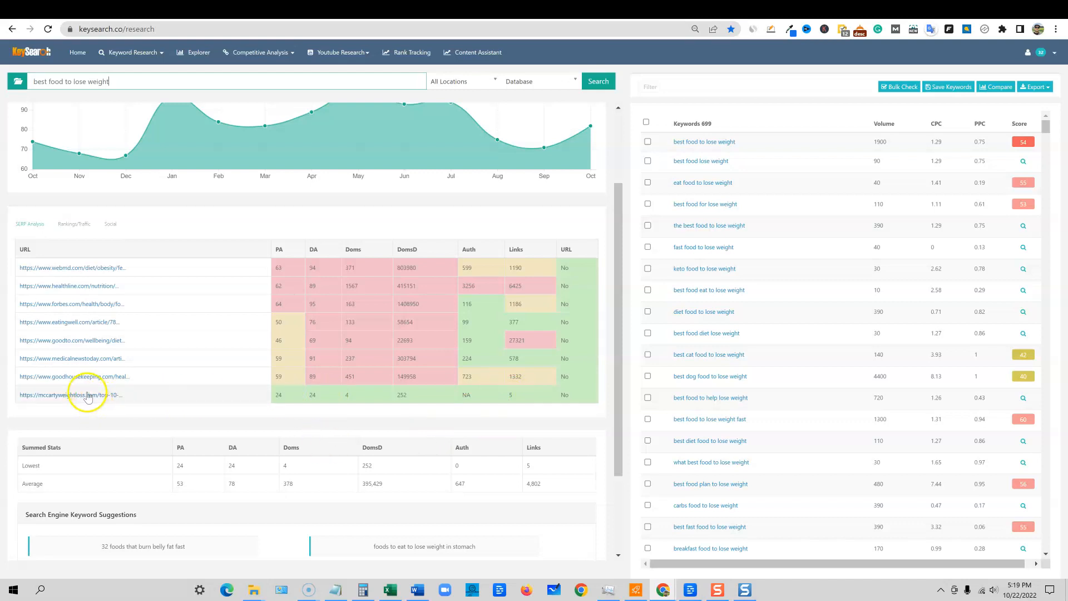
pyautogui.click(71, 394)
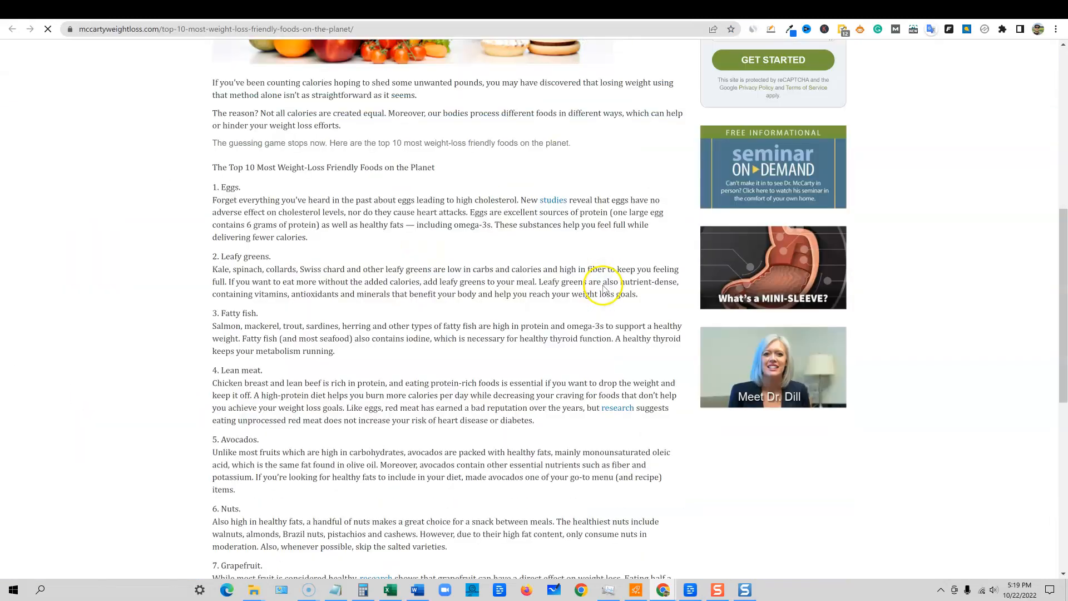
pyautogui.scroll(3)
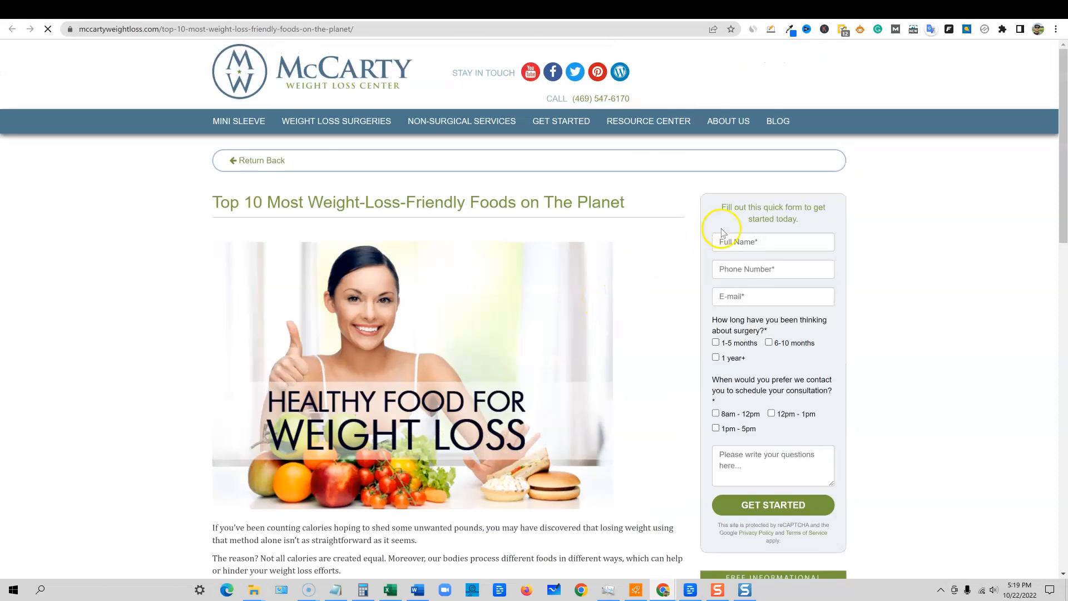
pyautogui.moveTo(758, 178)
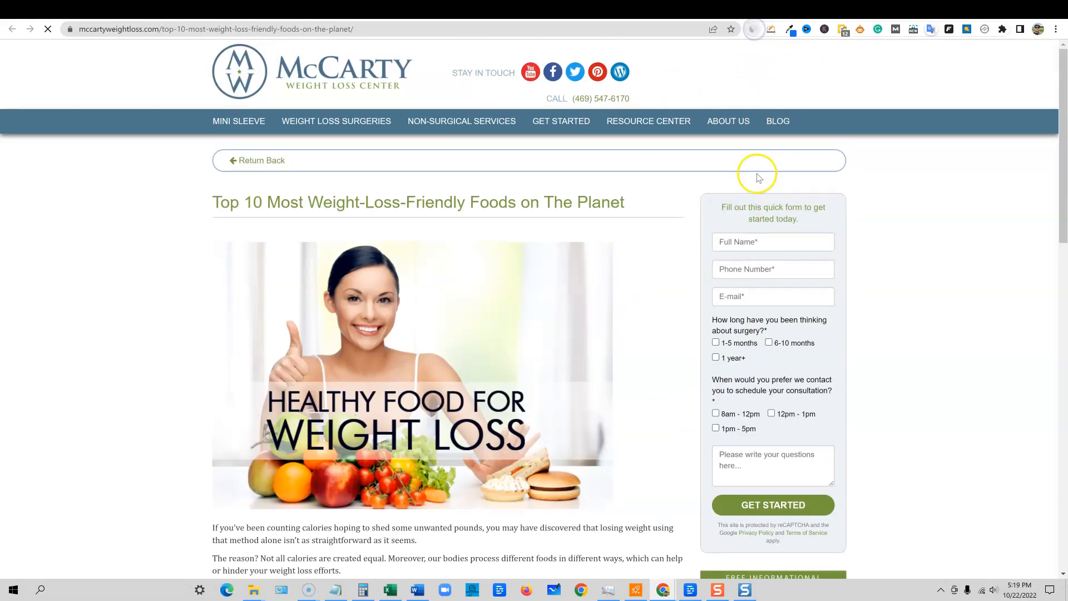
pyautogui.click(754, 29)
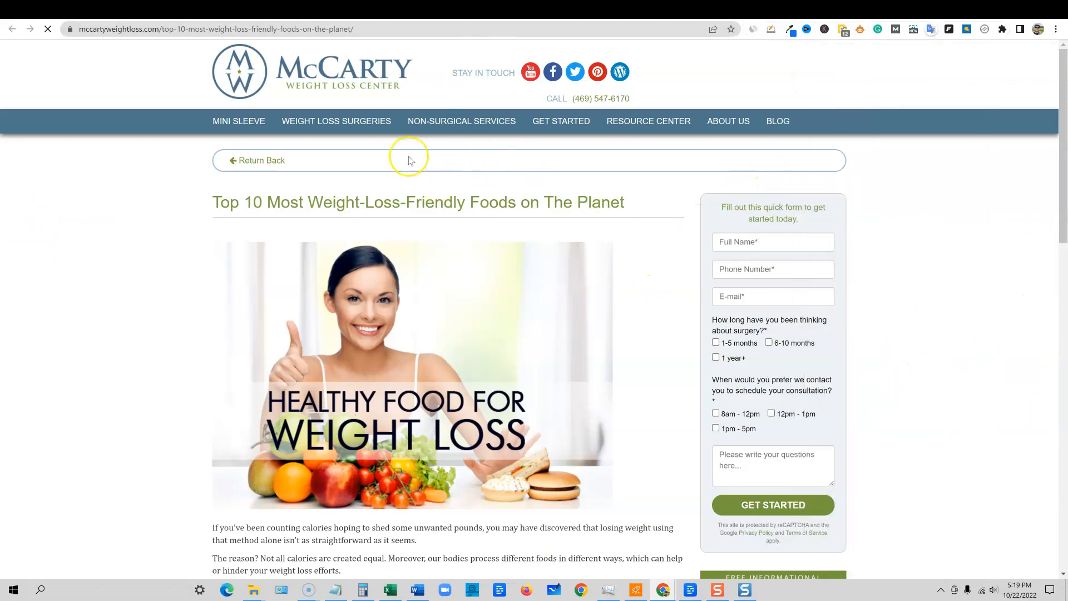
pyautogui.moveTo(398, 181)
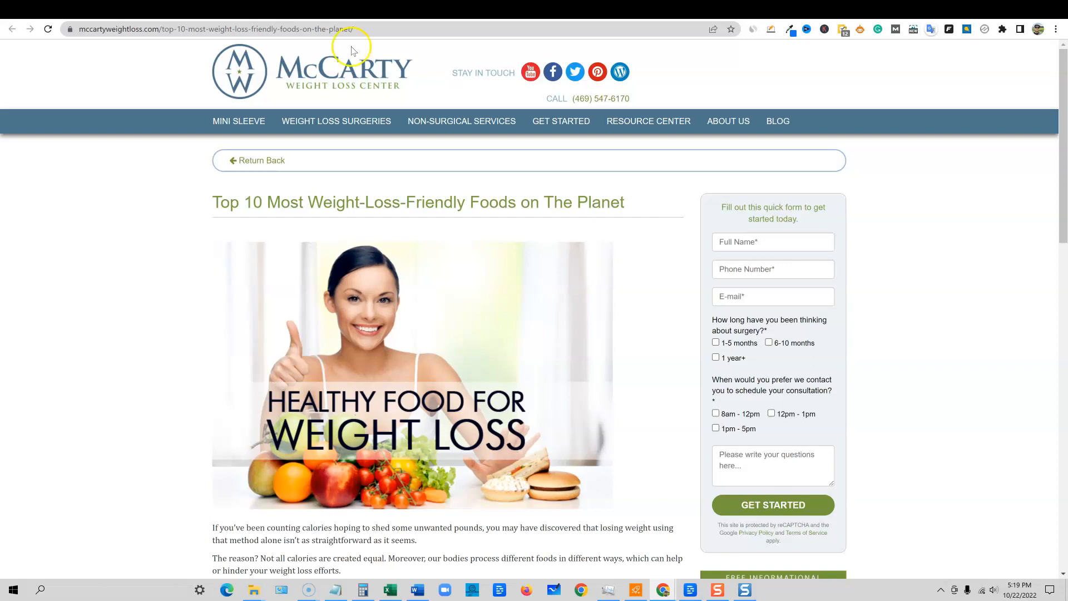
pyautogui.moveTo(239, 120)
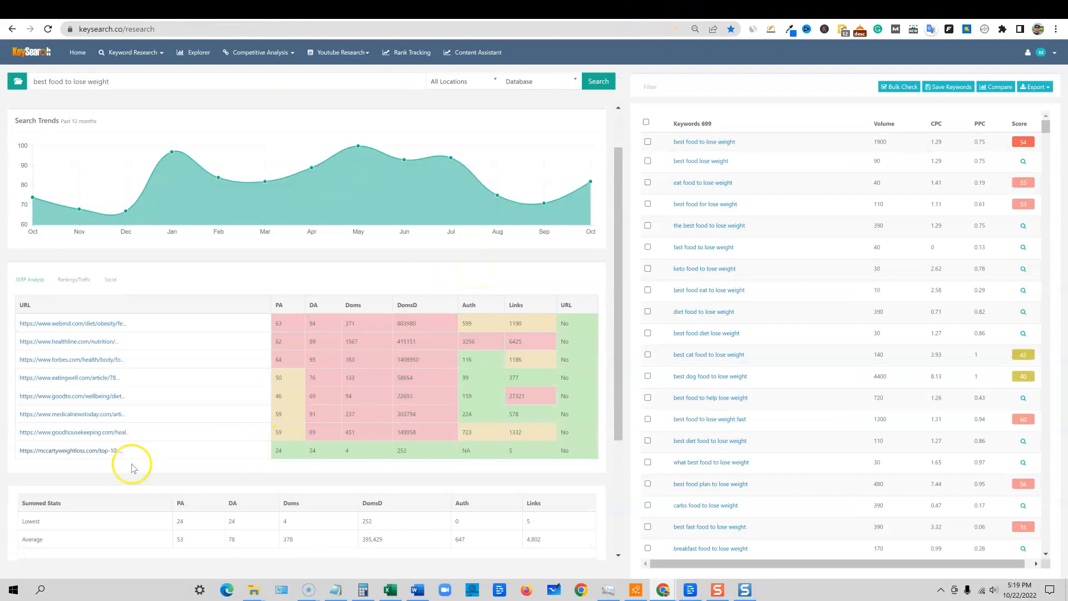
pyautogui.moveTo(716, 14)
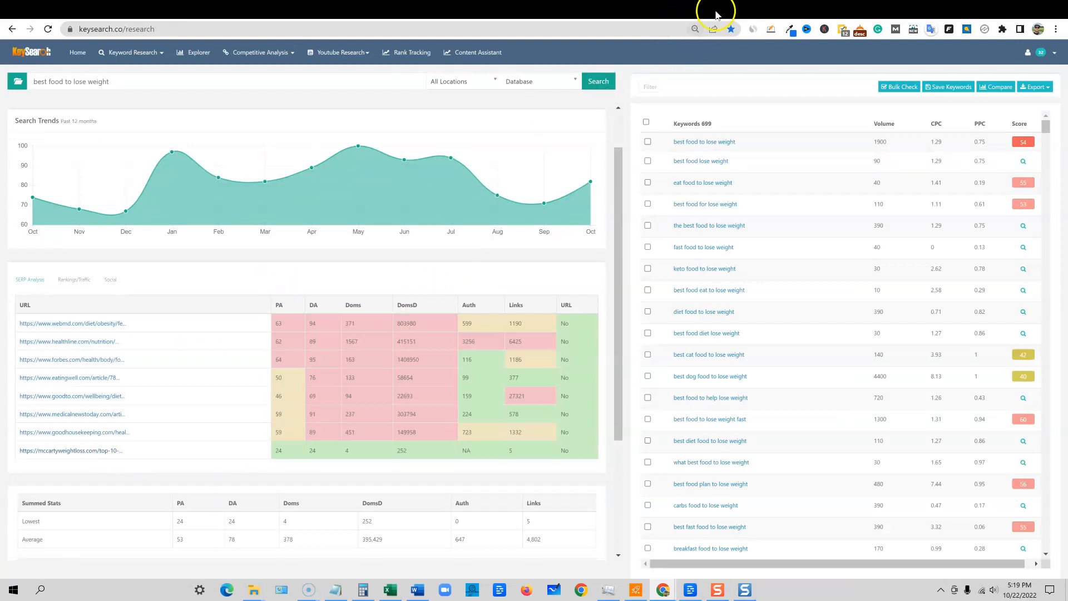
# Step: Go to Competitive Analysis > Organic Keywords with mccartyweightloss.com as the domain
pyautogui.click(70, 451)
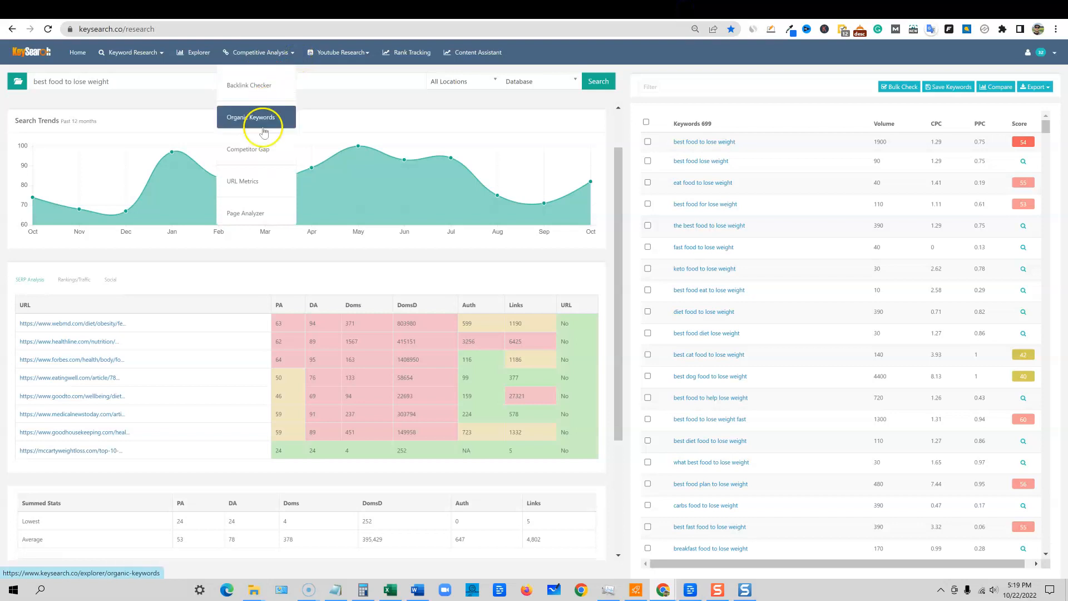
pyautogui.click(256, 117)
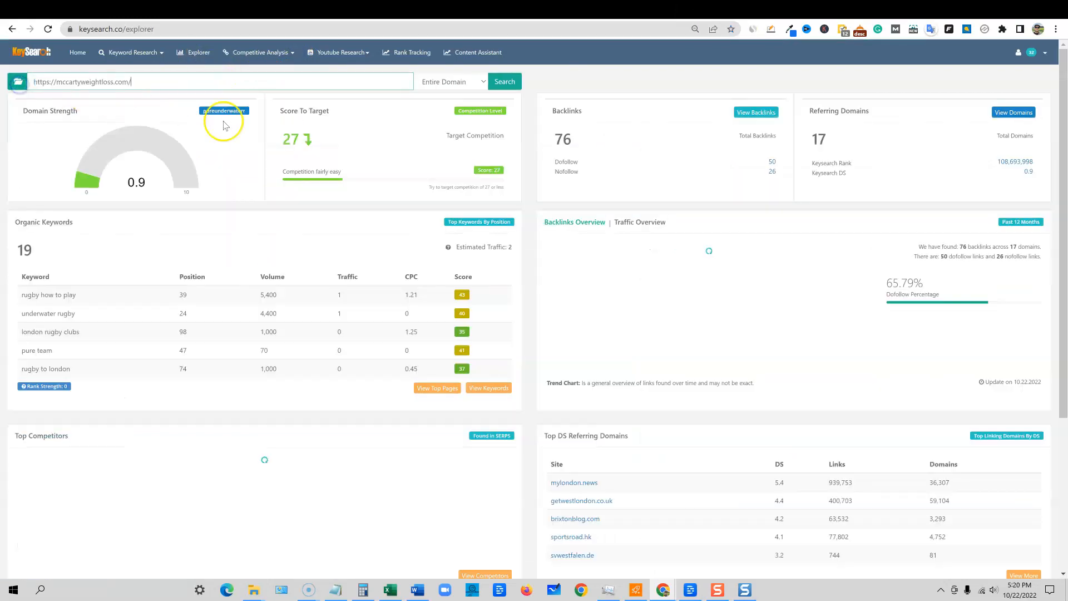
# Step: Run the Entire Domain analysis for mccartyweightloss.com and load its report
pyautogui.click(504, 81)
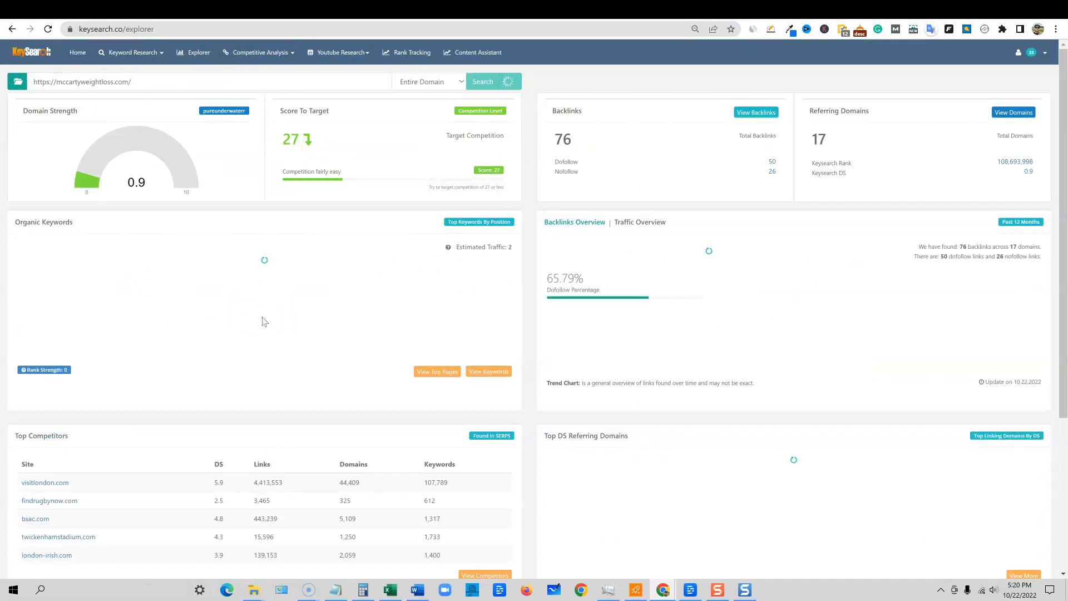
pyautogui.click(483, 81)
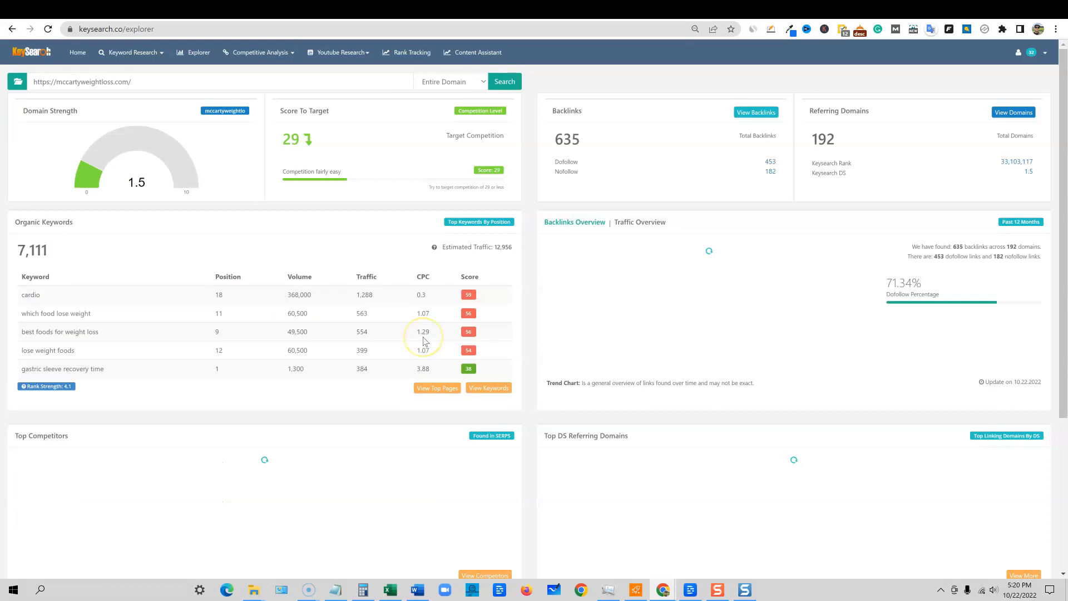
pyautogui.moveTo(89, 169)
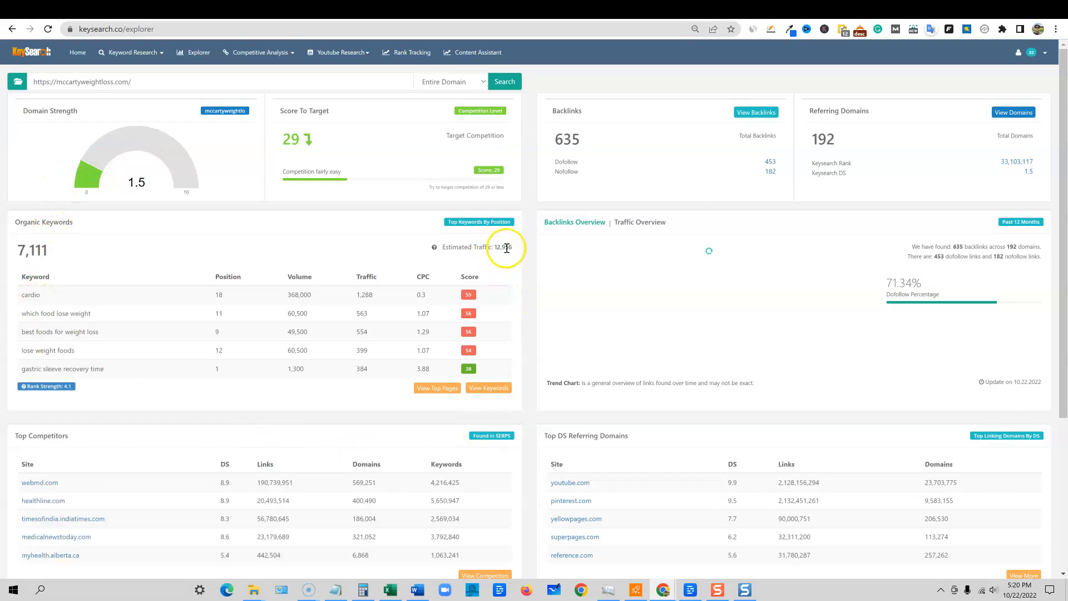
pyautogui.moveTo(481, 382)
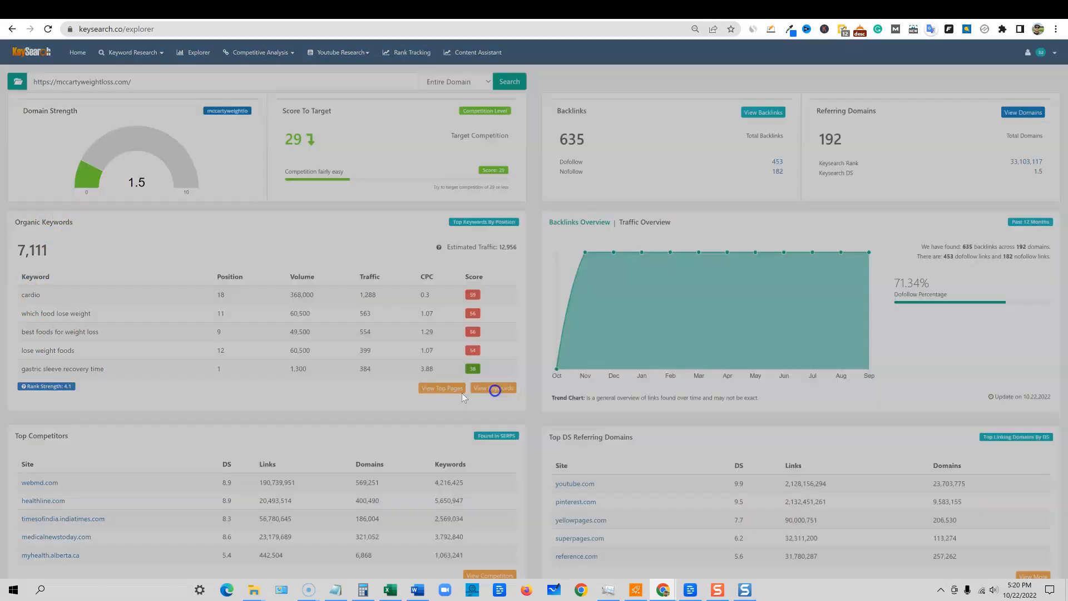
# Step: Copy 'can your stomach stretch after gastric bypass' from the organic keywords into a new search
pyautogui.click(493, 387)
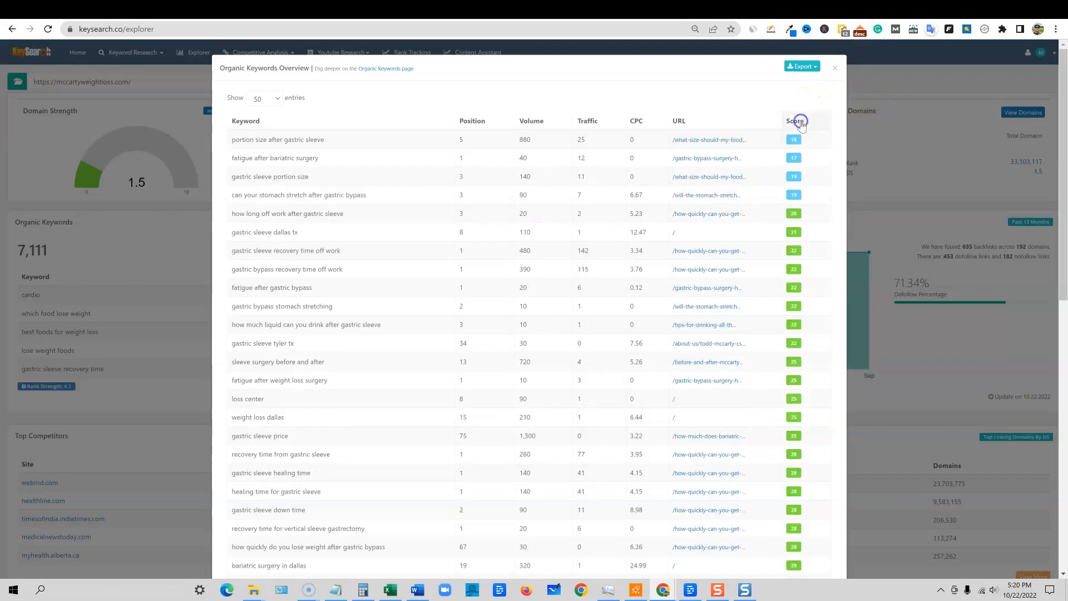
pyautogui.moveTo(794, 202)
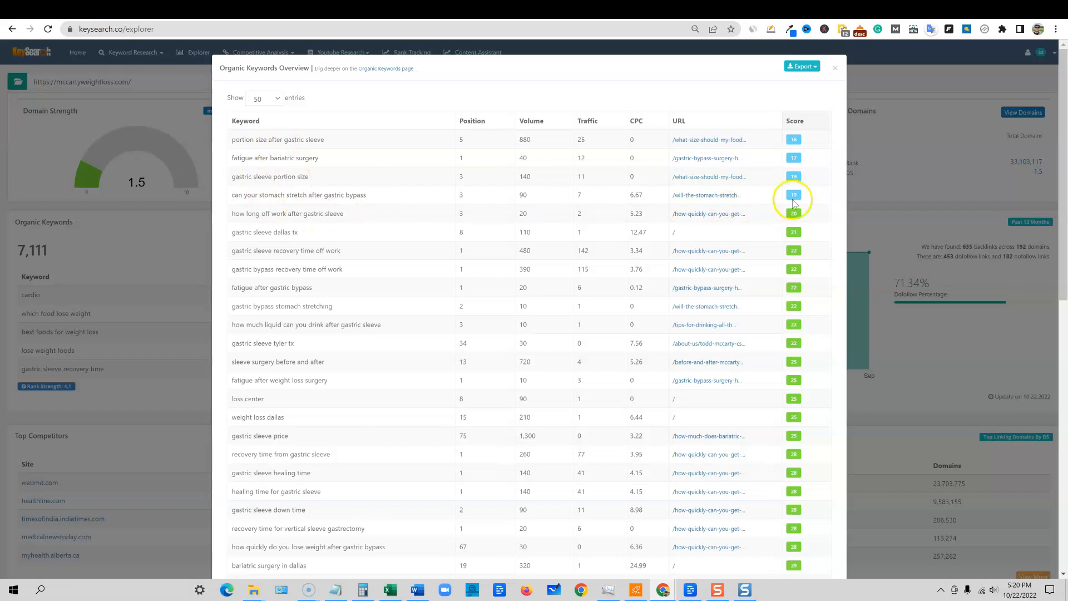
pyautogui.scroll(-3)
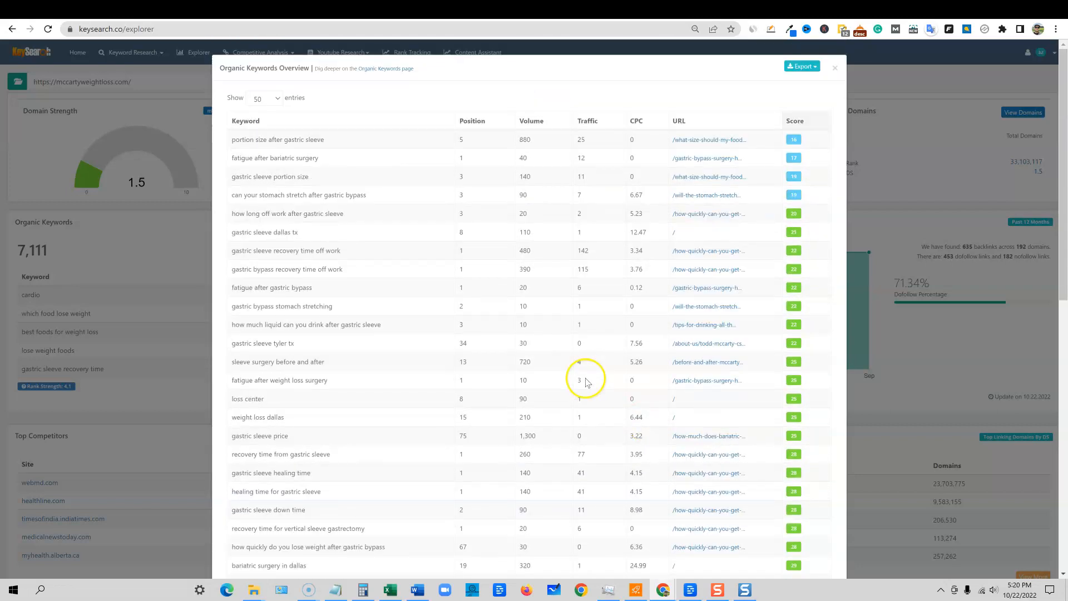
pyautogui.moveTo(482, 199)
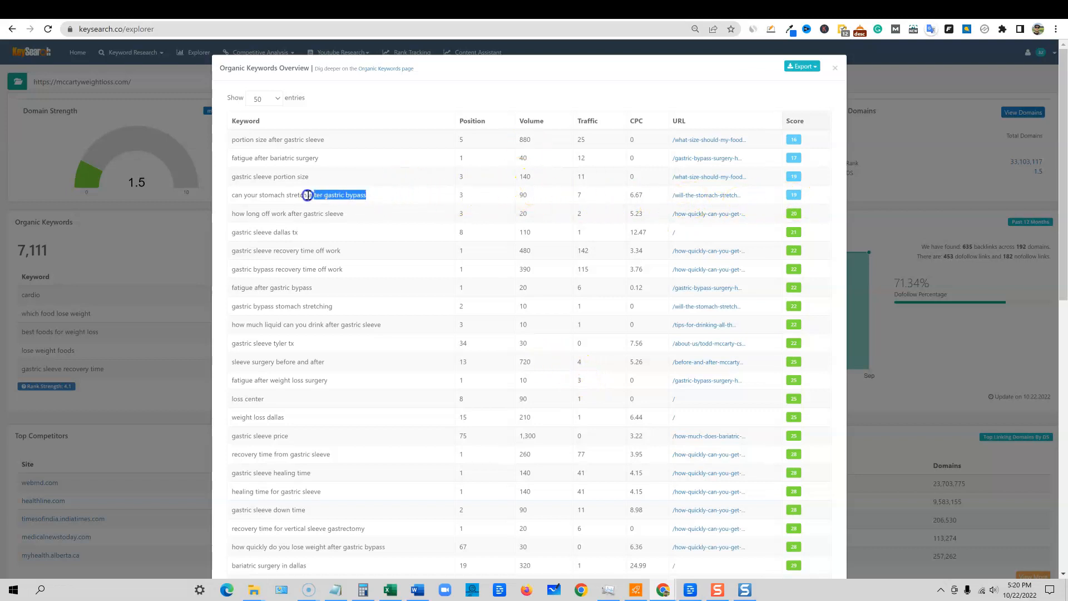
pyautogui.tripleClick(298, 195)
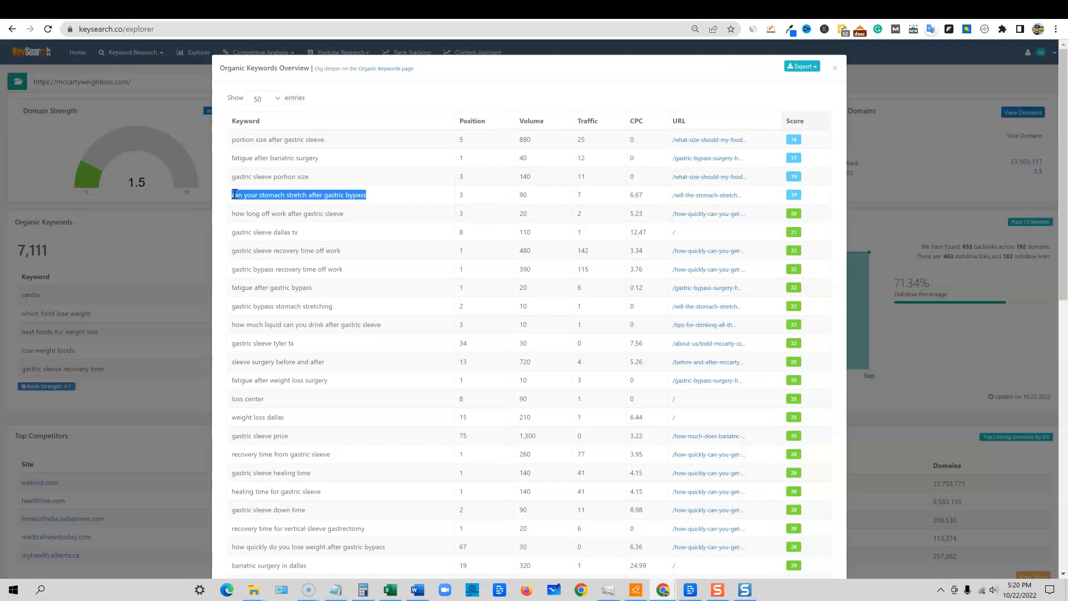
pyautogui.moveTo(379, 190)
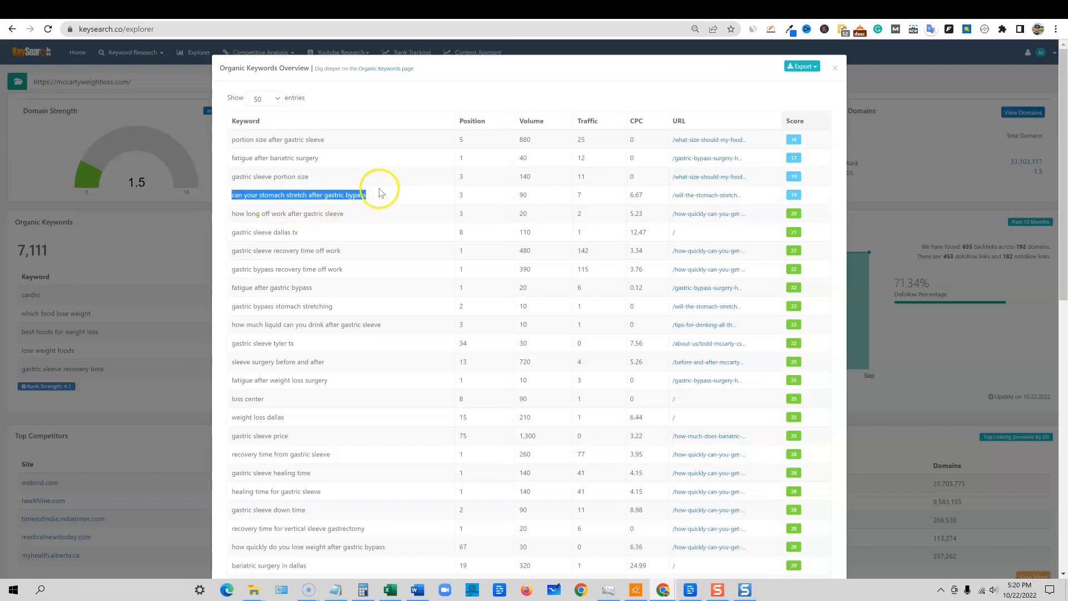
pyautogui.moveTo(889, 73)
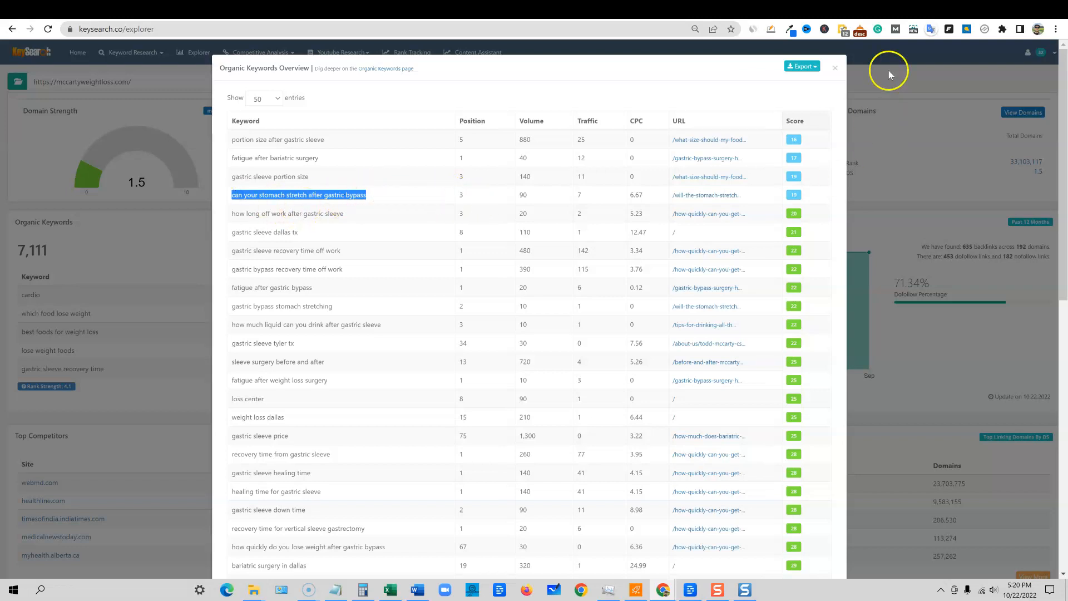
pyautogui.write('can your stomach stretch after gastric bypass')
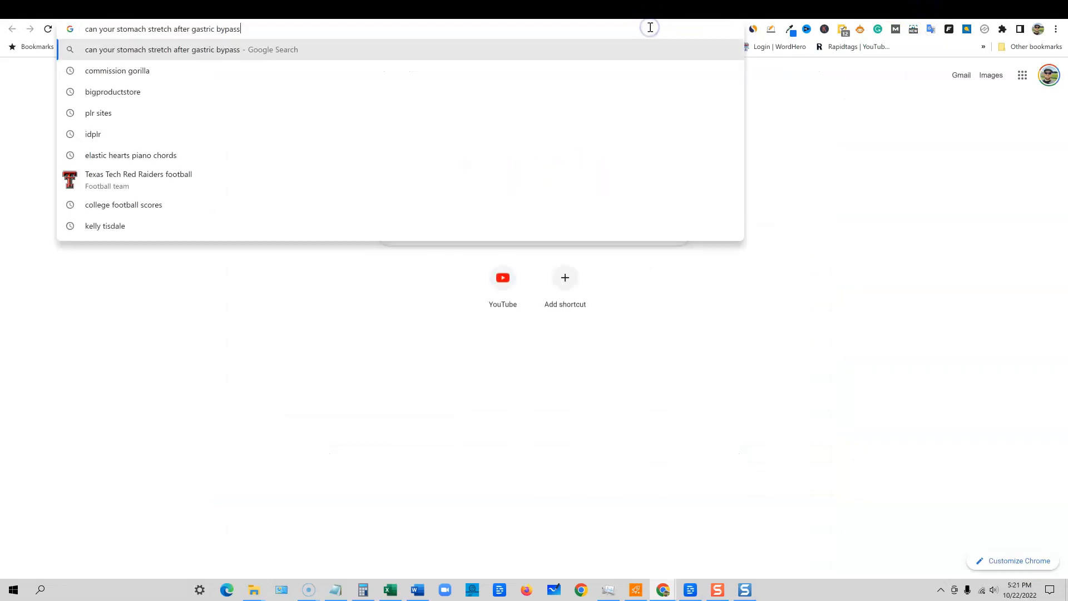
# Step: Search the keyword, open the McCarty stomach-stretching article and copy its full text
pyautogui.press('Return')
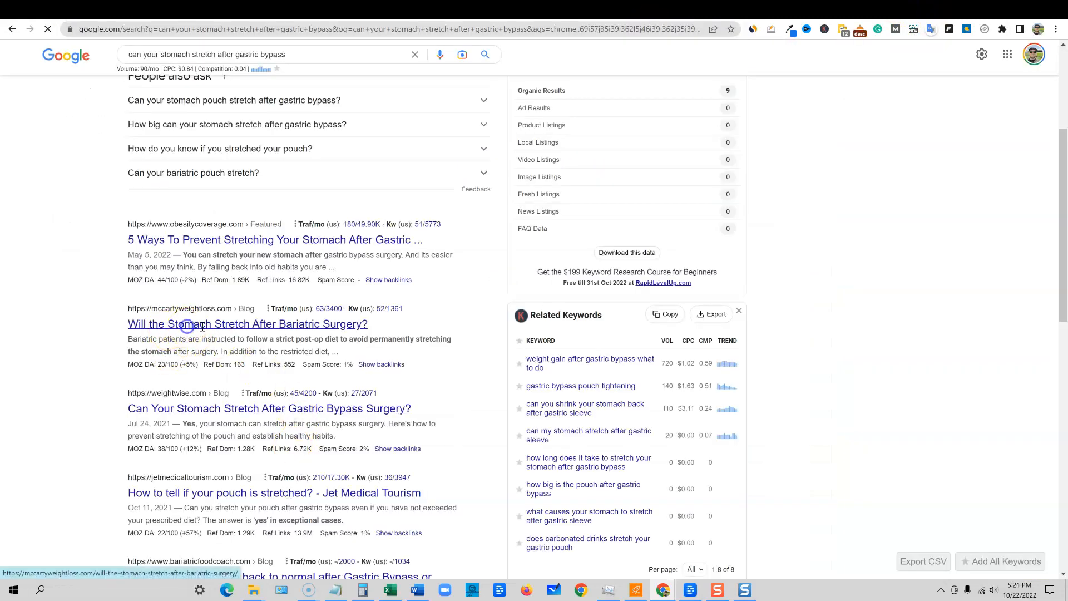
pyautogui.click(247, 324)
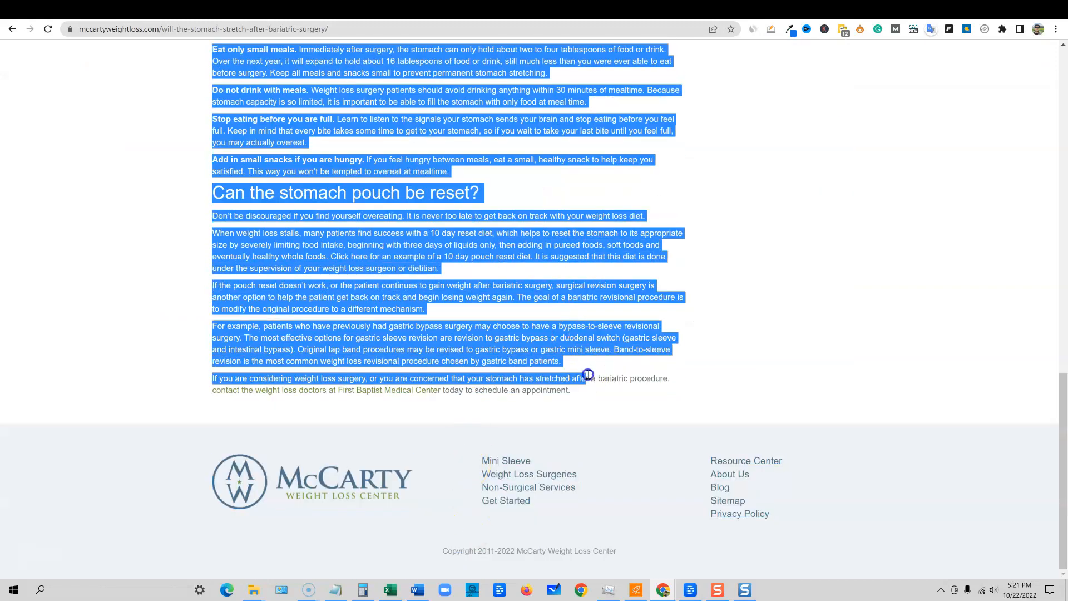
pyautogui.rightClick(463, 296)
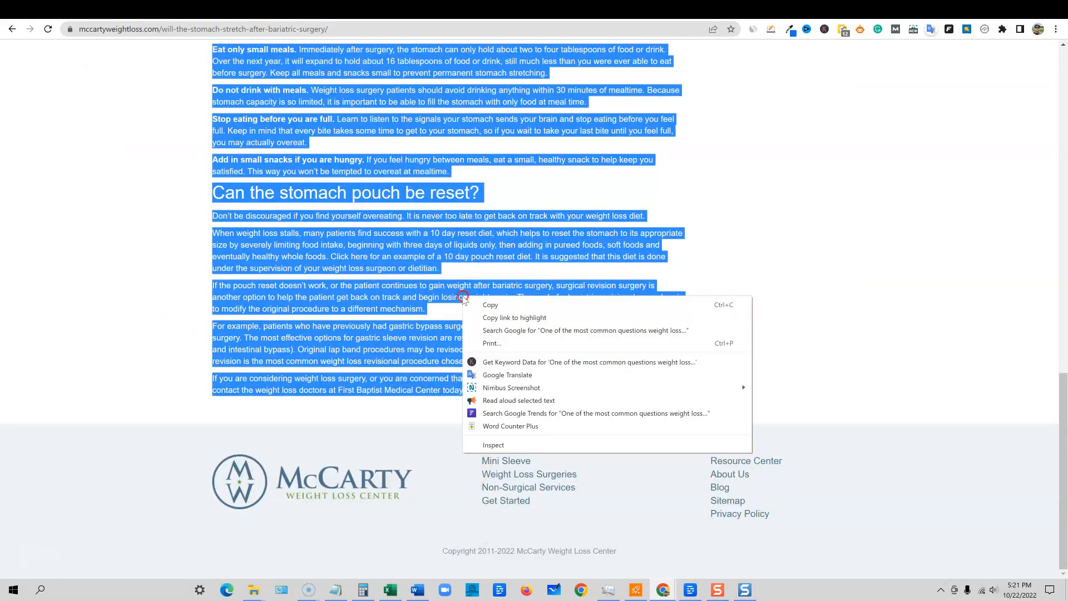
pyautogui.click(510, 426)
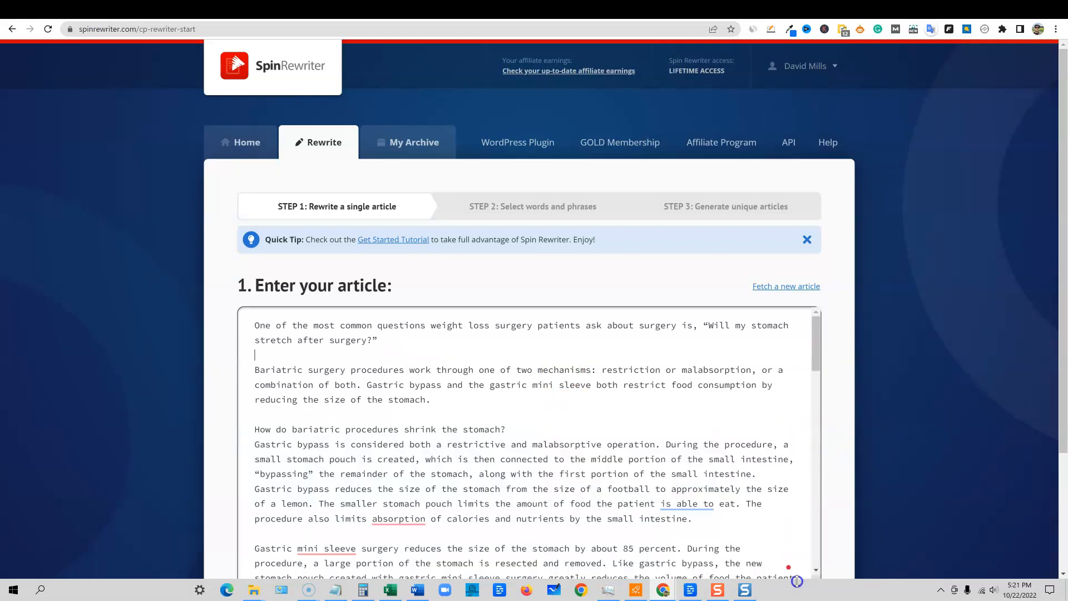
pyautogui.scroll(-3)
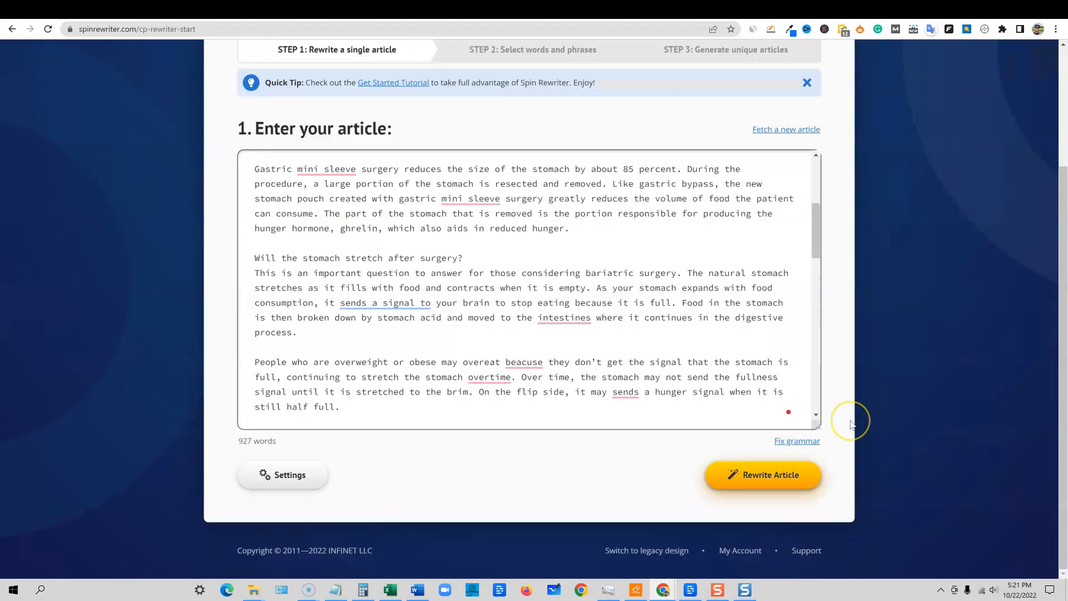
pyautogui.scroll(3)
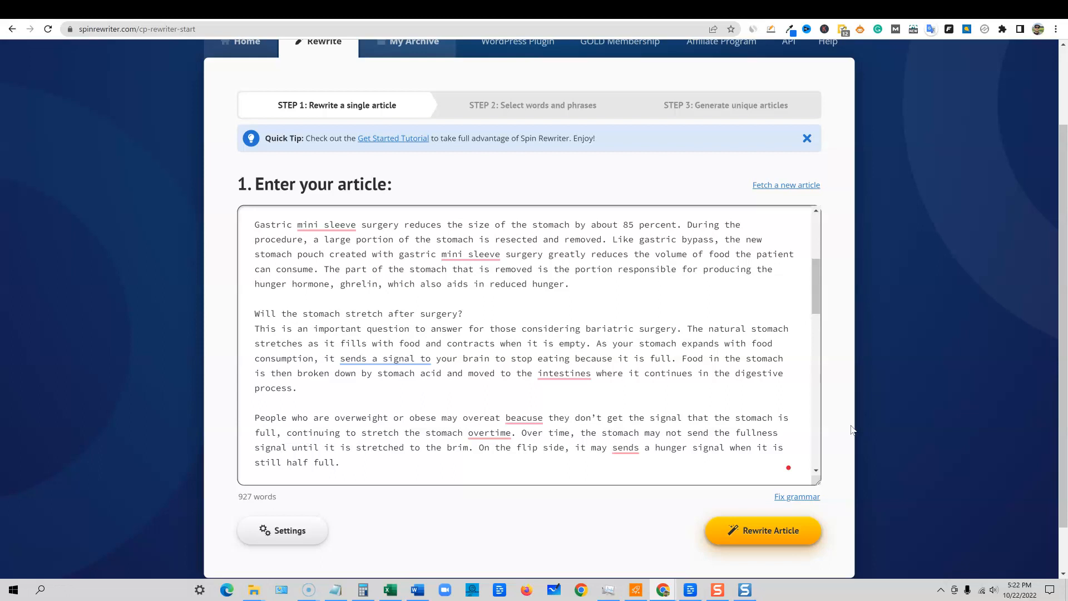
pyautogui.scroll(3)
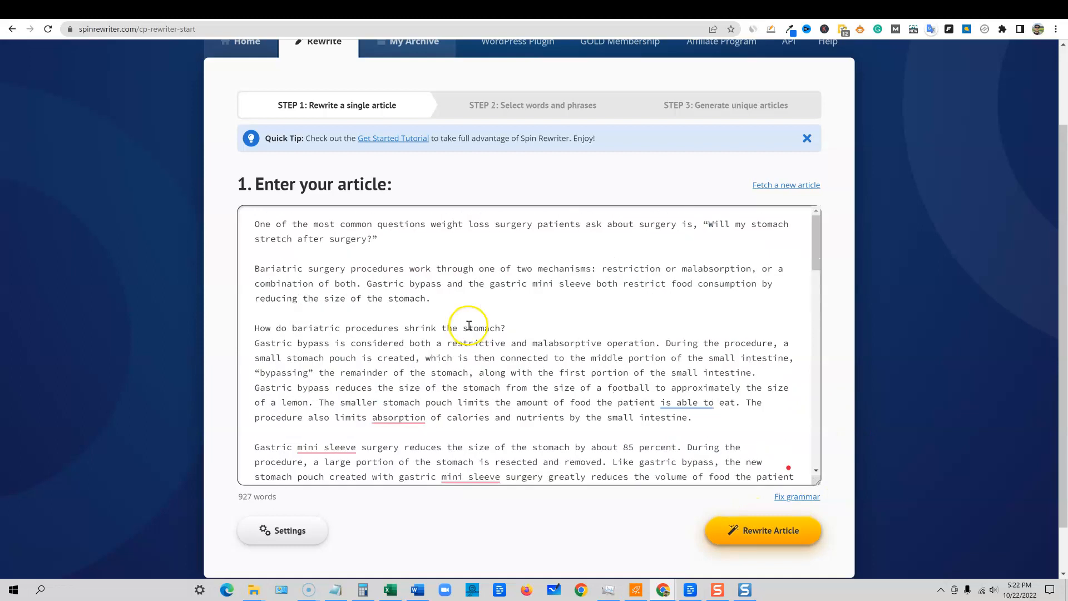
pyautogui.scroll(-3)
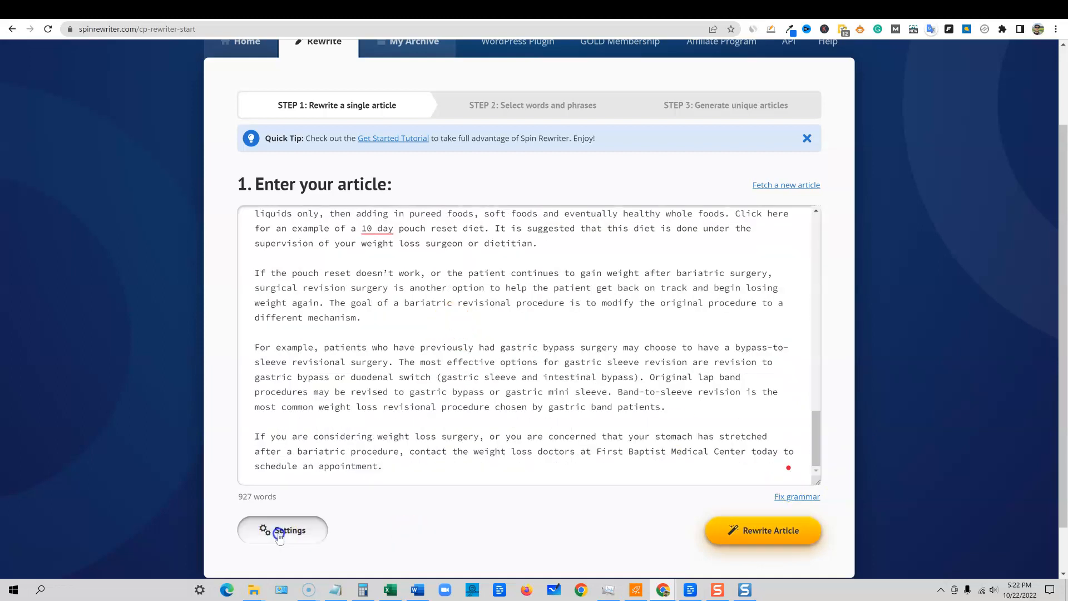
# Step: Keep the 'Most readable' synonym setting and run Rewrite Article on the pasted text
pyautogui.click(284, 529)
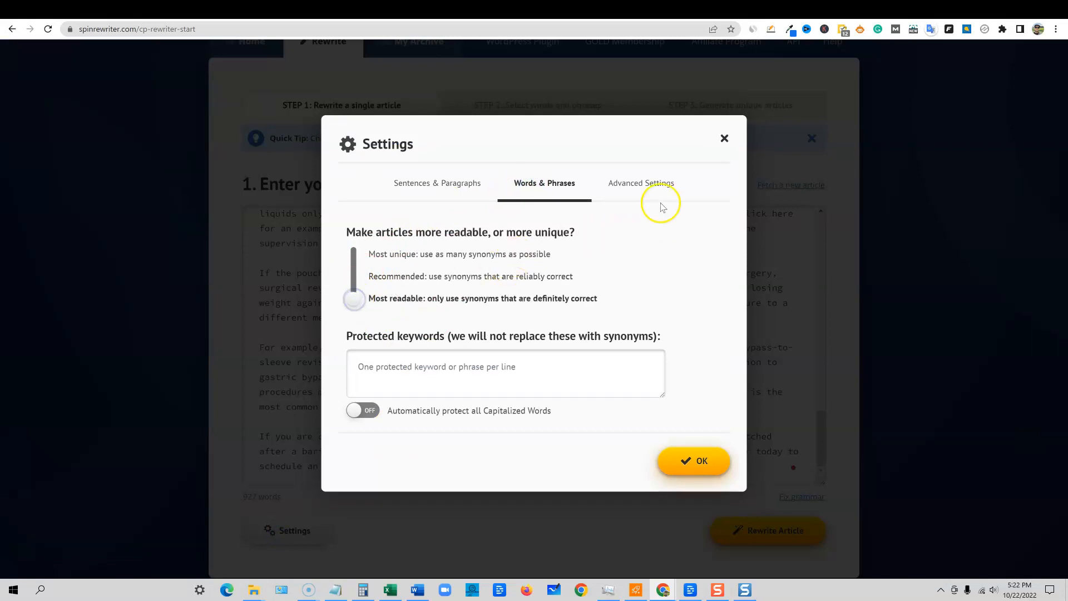
pyautogui.click(693, 460)
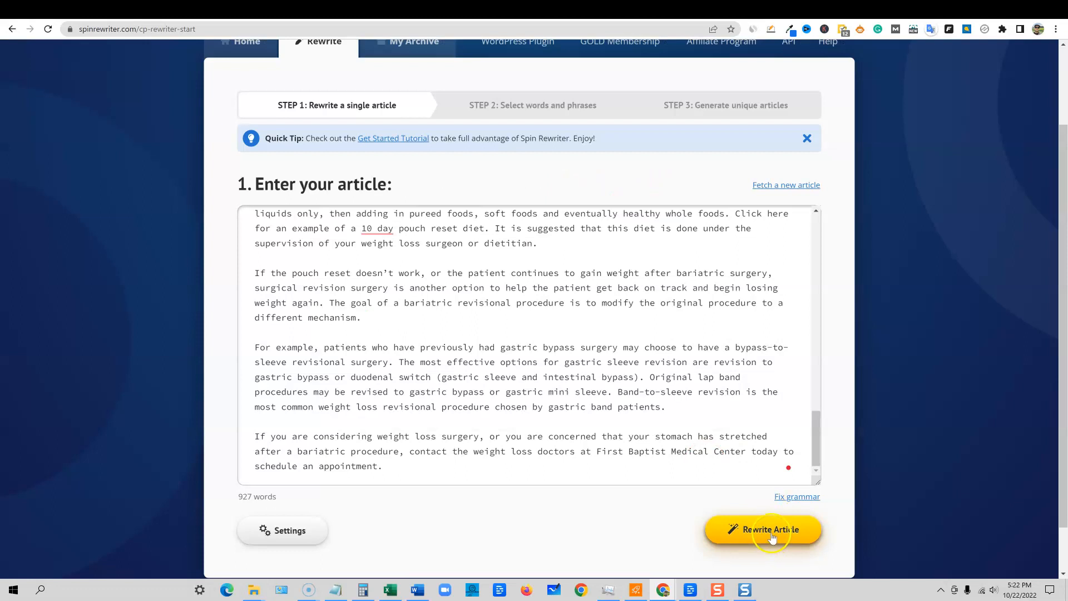
pyautogui.click(764, 530)
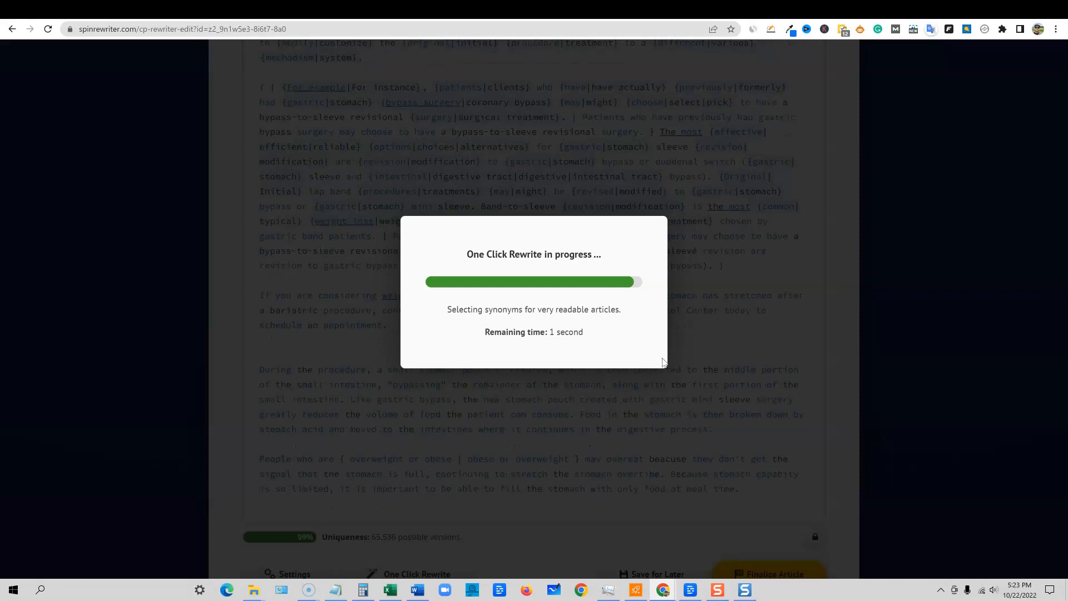
# Step: Finalize the spun article, fetch images matching 'Stomach', and generate a unique article
pyautogui.scroll(-3)
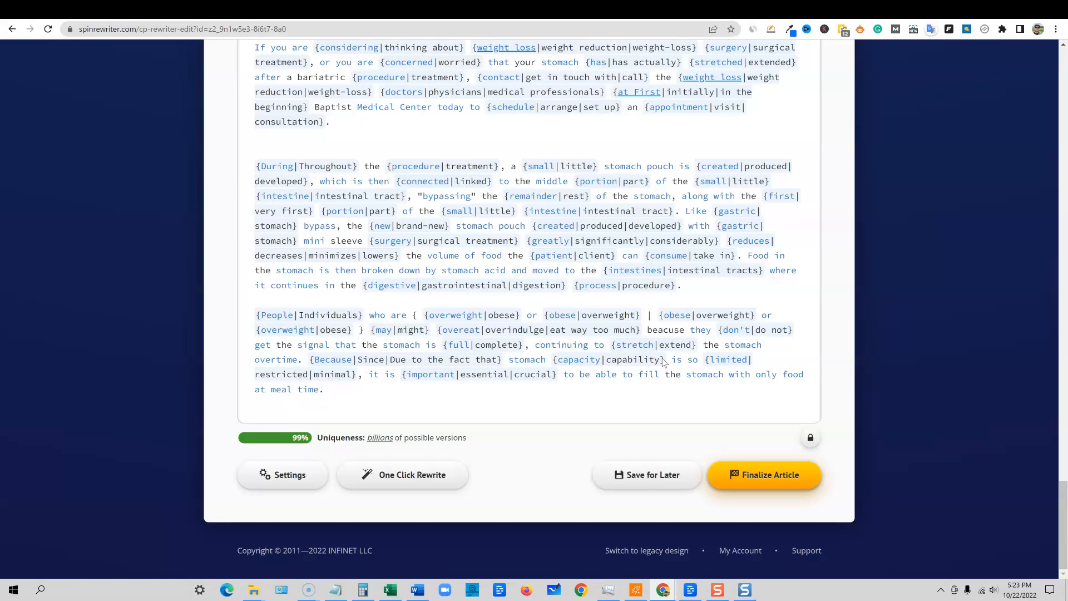
pyautogui.moveTo(585, 394)
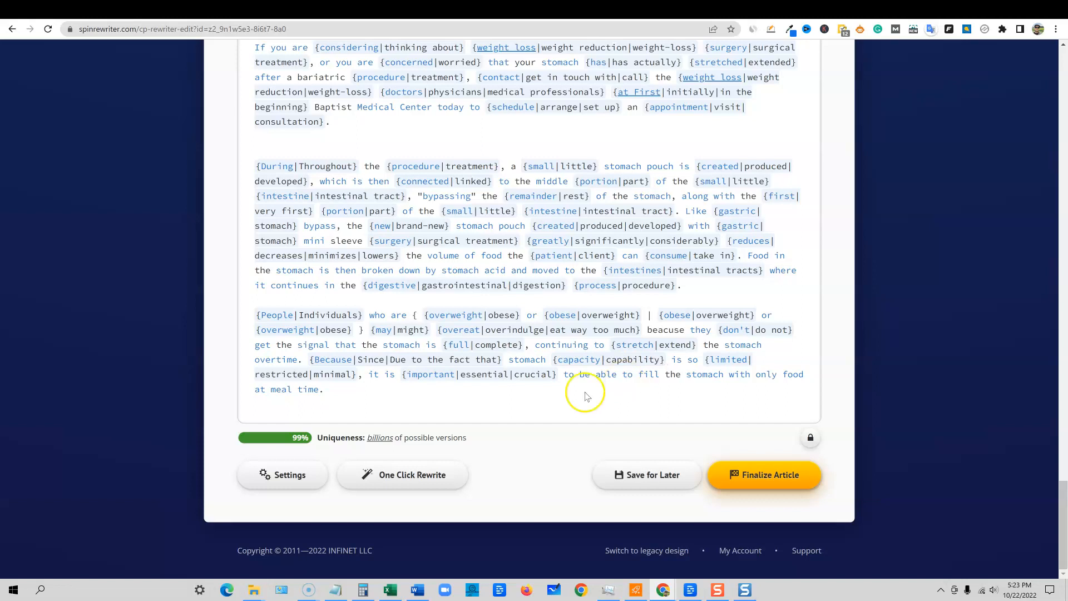
pyautogui.moveTo(713, 389)
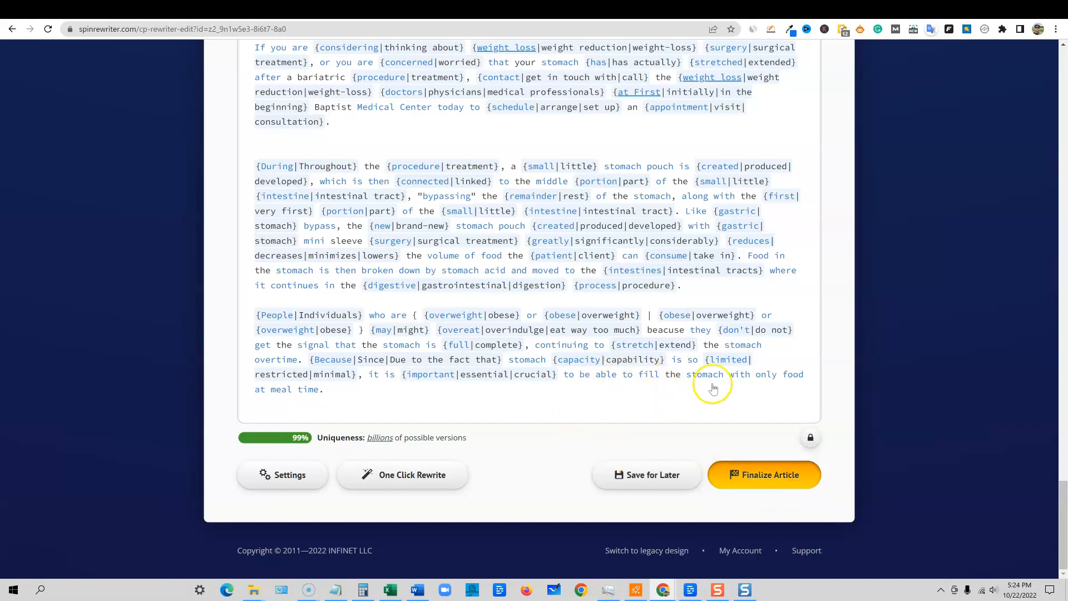
pyautogui.click(763, 474)
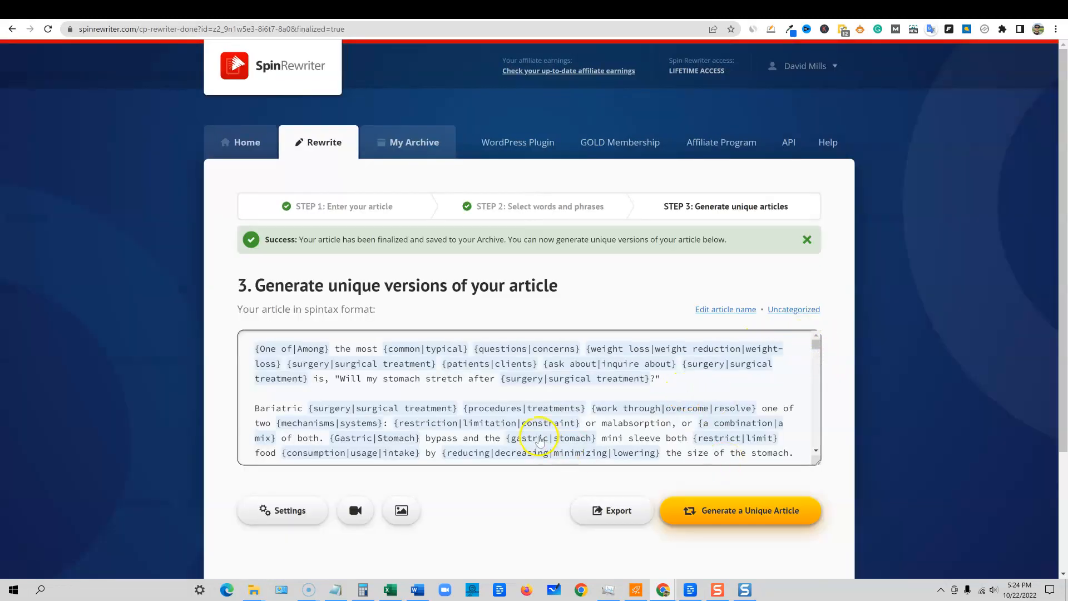
pyautogui.click(401, 510)
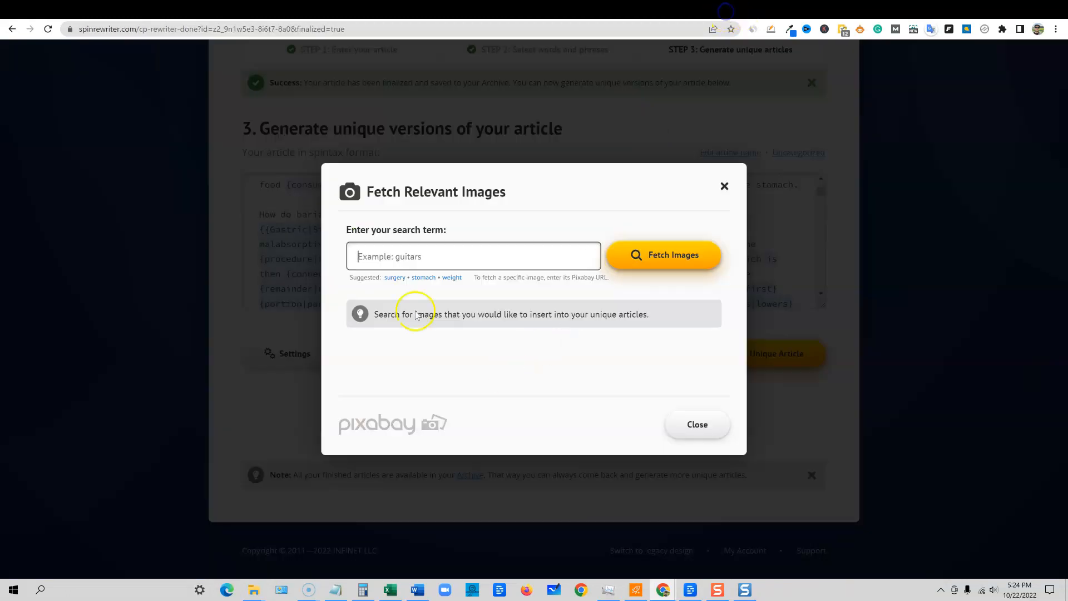
pyautogui.write('Stomach')
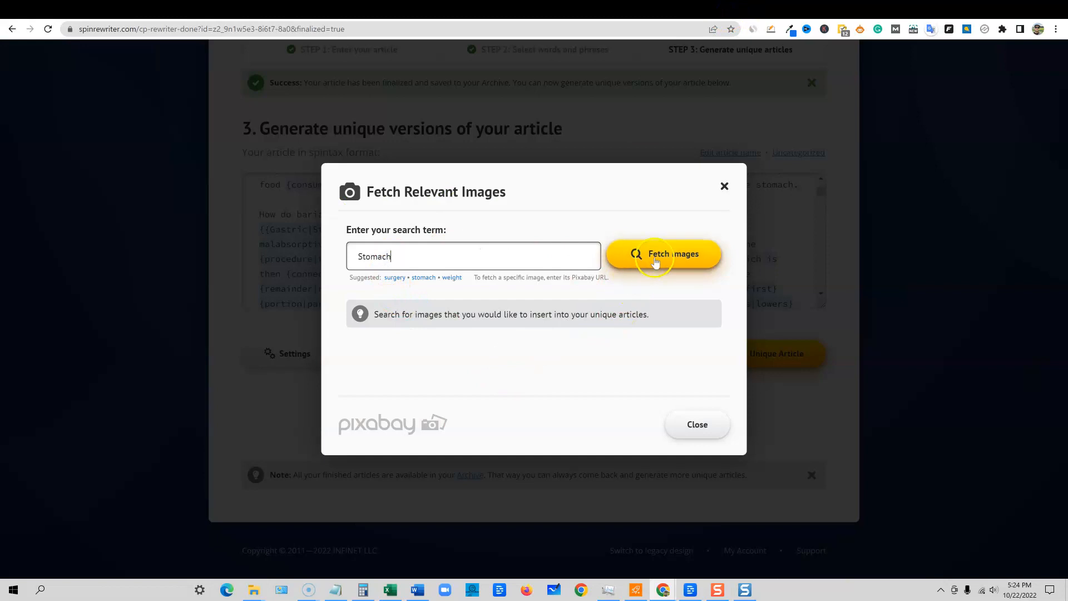
pyautogui.click(662, 253)
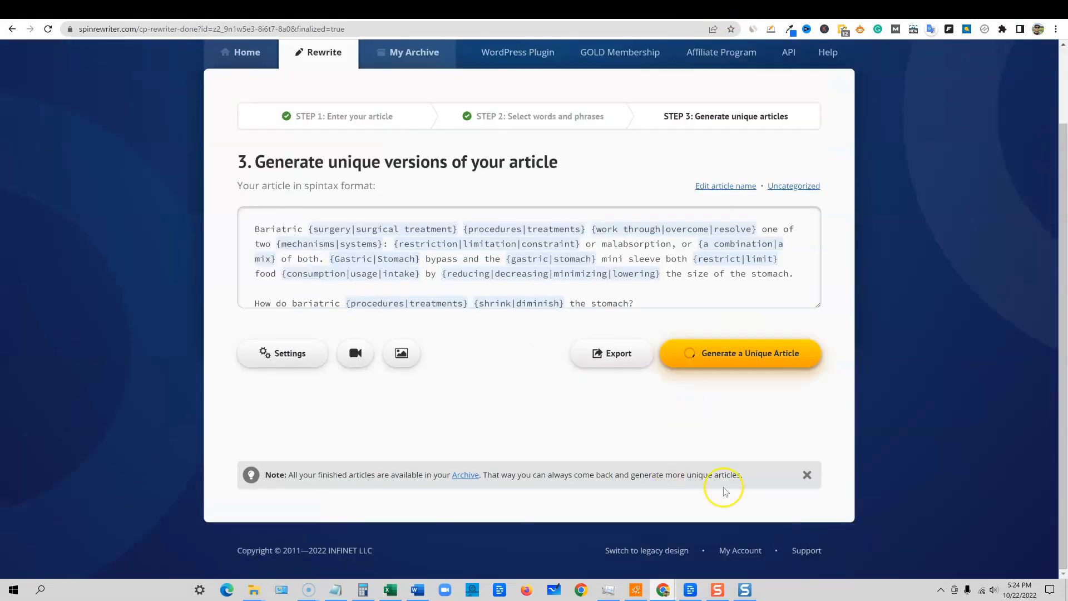
pyautogui.click(740, 353)
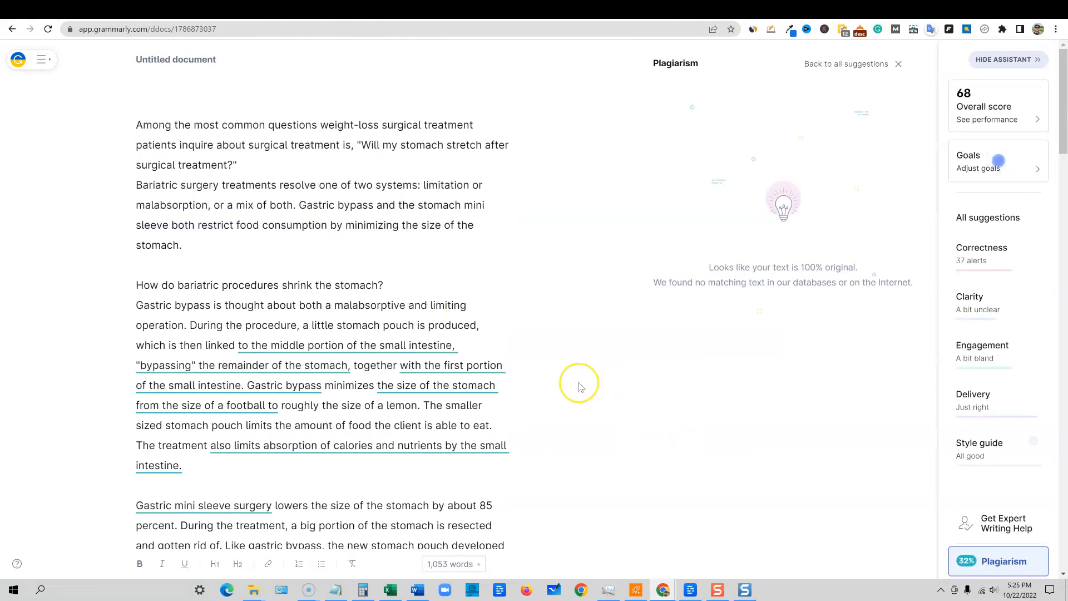
pyautogui.moveTo(763, 423)
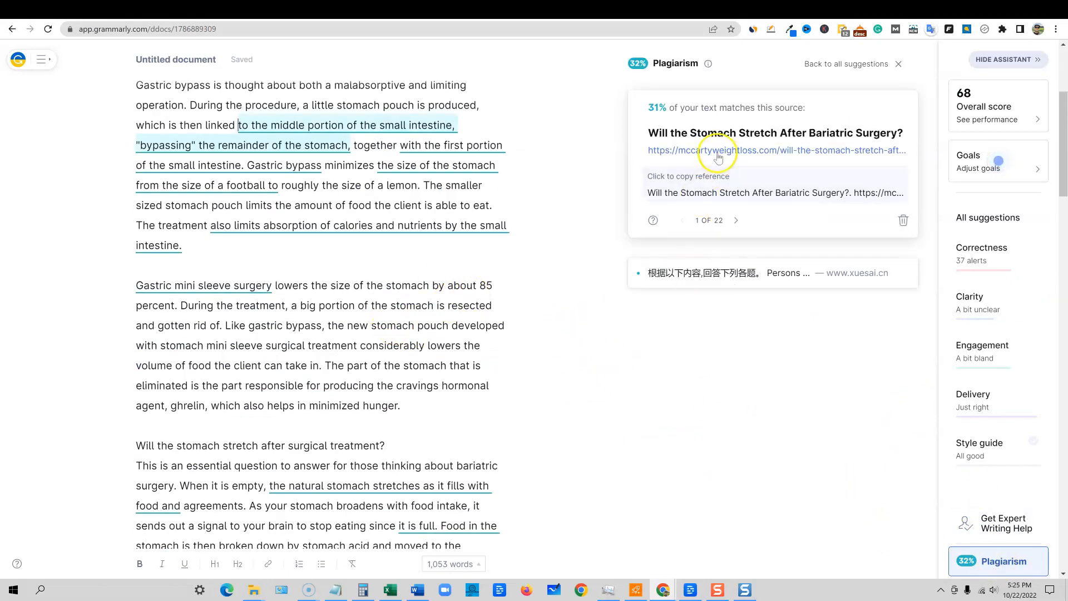
pyautogui.moveTo(769, 148)
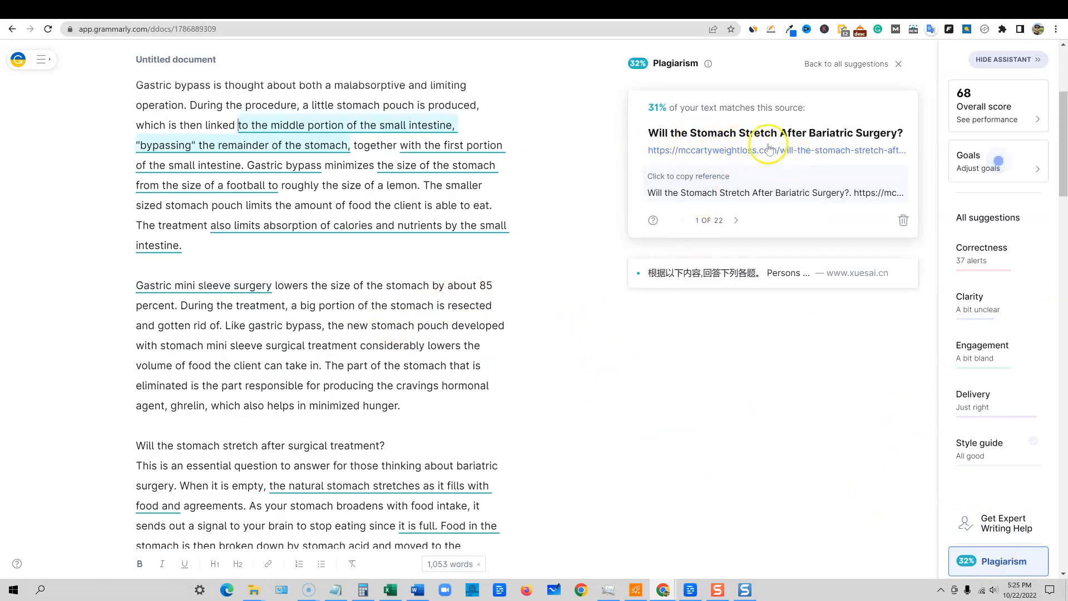
pyautogui.moveTo(812, 246)
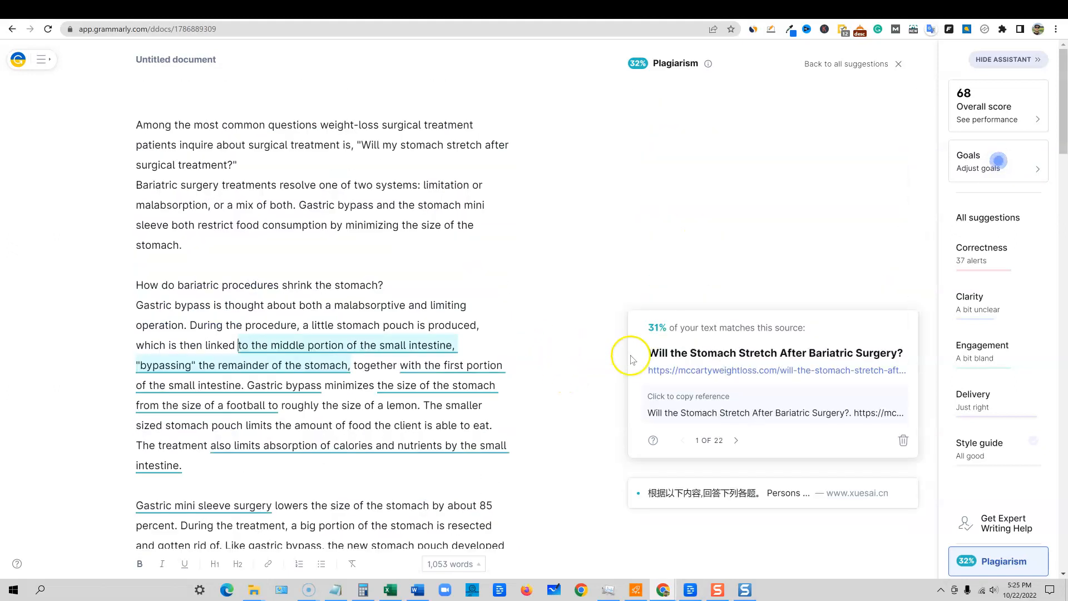
# Step: Review Grammarly's plagiarism result showing a 31% match with the McCarty article
pyautogui.scroll(3)
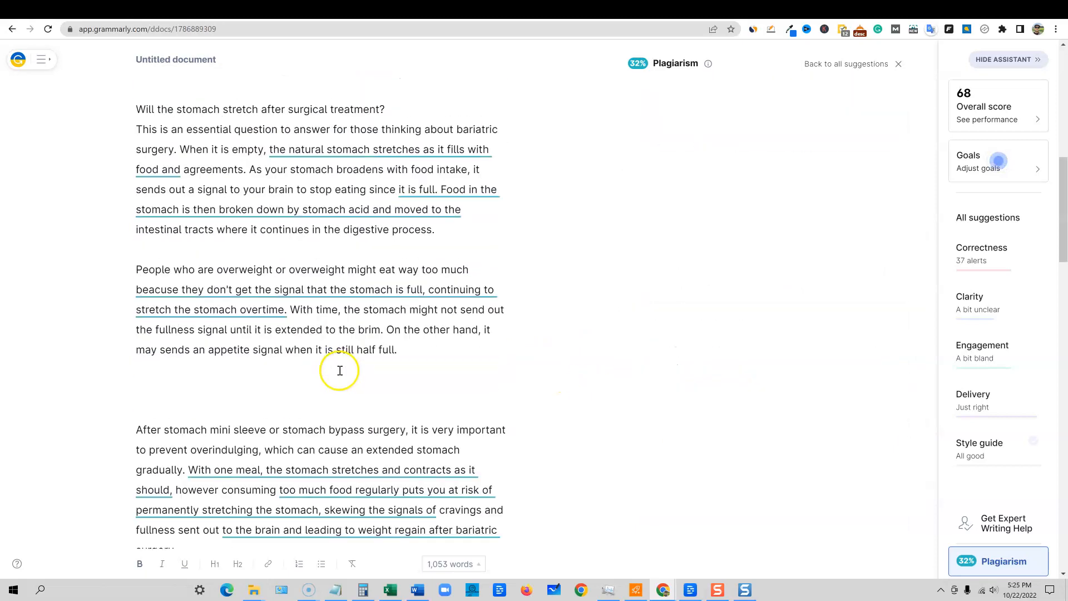
pyautogui.scroll(-3)
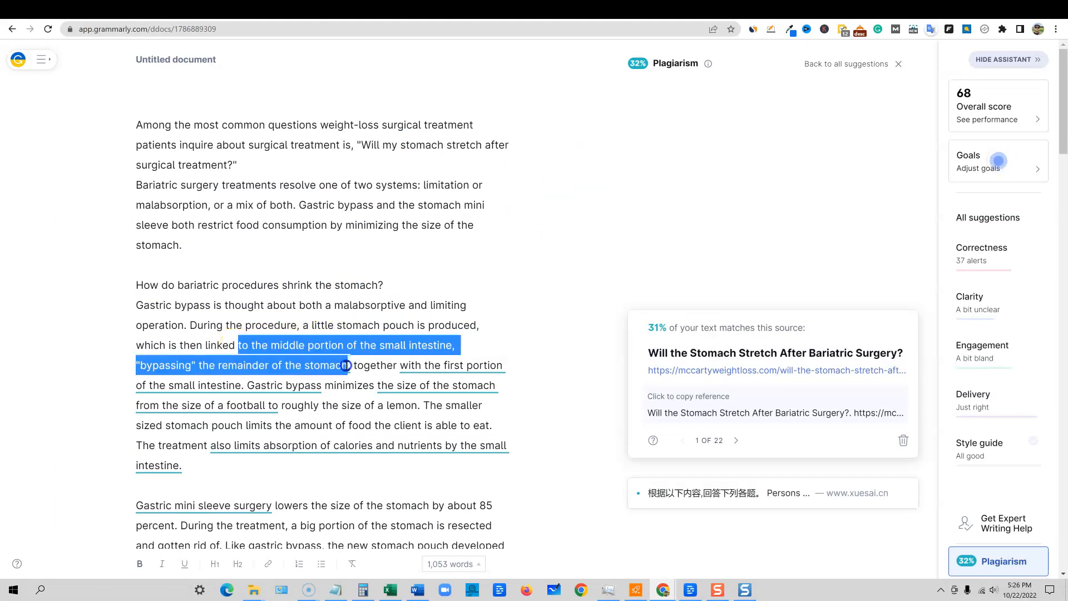
pyautogui.moveTo(631, 395)
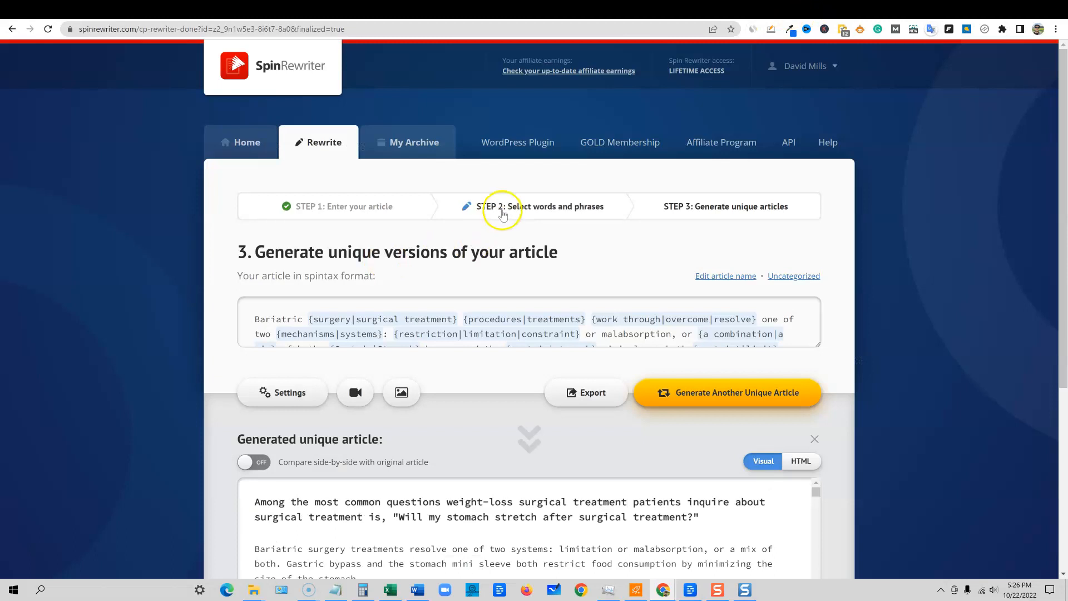
# Step: Return to STEP 2, set synonyms to Recommended, and rerun One Click Rewrite
pyautogui.click(281, 393)
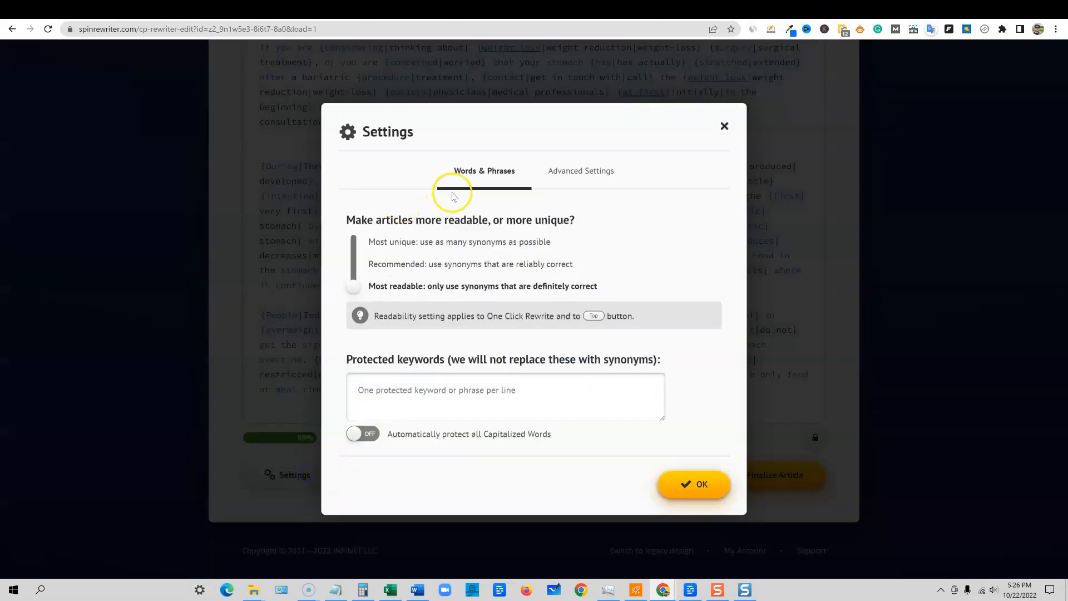
pyautogui.click(354, 265)
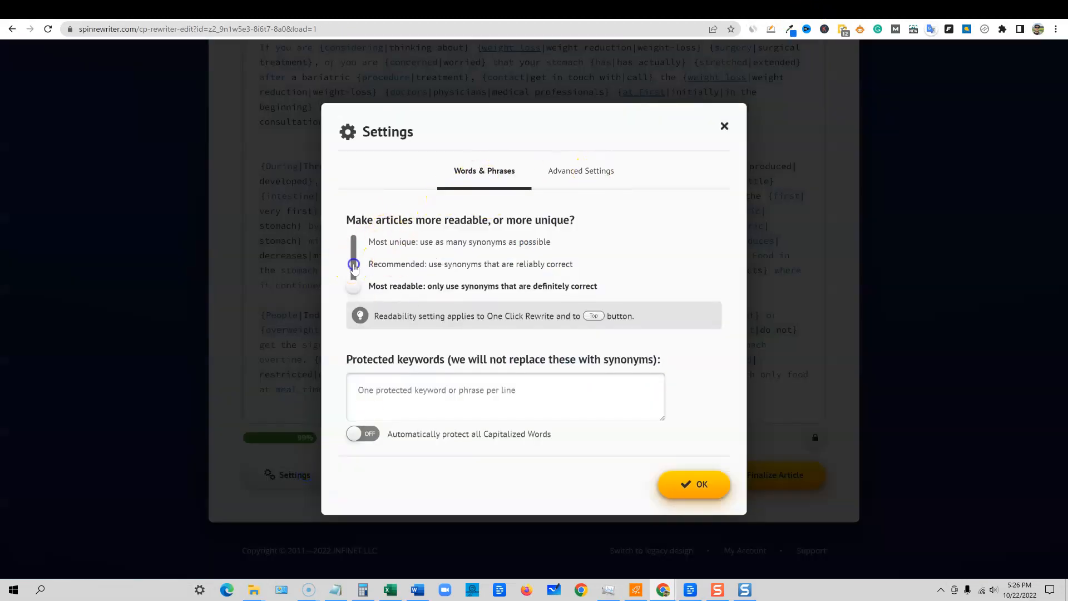
pyautogui.click(694, 484)
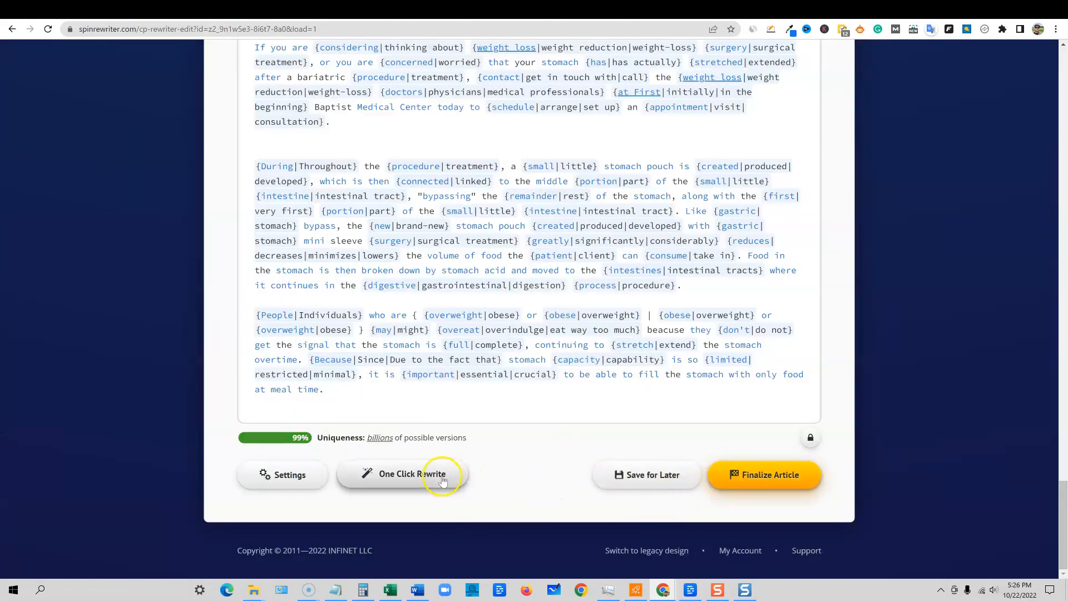
pyautogui.click(765, 474)
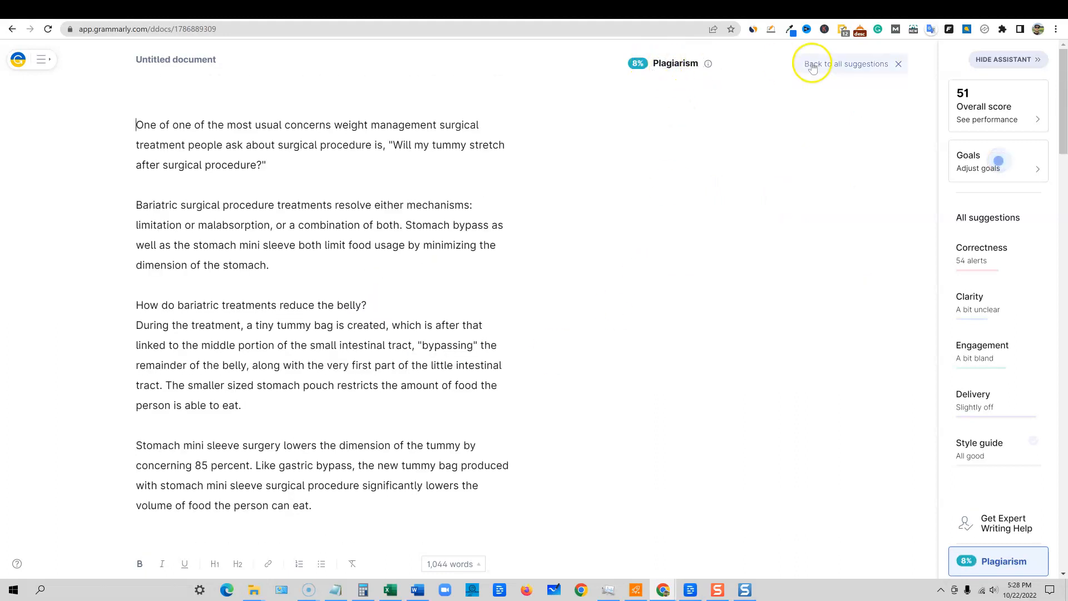
# Step: Scroll through the Grammarly report of the spun article showing 8% plagiarism
pyautogui.scroll(-3)
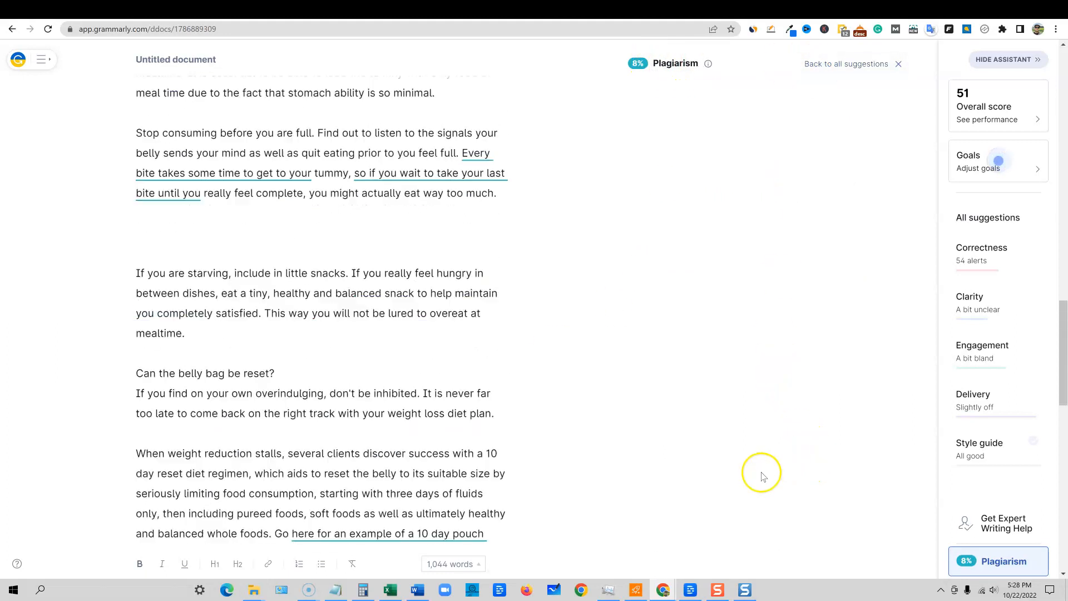
pyautogui.scroll(3)
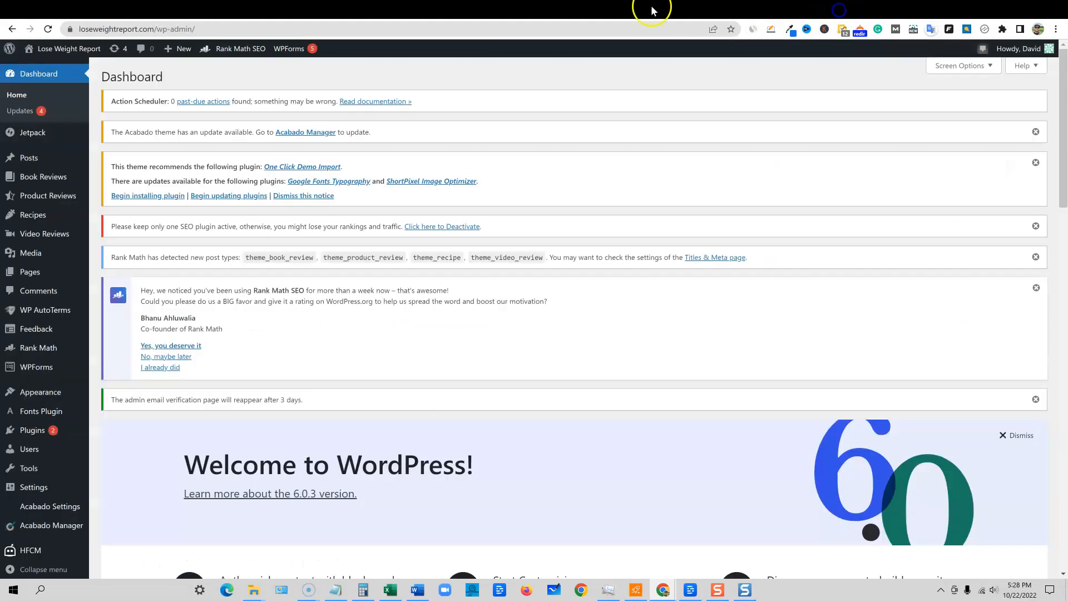
pyautogui.moveTo(32, 133)
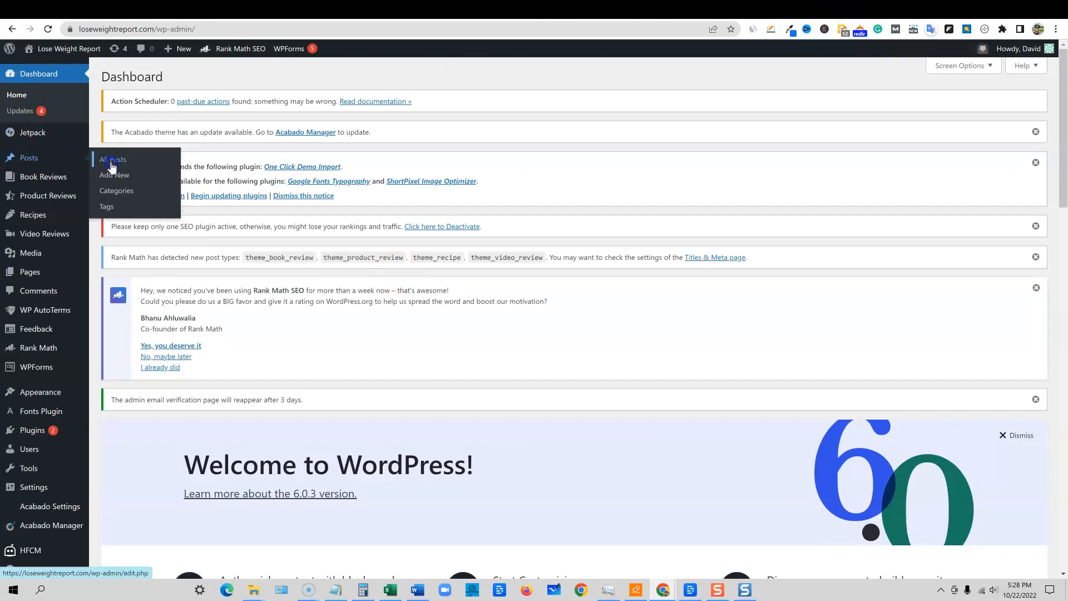
# Step: List all posts and review the 'Can Your Stomach Stretch After Gastric Bypass' article text
pyautogui.click(111, 159)
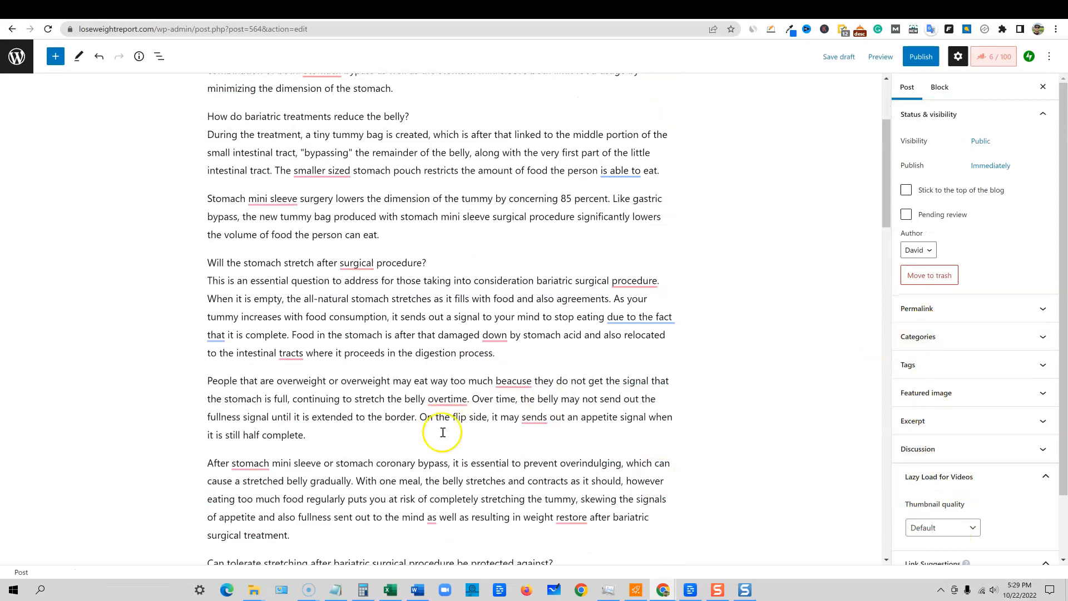
pyautogui.scroll(-3)
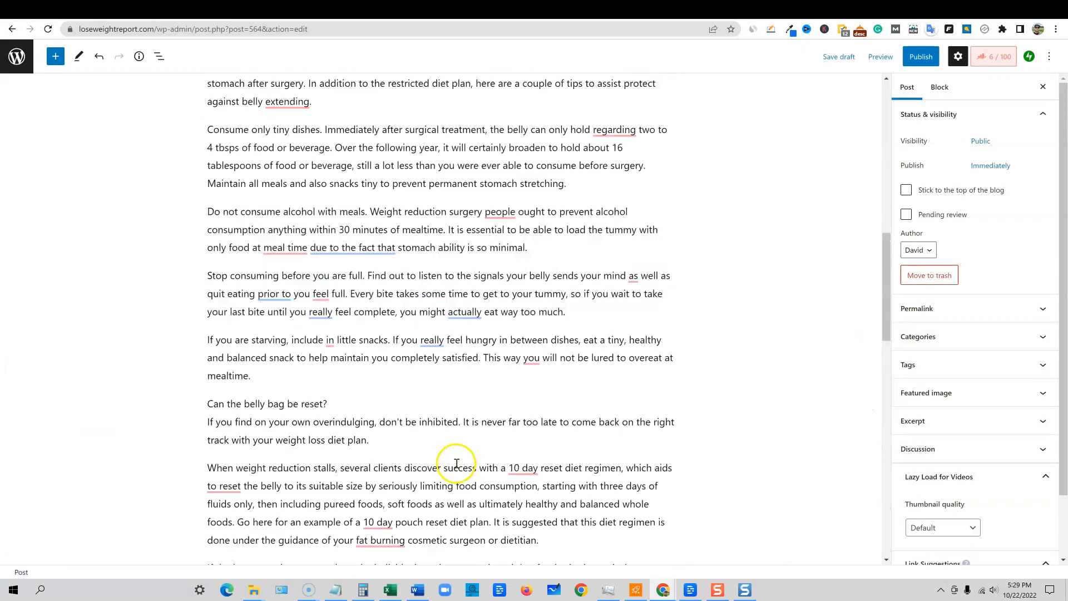
pyautogui.scroll(3)
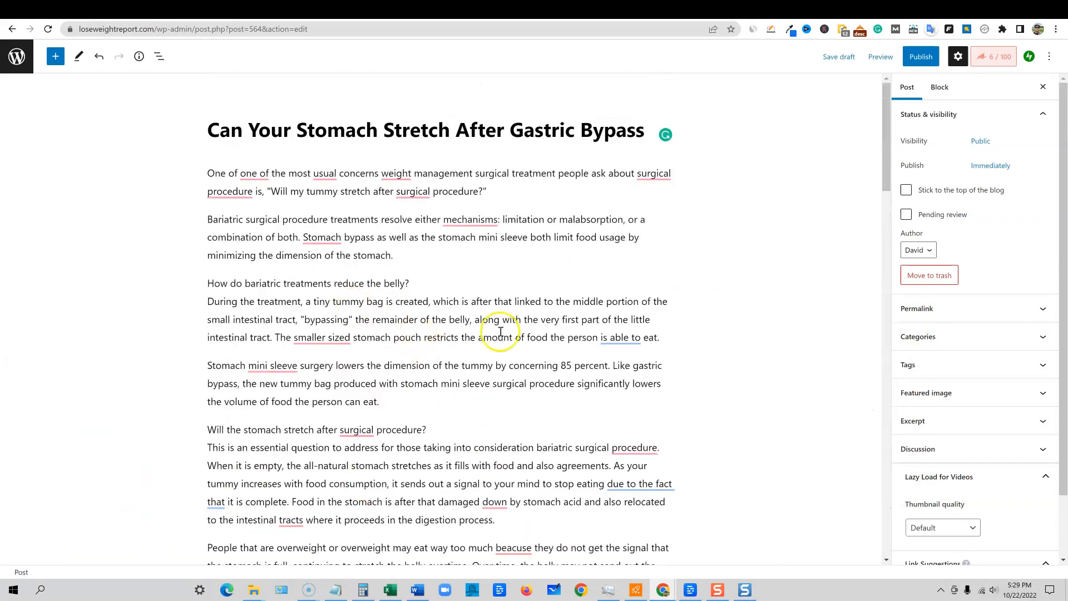
pyautogui.moveTo(386, 486)
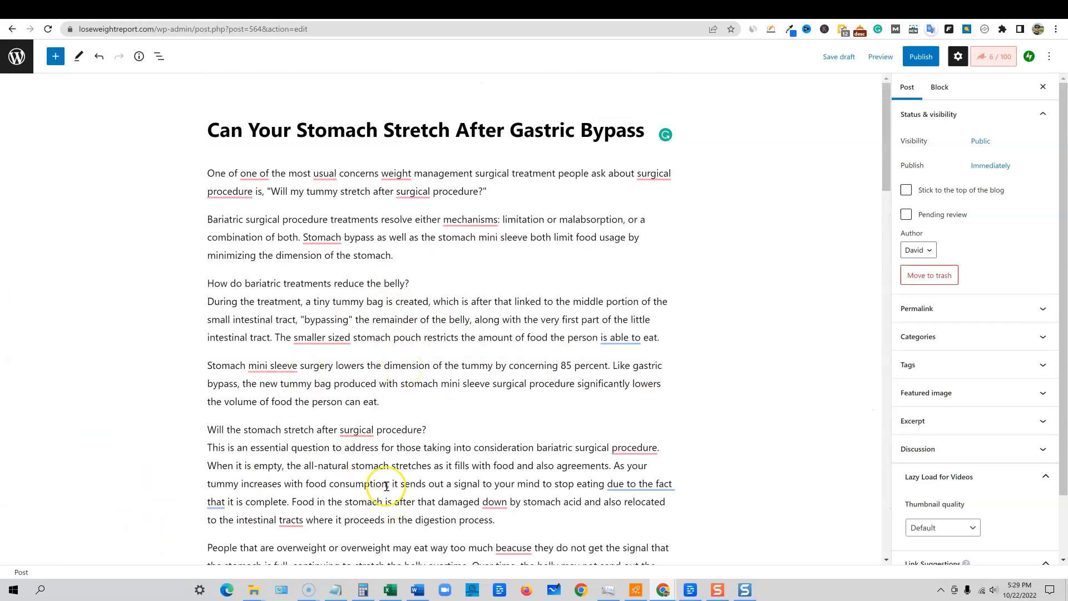
pyautogui.moveTo(712, 181)
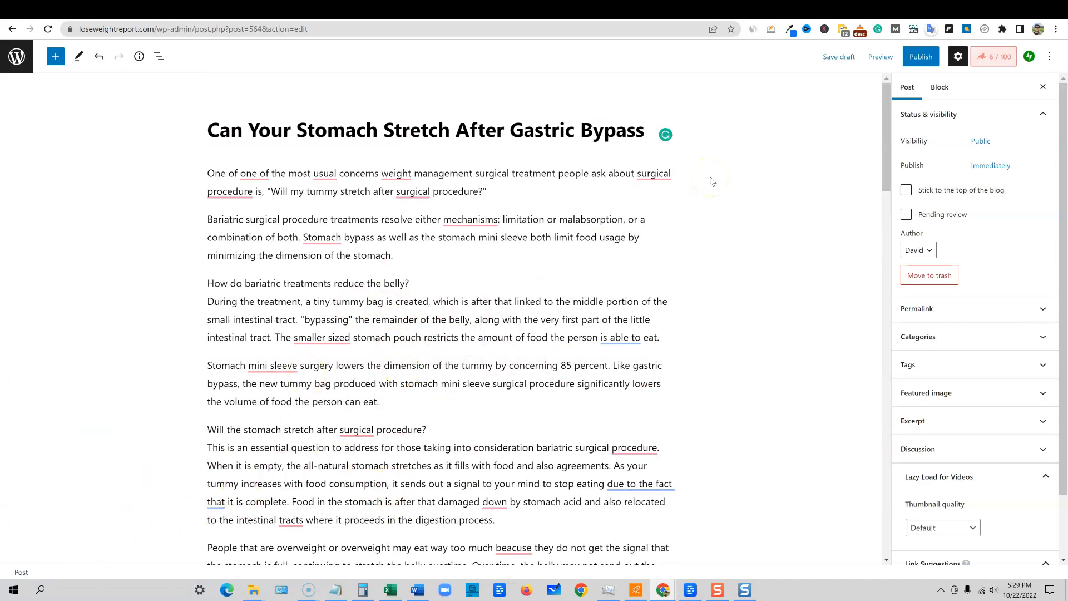
pyautogui.moveTo(942, 13)
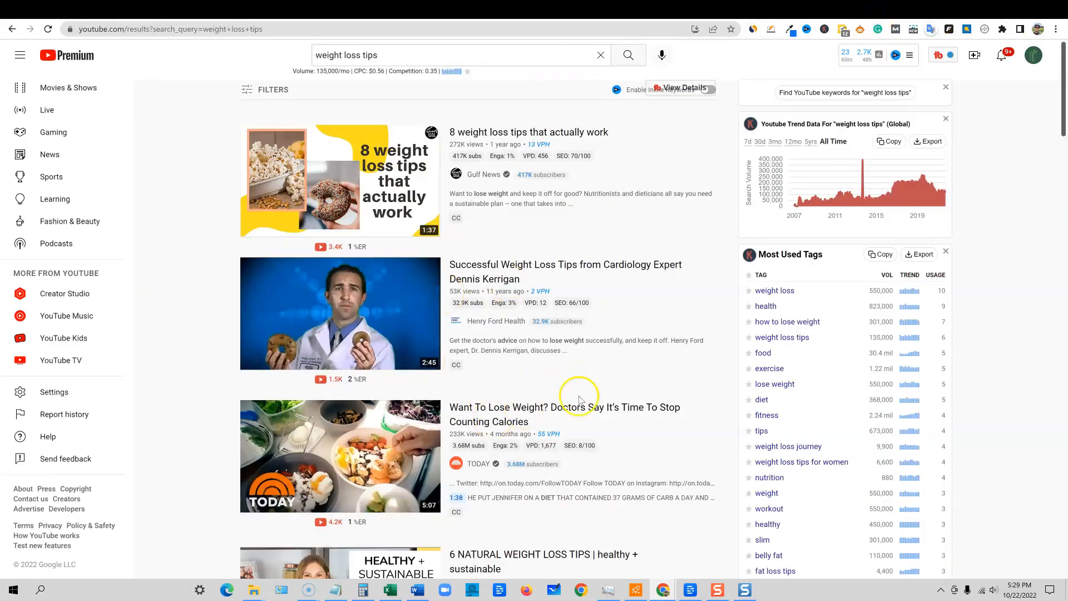
pyautogui.moveTo(613, 399)
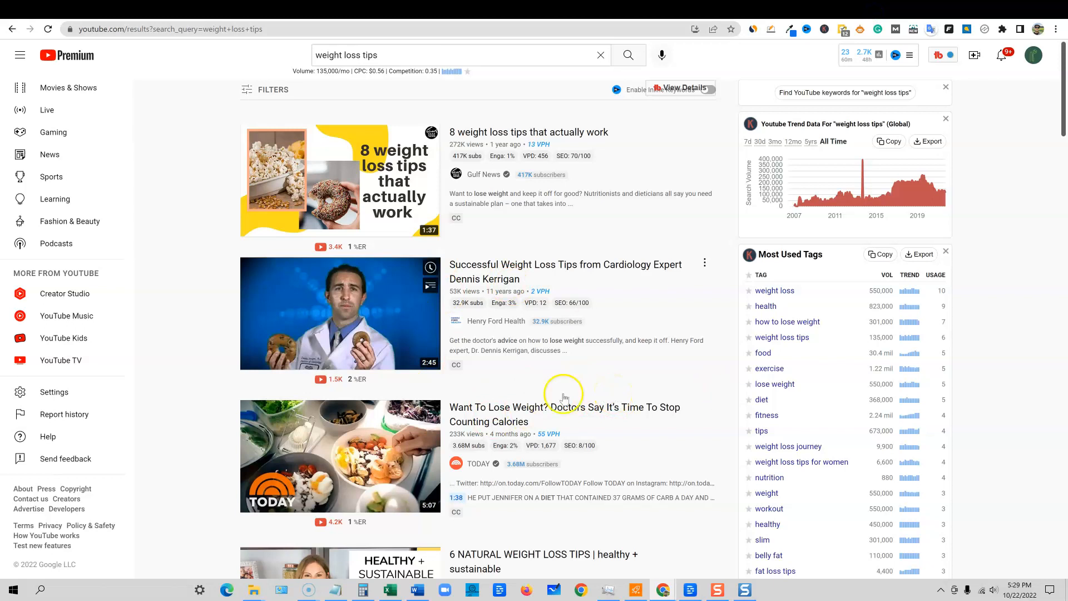
# Step: Browse the 'weight loss tips' results and pick the '6 NATURAL WEIGHT LOSS TIPS' video
pyautogui.scroll(-3)
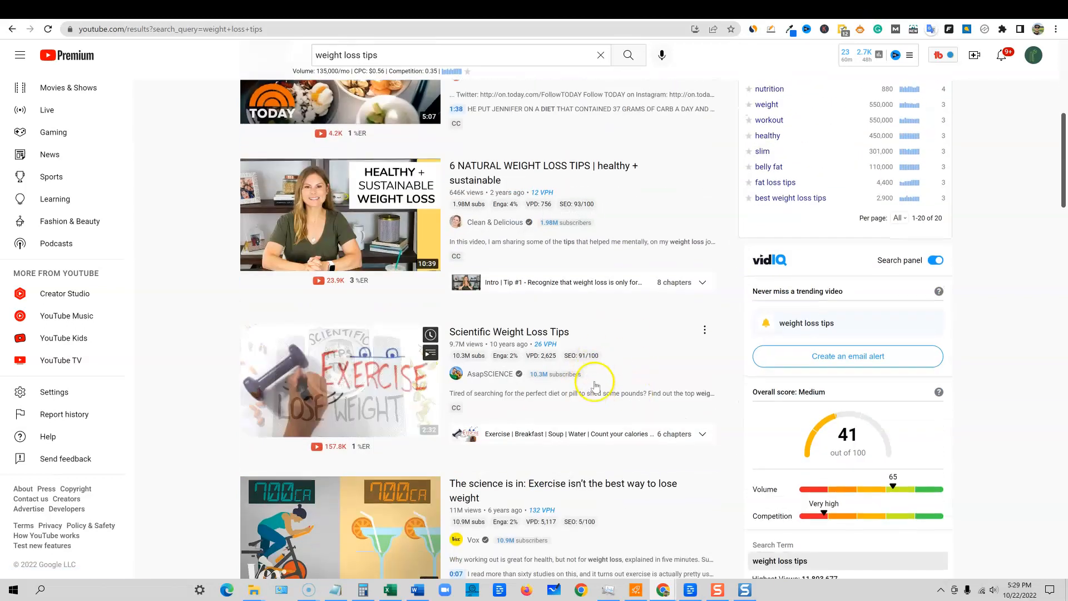
pyautogui.scroll(3)
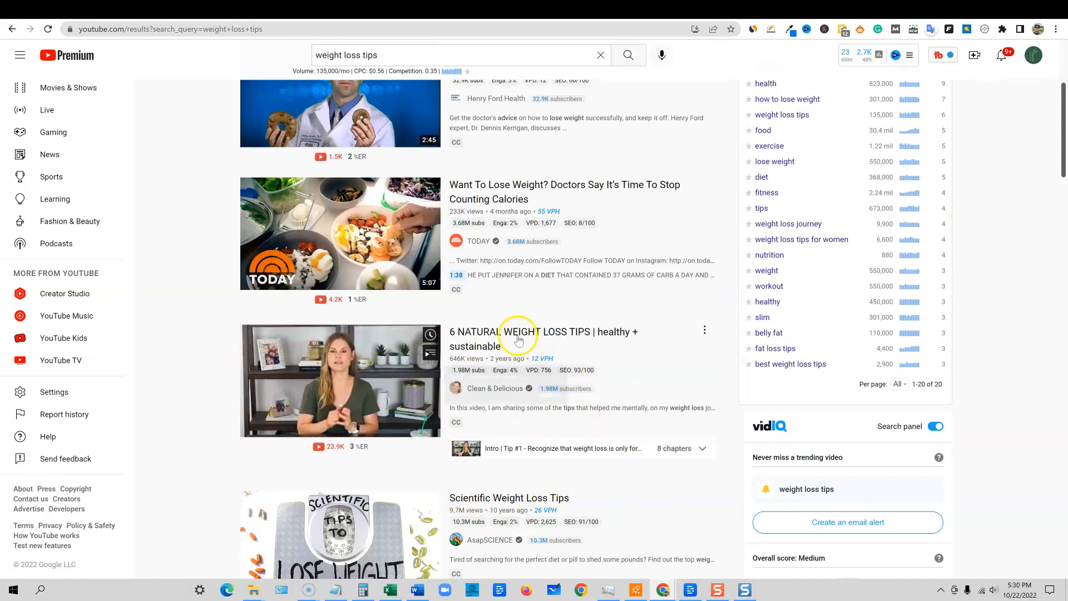
pyautogui.click(340, 381)
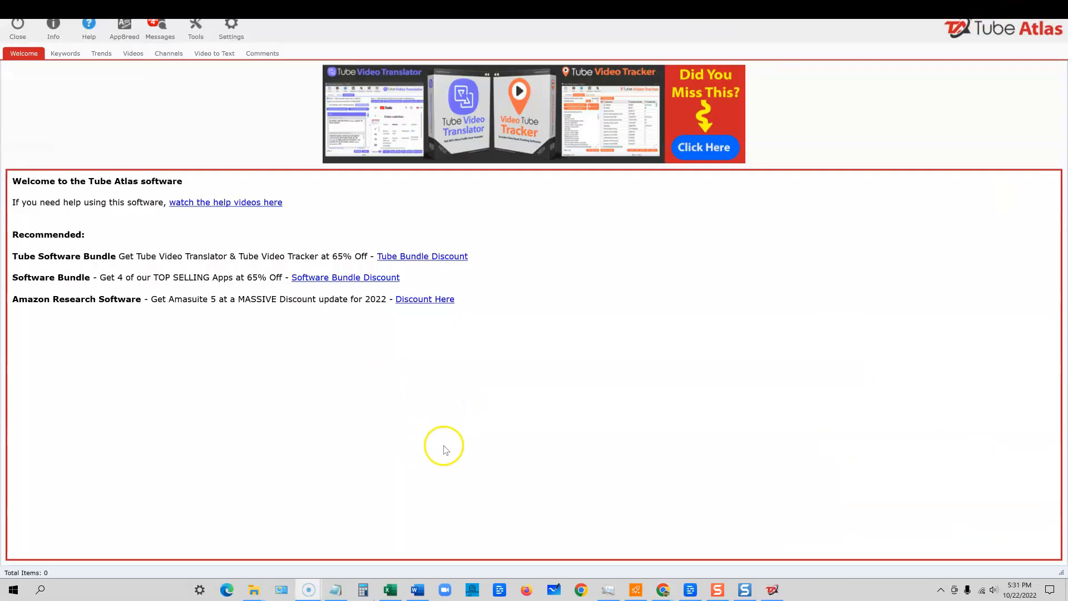
pyautogui.moveTo(453, 449)
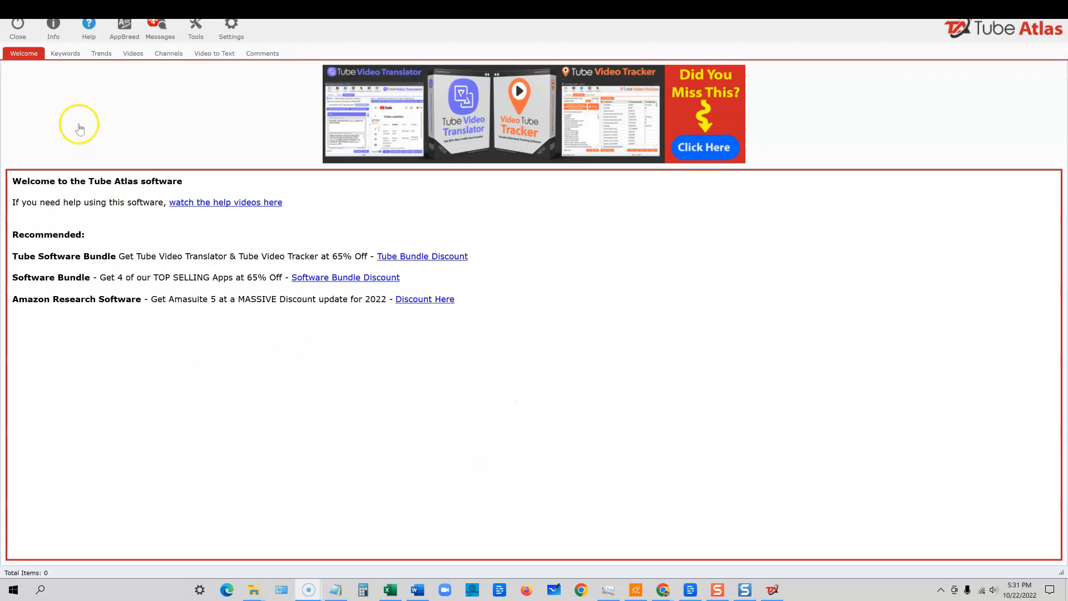
pyautogui.moveTo(105, 81)
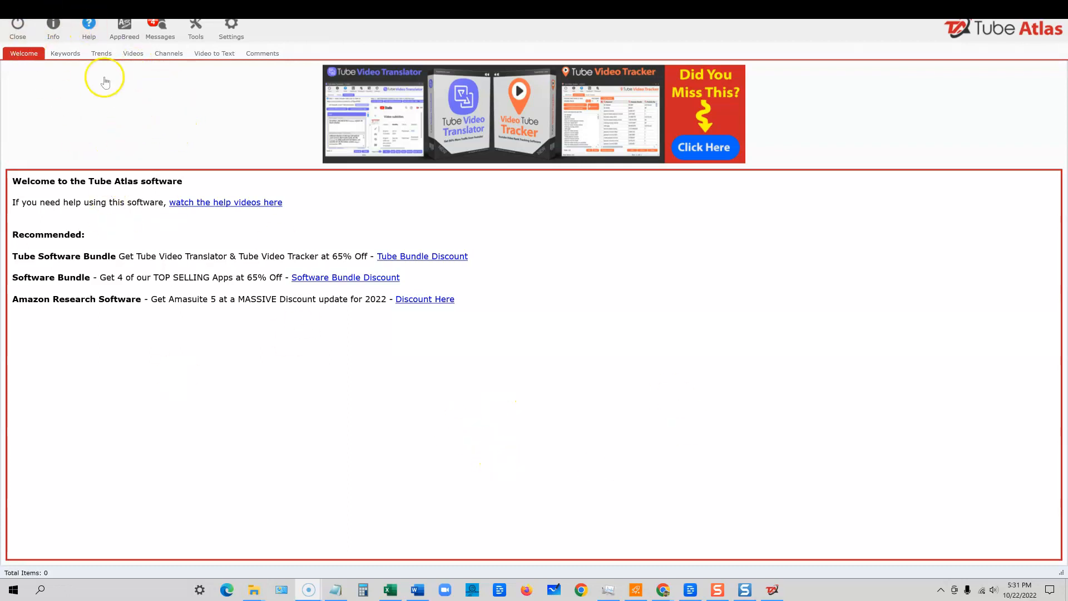
pyautogui.moveTo(114, 10)
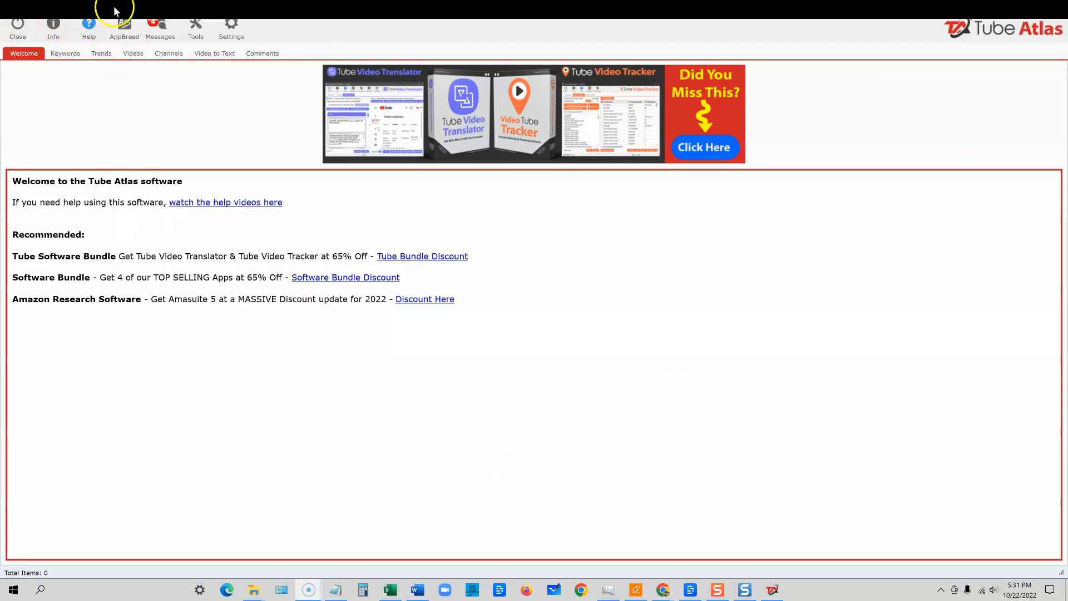
pyautogui.moveTo(252, 133)
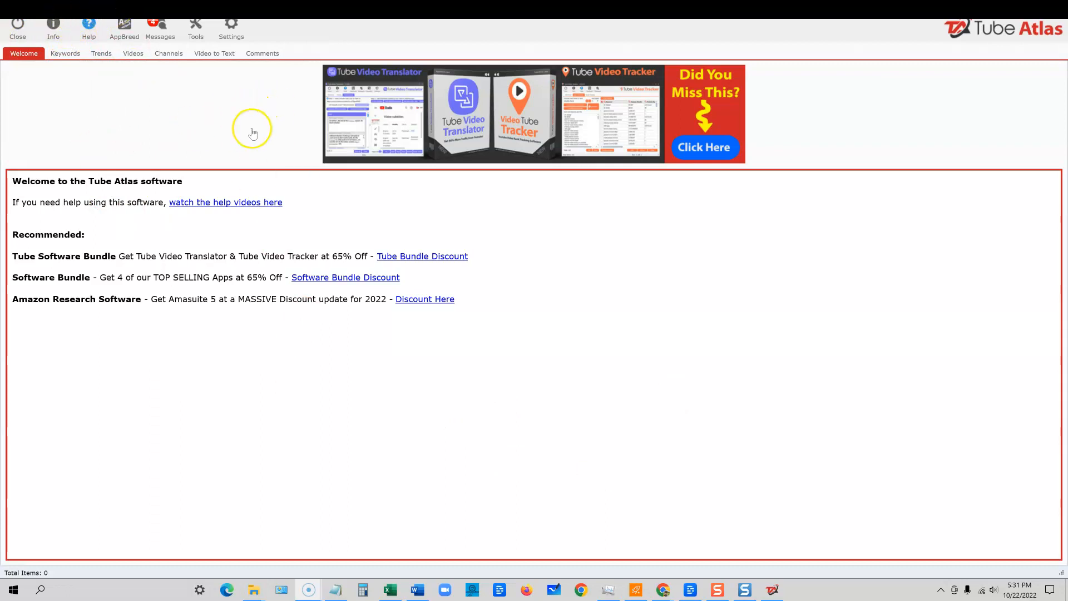
pyautogui.moveTo(252, 132)
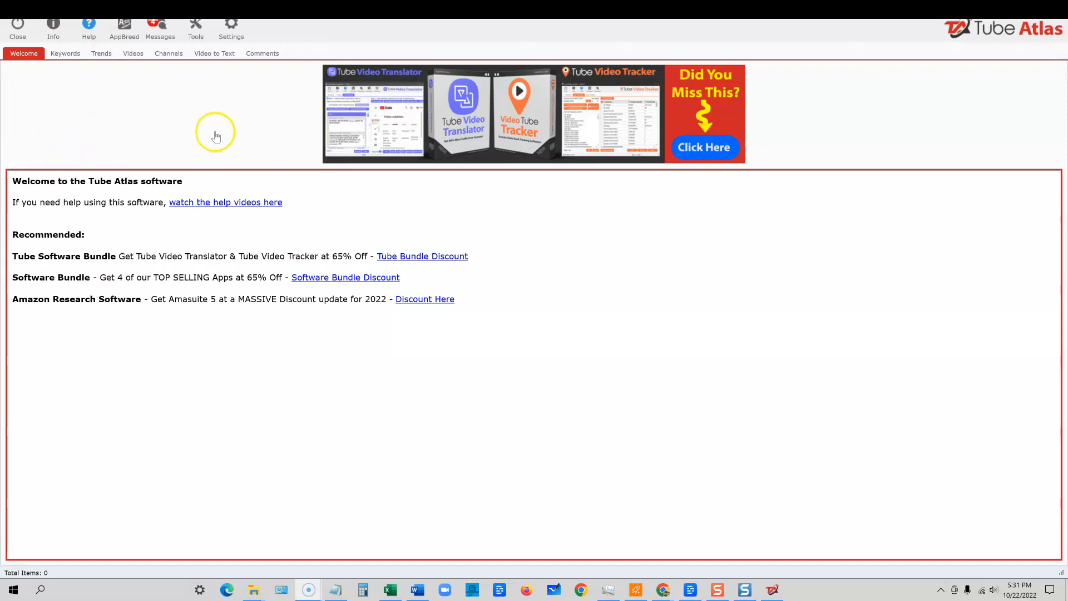
pyautogui.moveTo(207, 111)
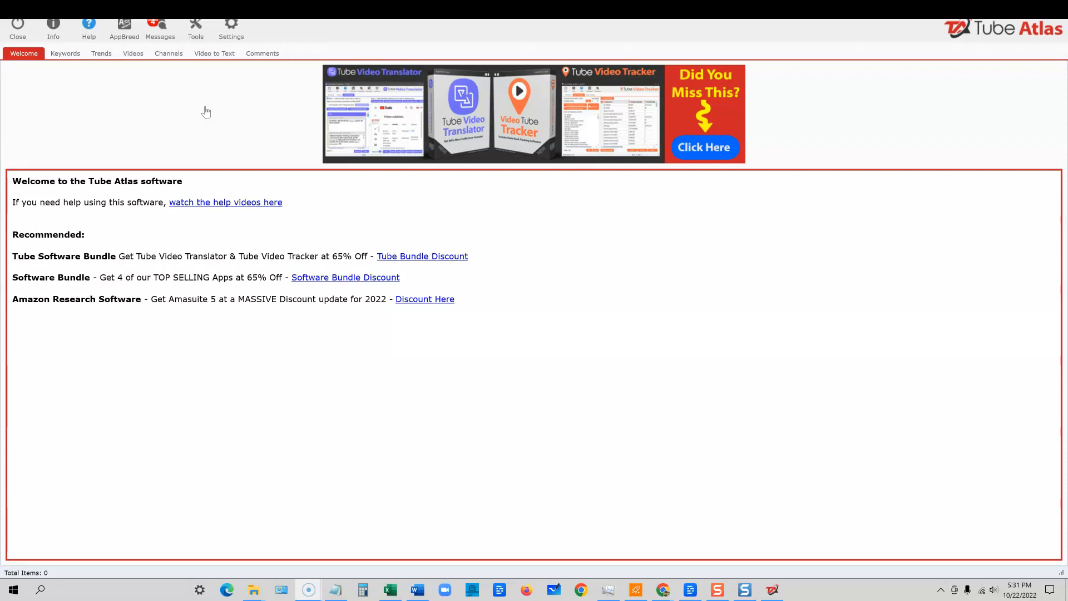
pyautogui.moveTo(241, 150)
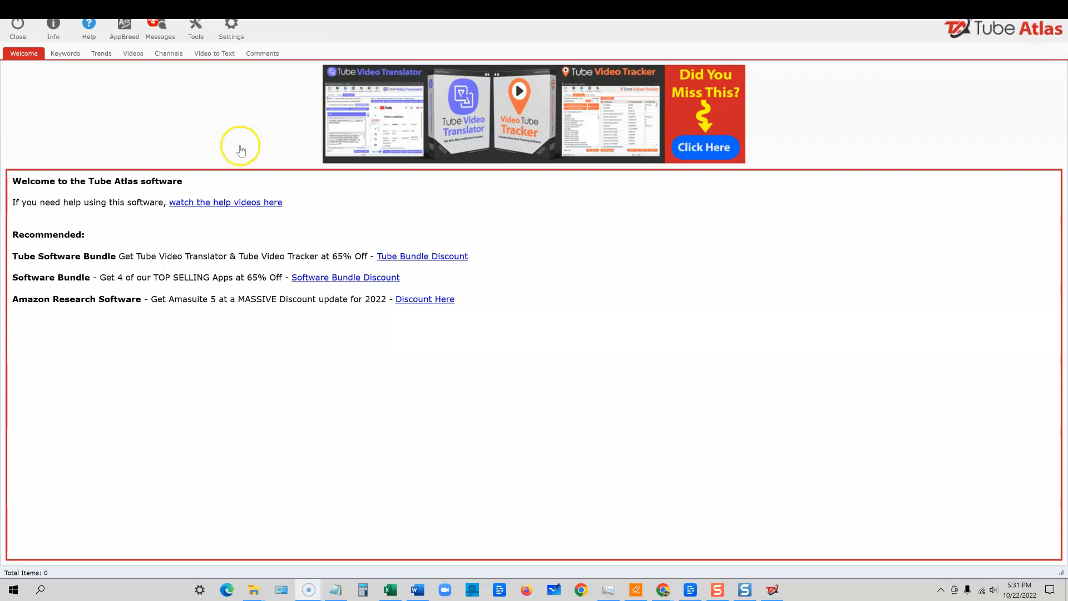
pyautogui.moveTo(244, 159)
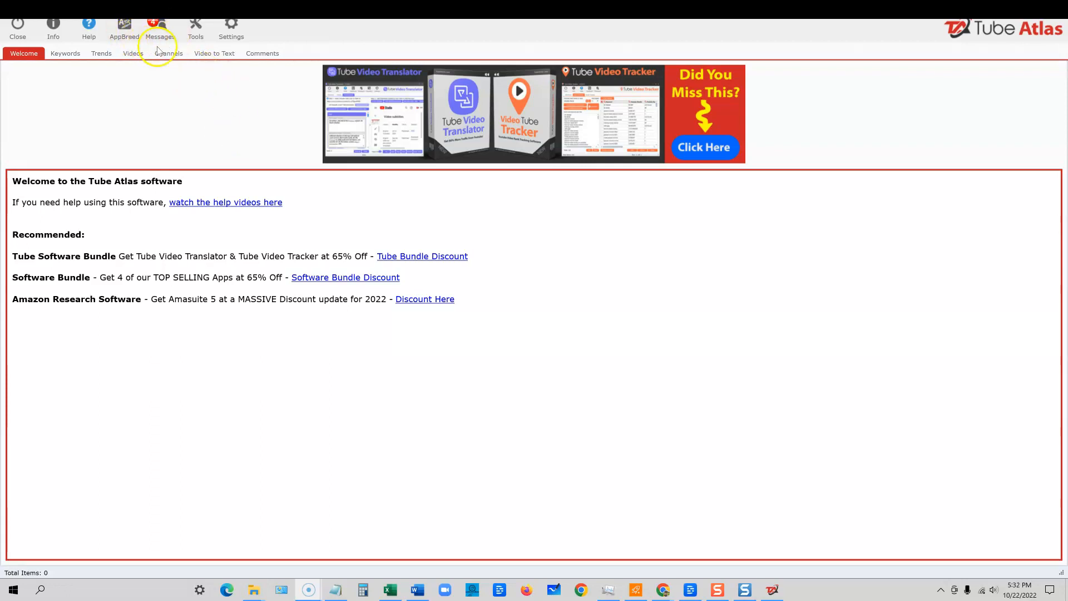
pyautogui.moveTo(911, 215)
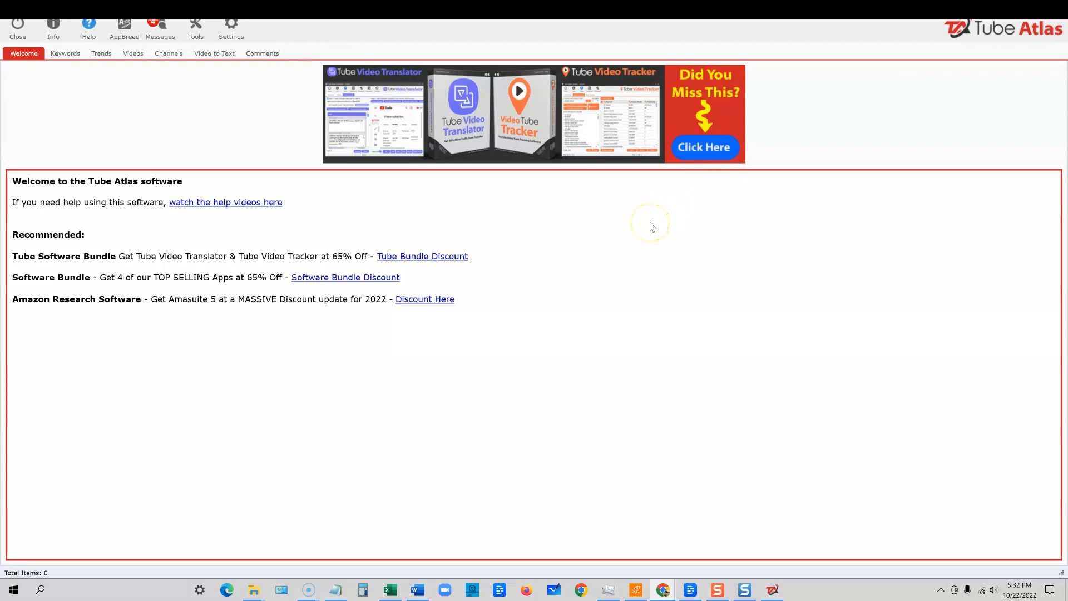
pyautogui.moveTo(628, 243)
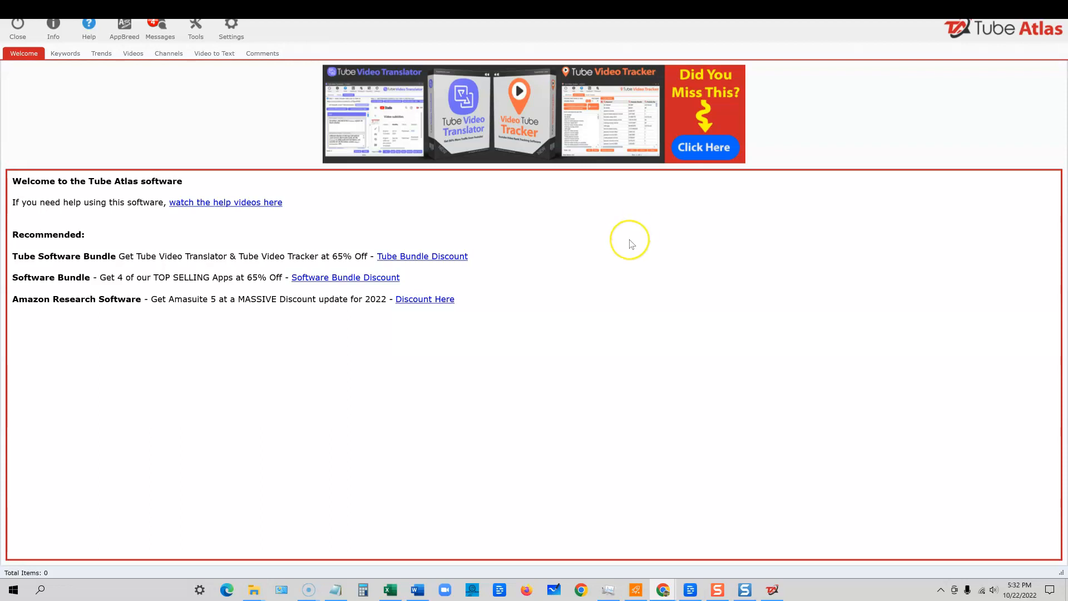
pyautogui.moveTo(675, 244)
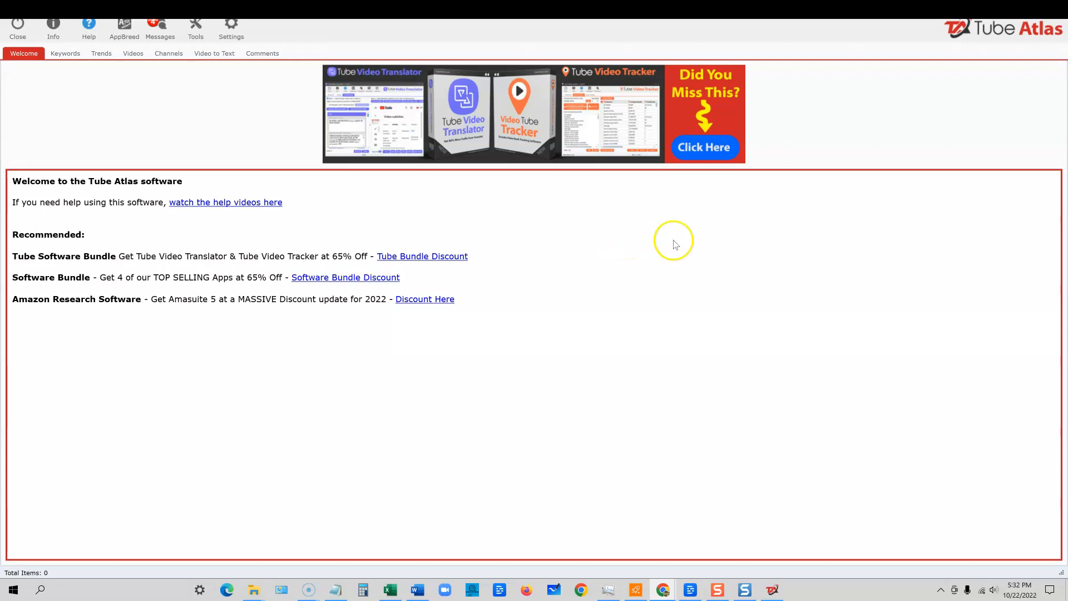
pyautogui.moveTo(422, 357)
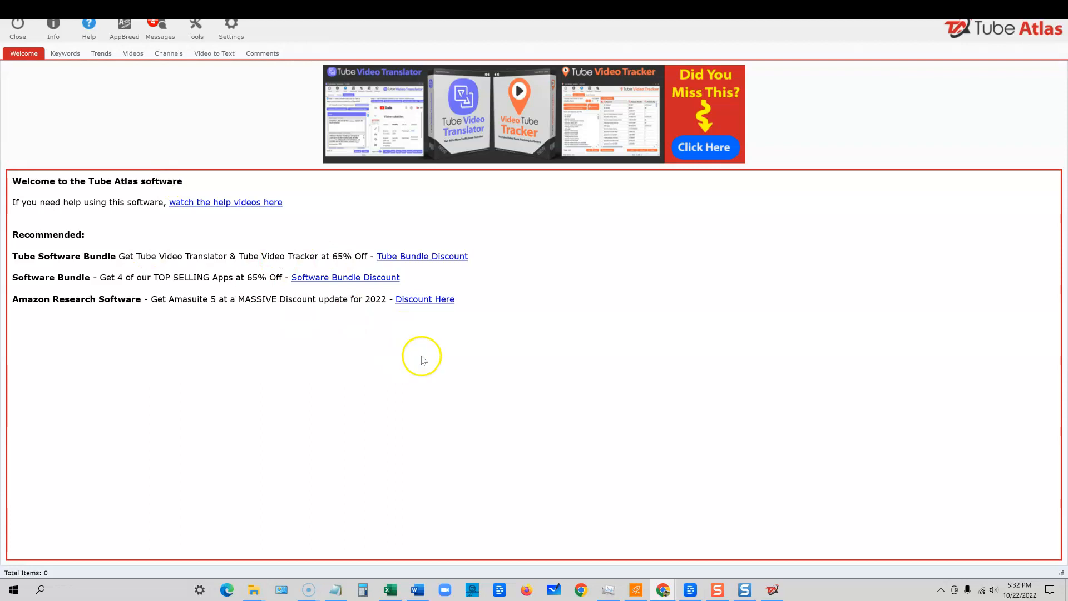
pyautogui.moveTo(461, 352)
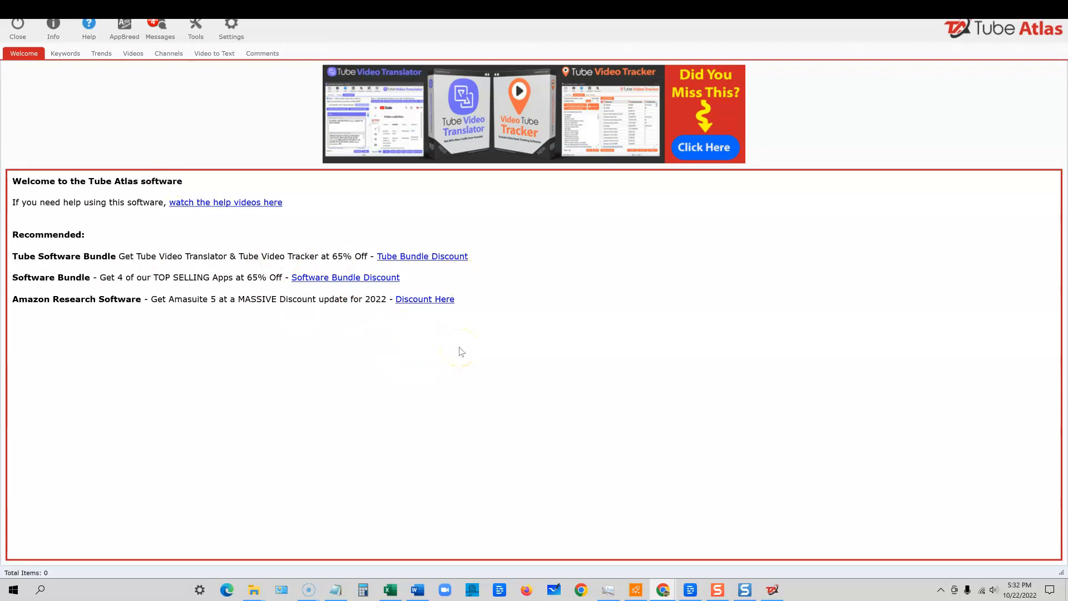
pyautogui.moveTo(562, 320)
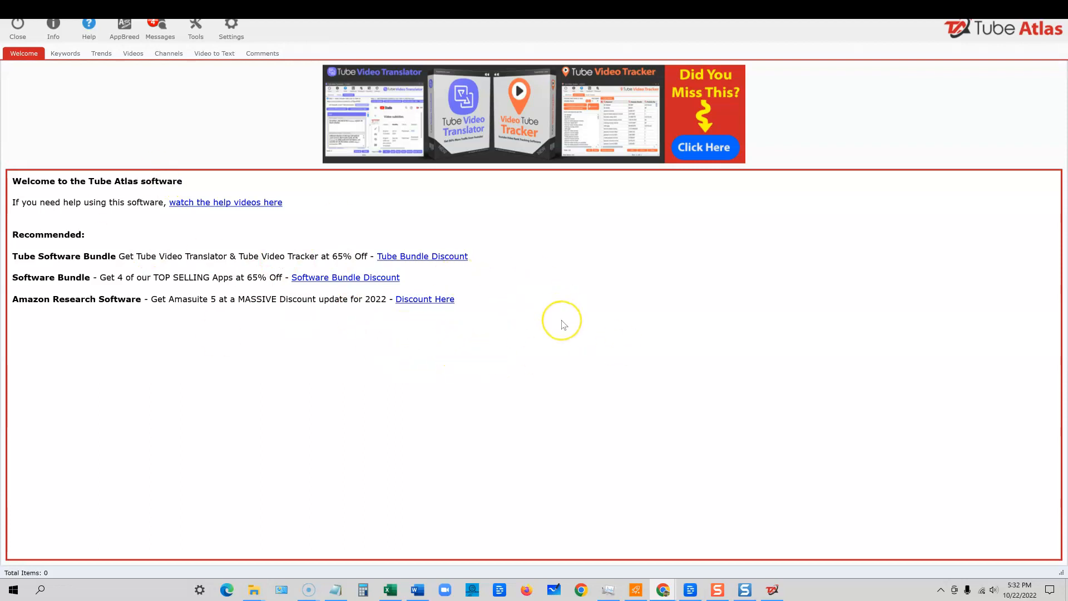
pyautogui.moveTo(560, 324)
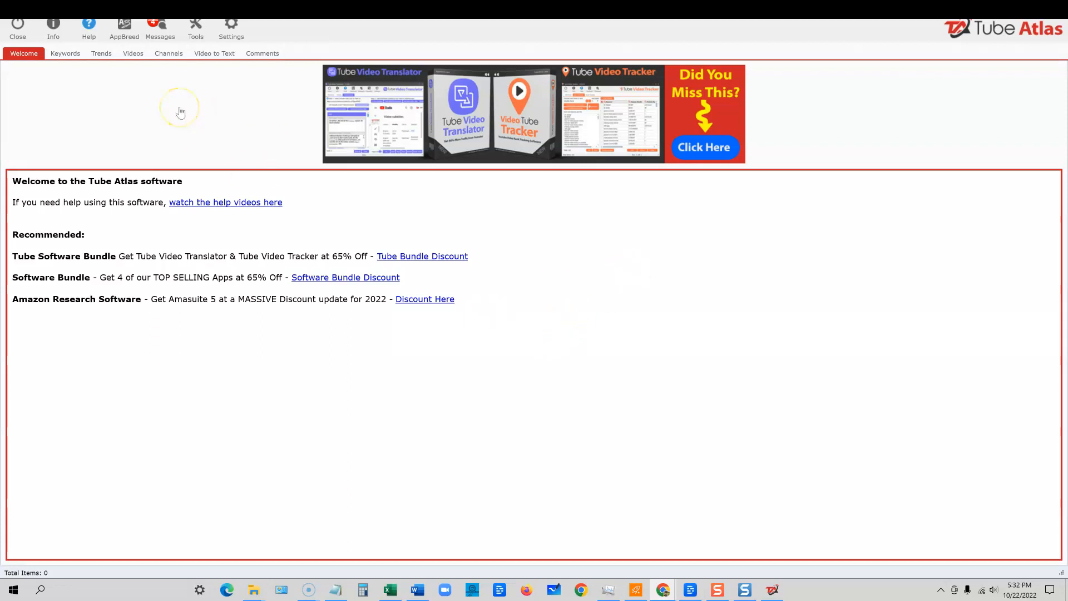
pyautogui.moveTo(612, 121)
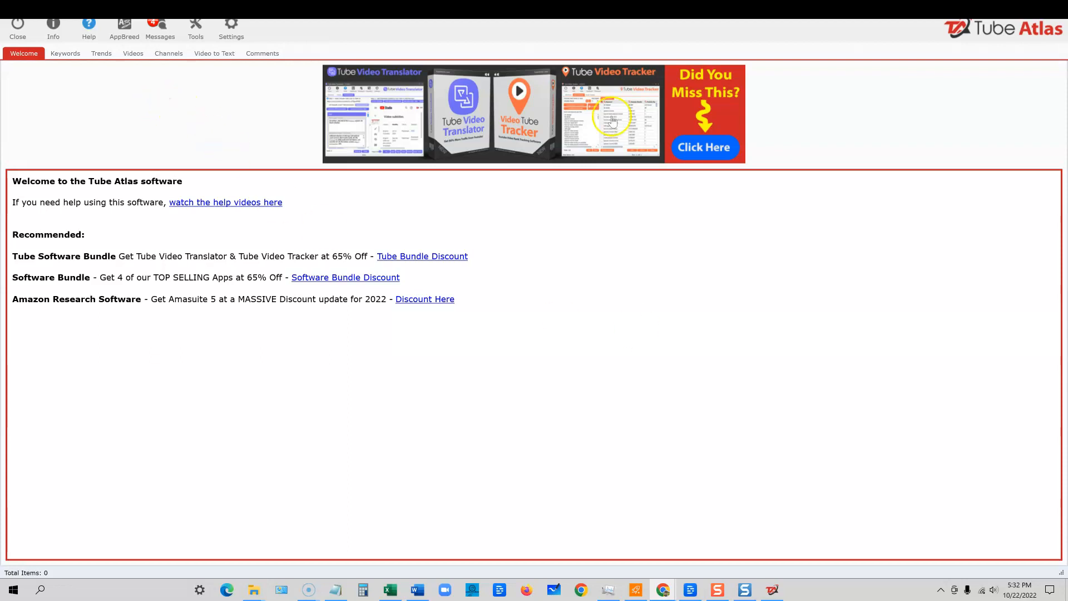
pyautogui.moveTo(152, 106)
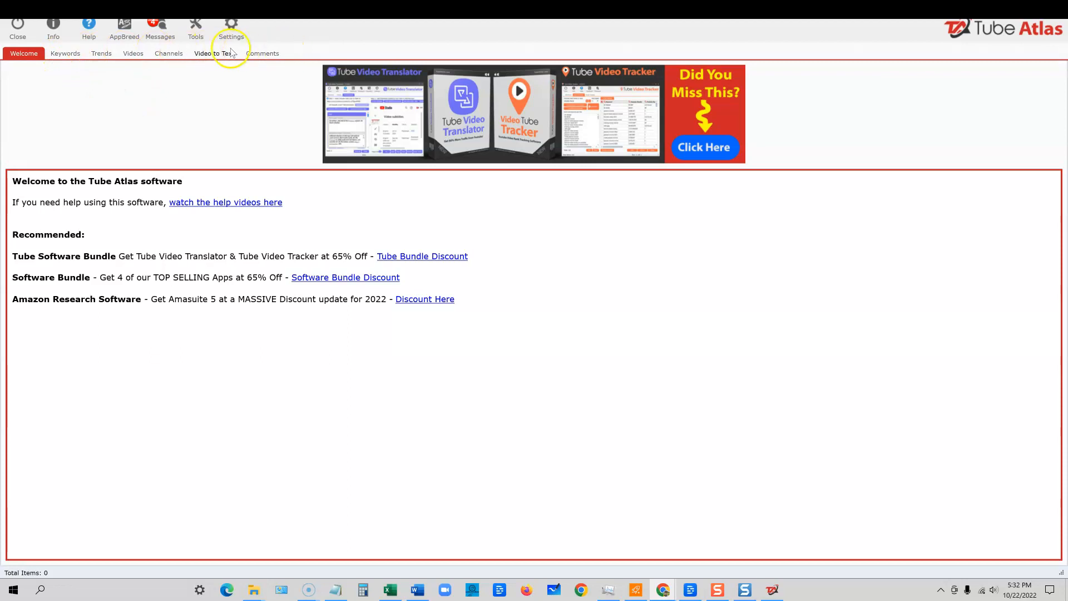
pyautogui.click(213, 54)
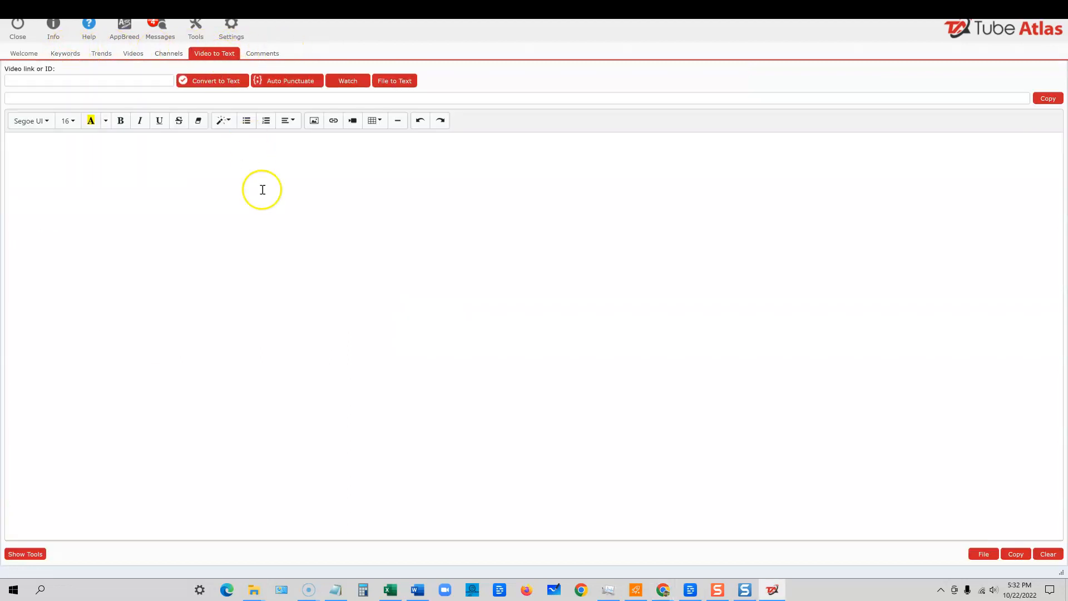
pyautogui.click(89, 80)
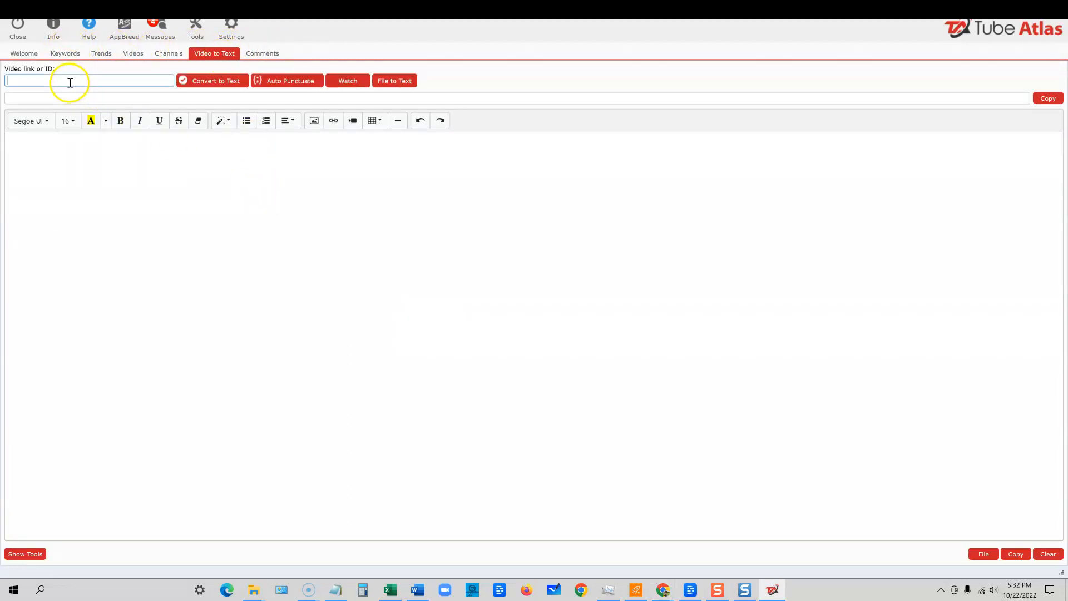
pyautogui.write('https://www.youtube.com/watch?v=rUuAeto5Qe4')
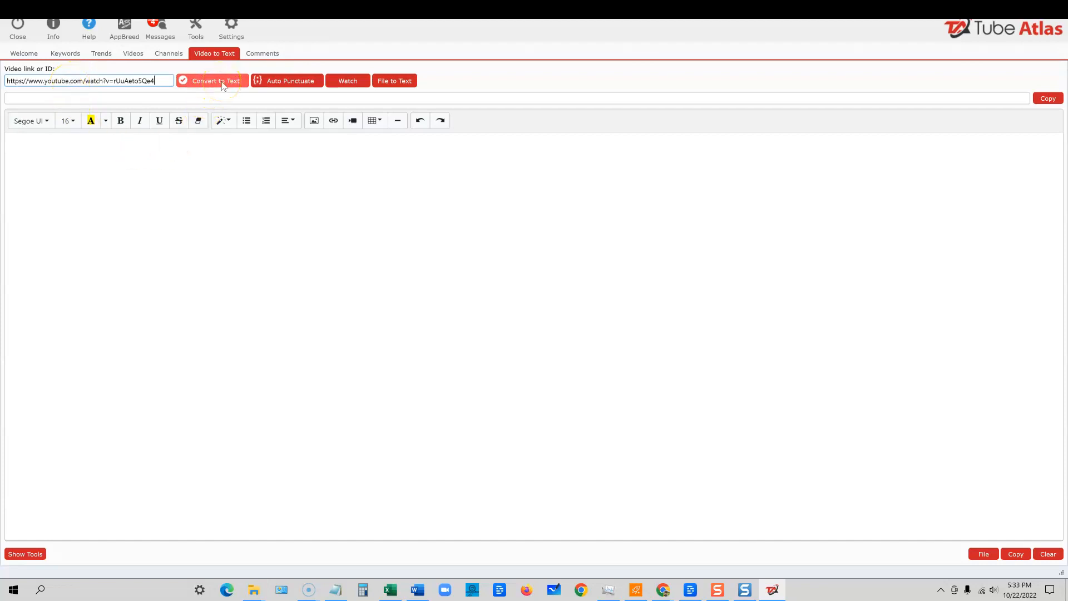
pyautogui.click(215, 80)
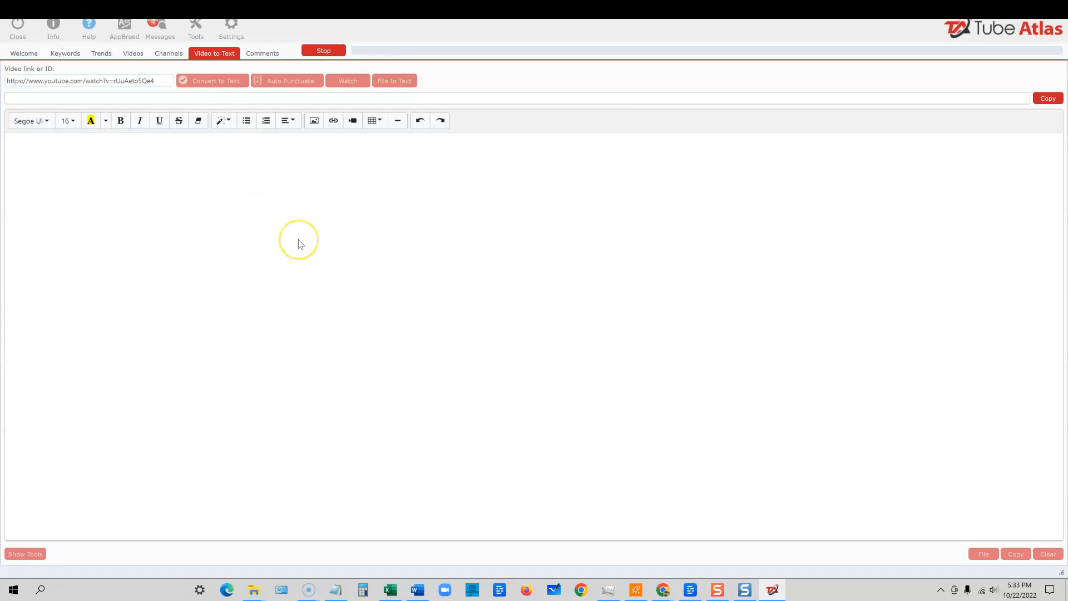
# Step: Choose English [en] subtitles, producing the 1,939-word transcript in the editor
pyautogui.click(214, 81)
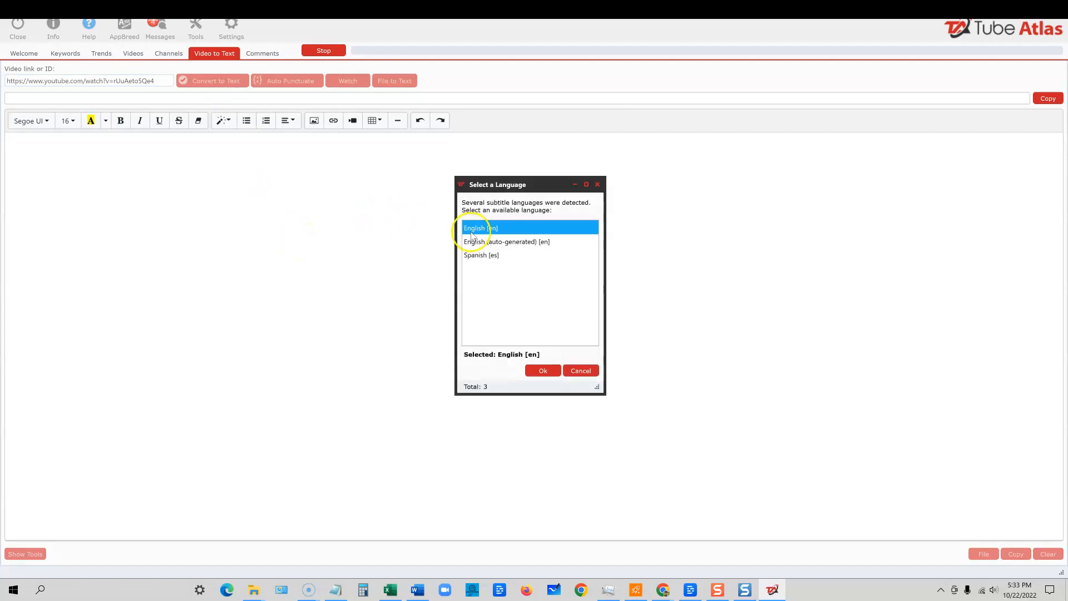
pyautogui.click(542, 369)
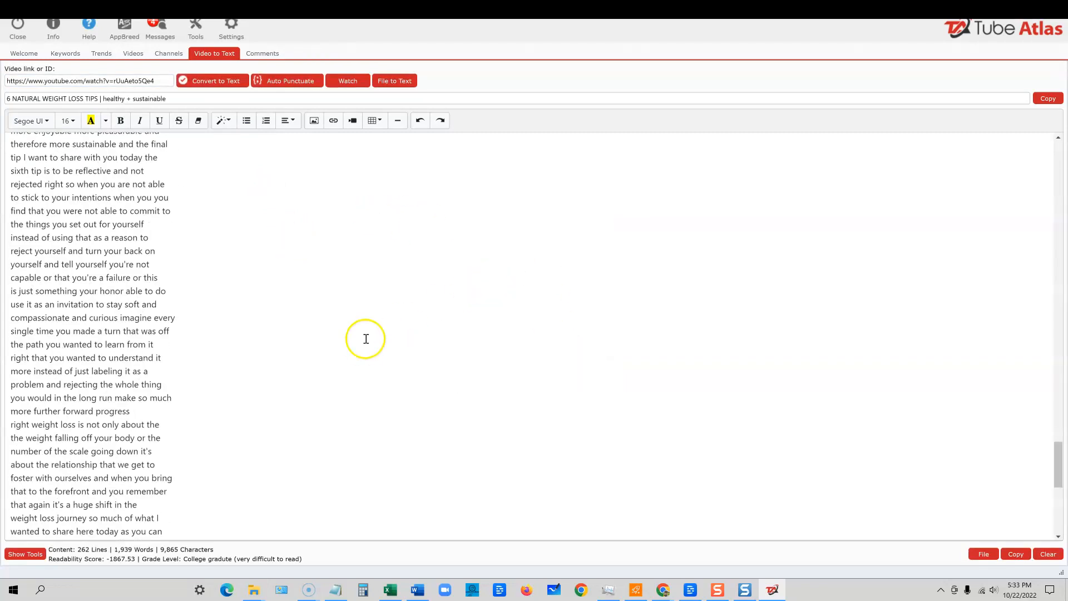
pyautogui.scroll(3)
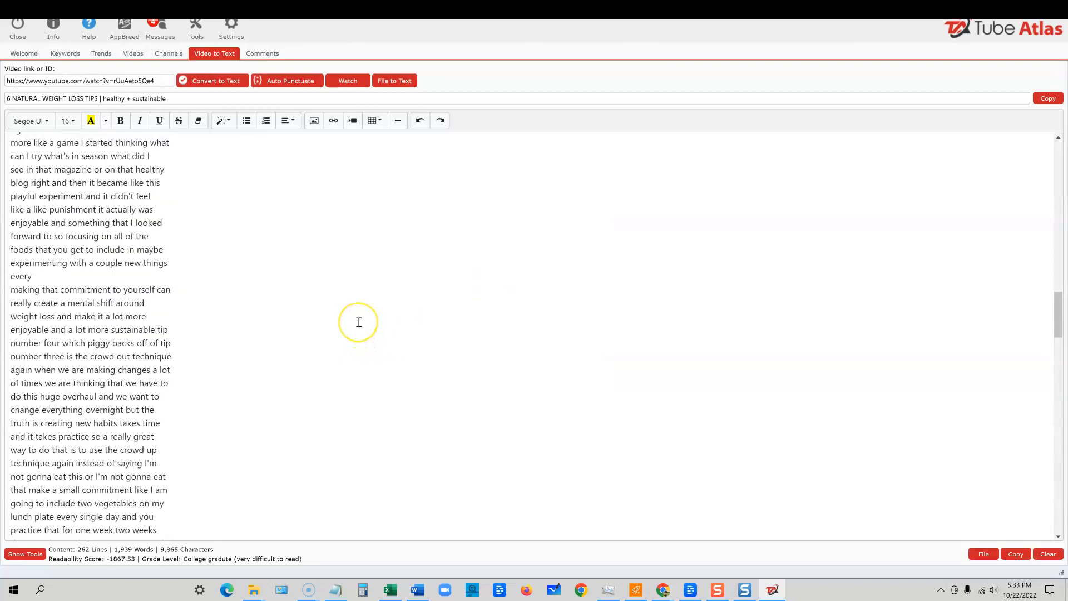
pyautogui.scroll(3)
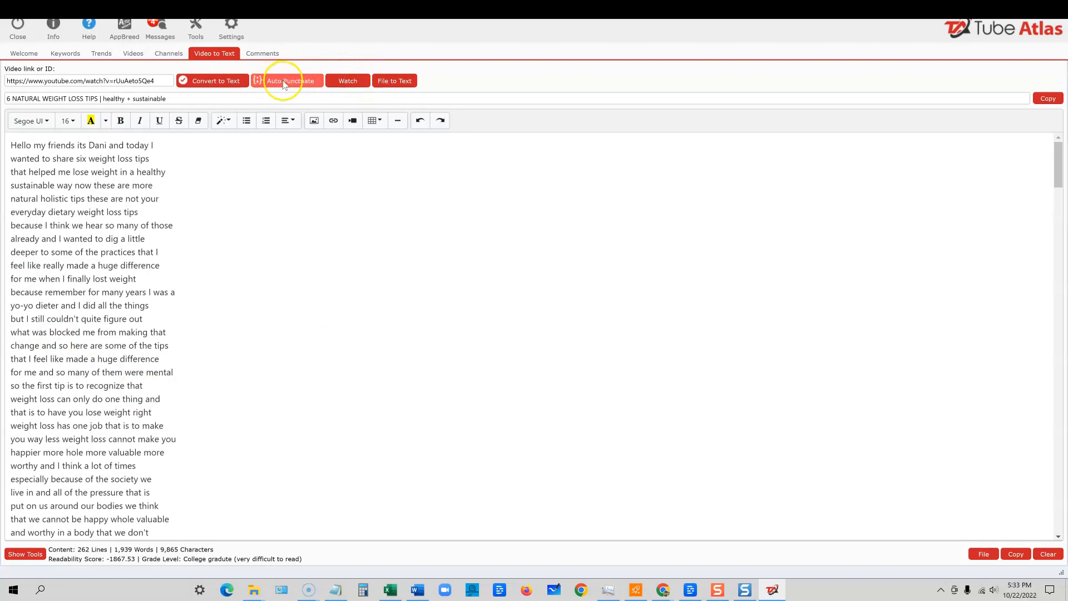
# Step: Auto Punctuate the transcript into 31 lines of proper sentences, about 1,970 words
pyautogui.click(287, 80)
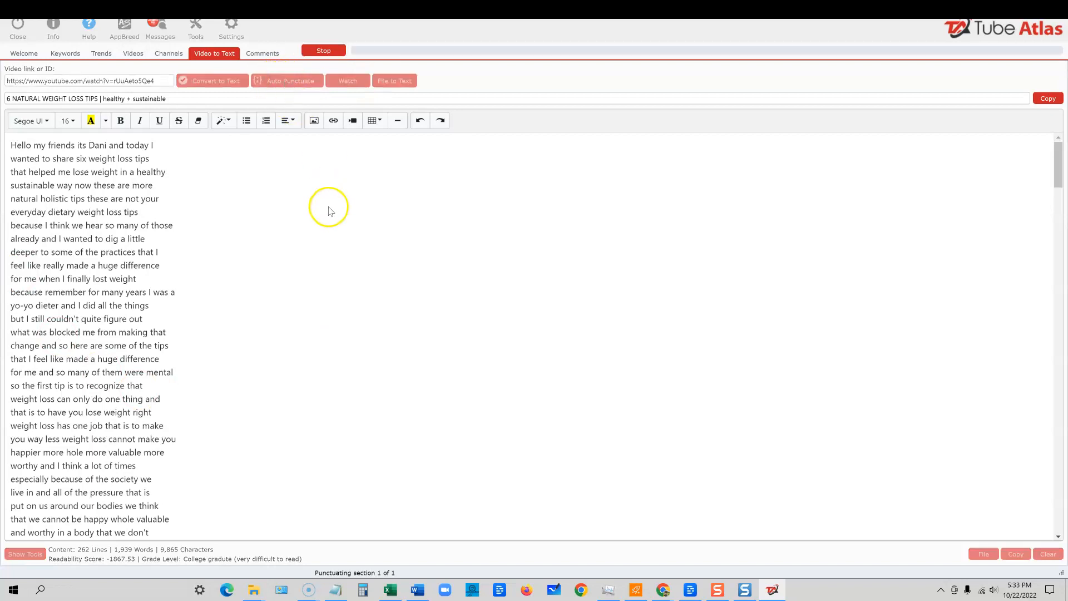
pyautogui.moveTo(273, 137)
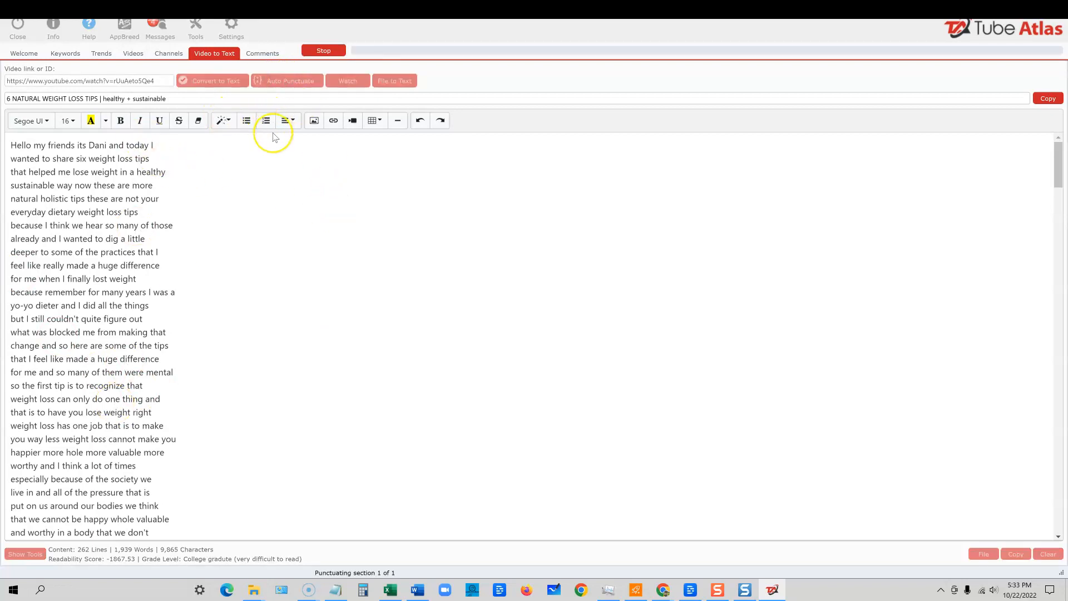
pyautogui.moveTo(273, 135)
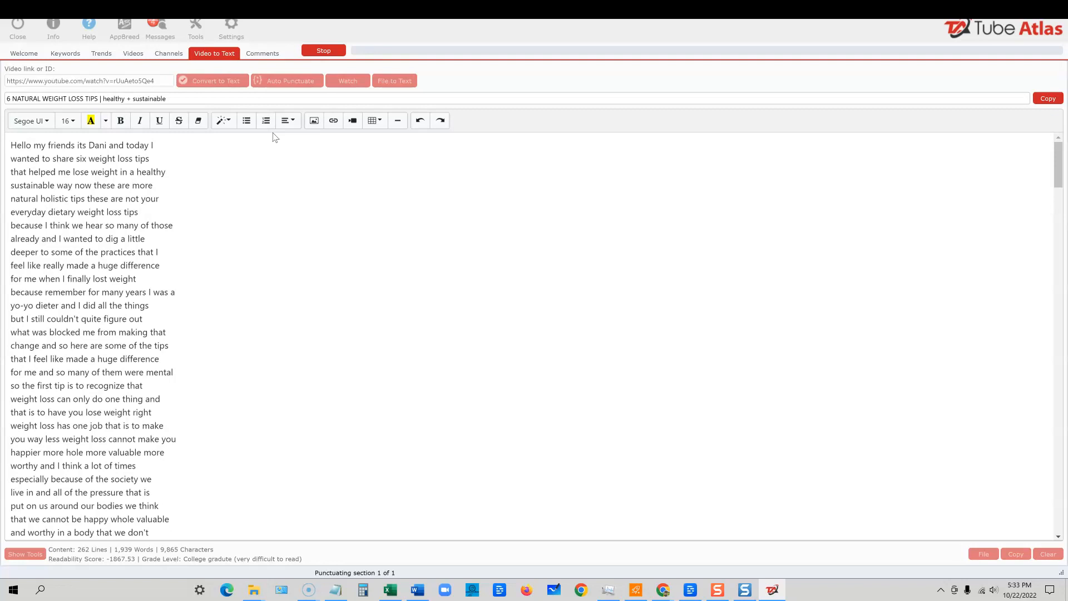
pyautogui.click(286, 80)
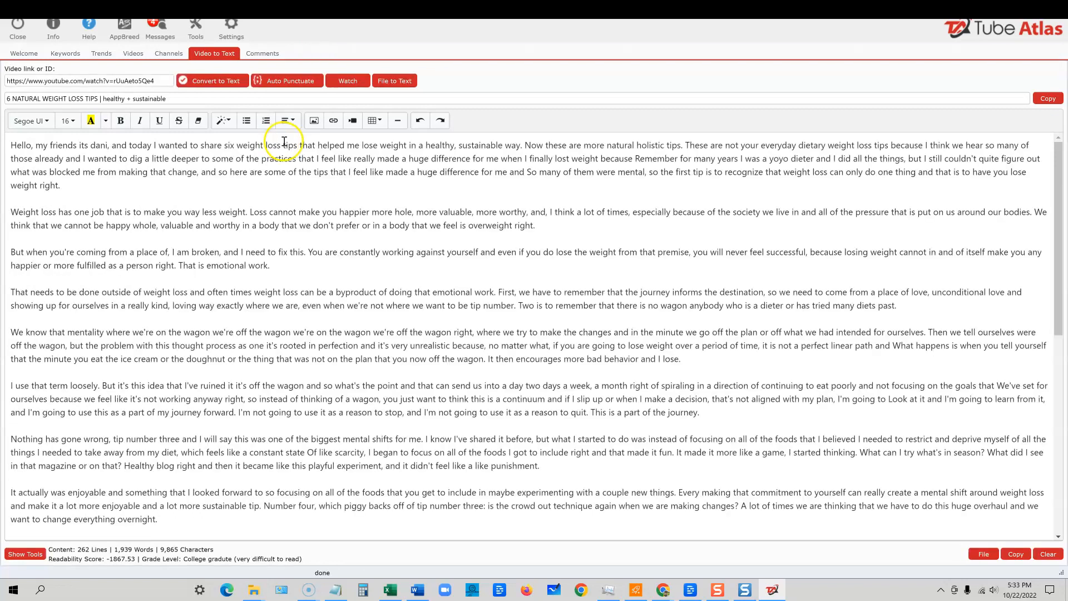
pyautogui.click(286, 80)
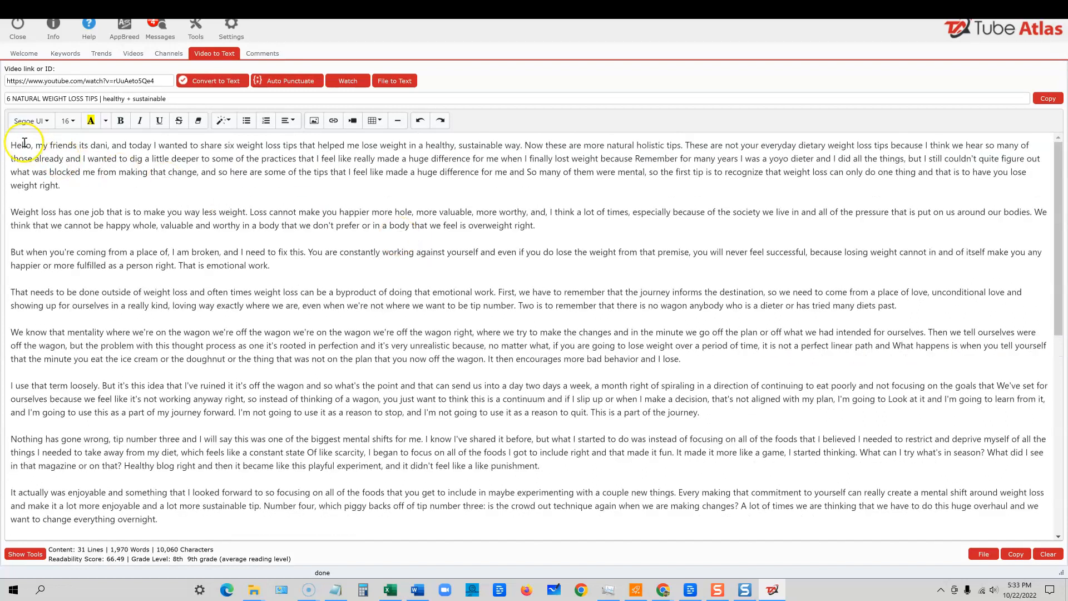
# Step: Delete the opening greeting paragraph, leaving 1,811 words, and copy the remaining transcript
pyautogui.moveTo(10, 145); pyautogui.dragTo(163, 144)
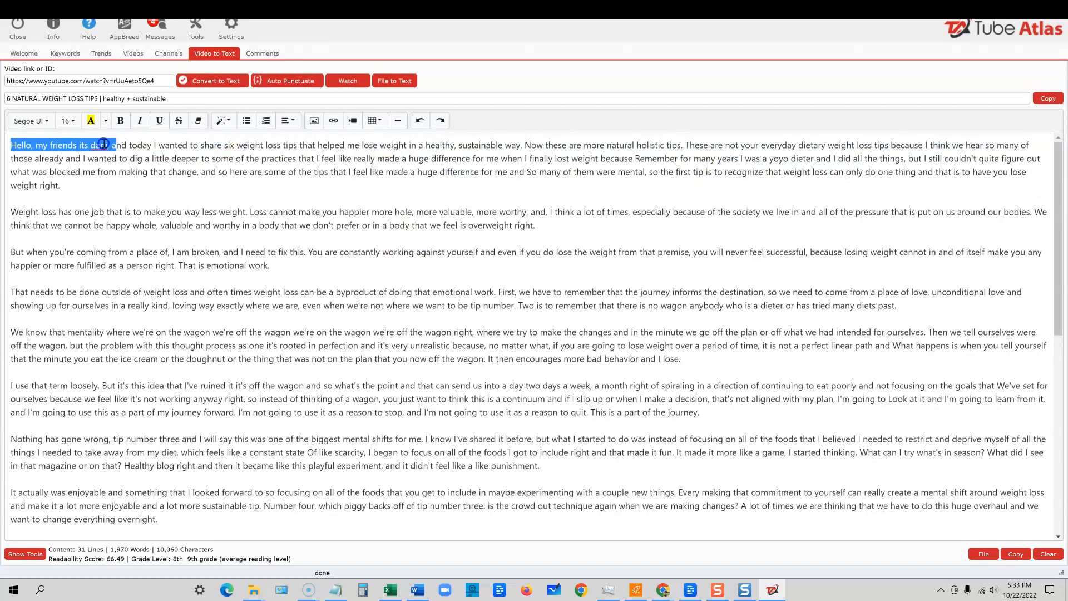
pyautogui.moveTo(107, 144); pyautogui.dragTo(231, 167)
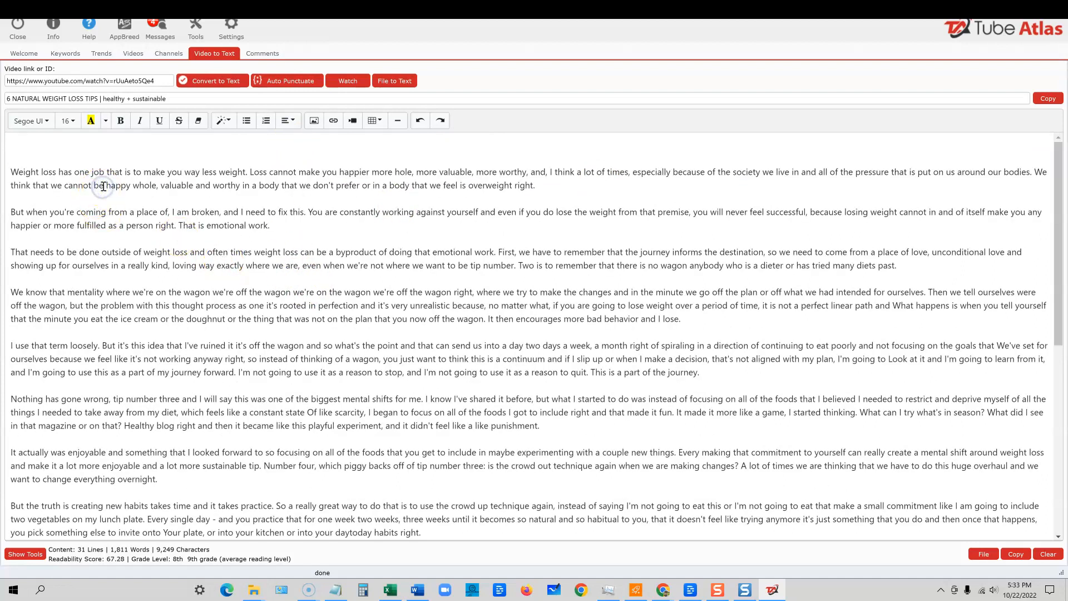
pyautogui.press('ctrl+a')
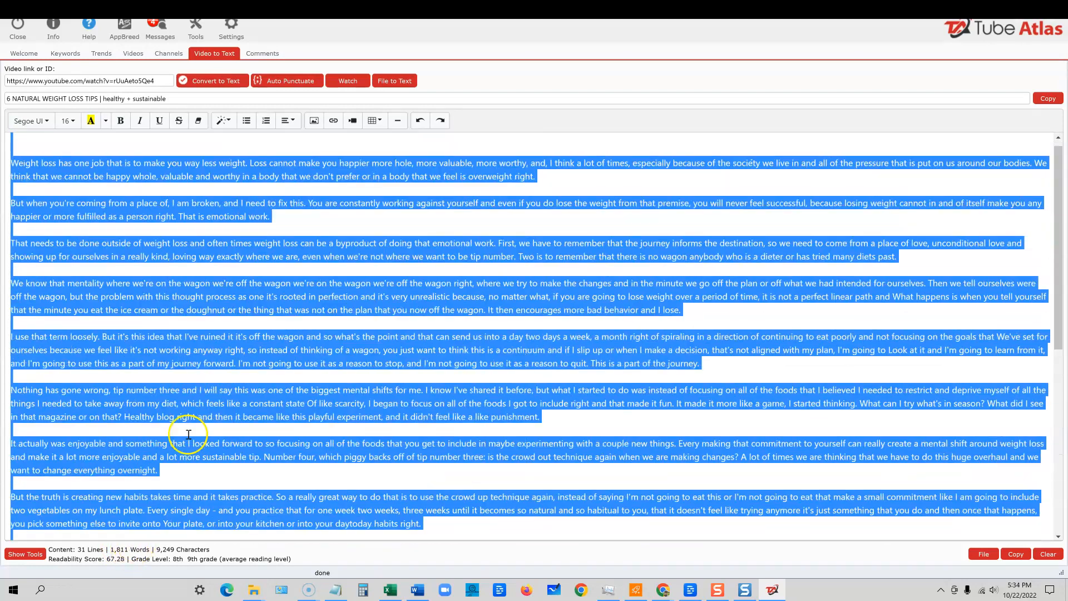
pyautogui.scroll(-3)
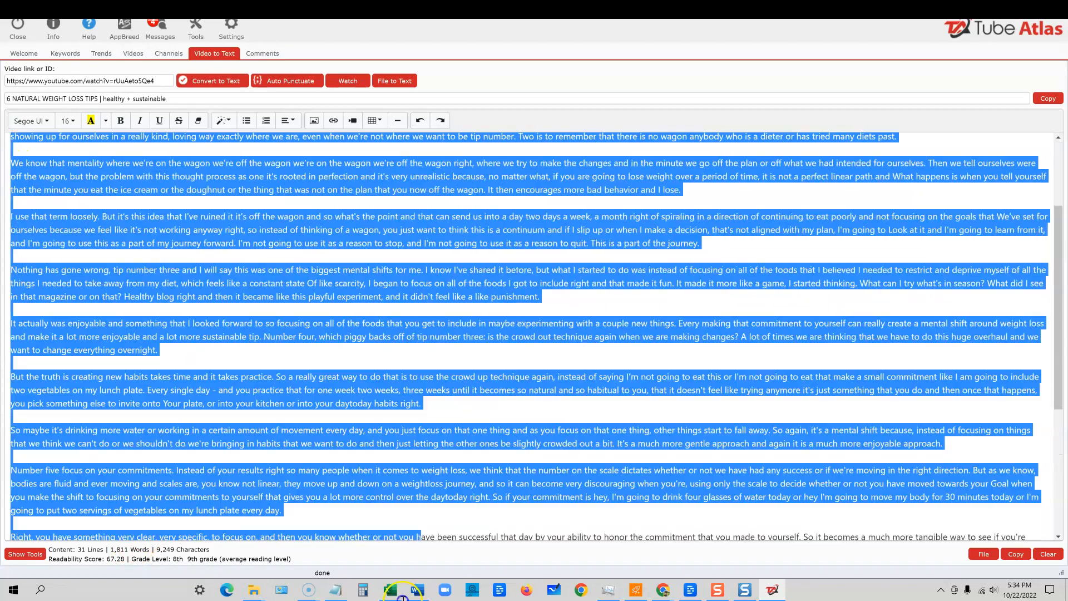
pyautogui.scroll(3)
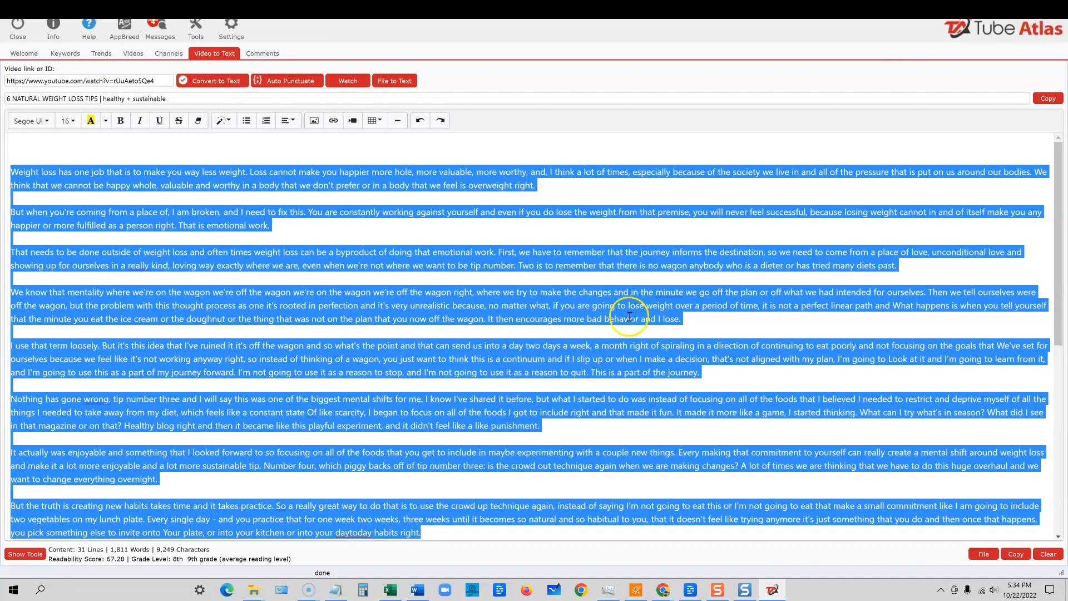
pyautogui.moveTo(661, 590)
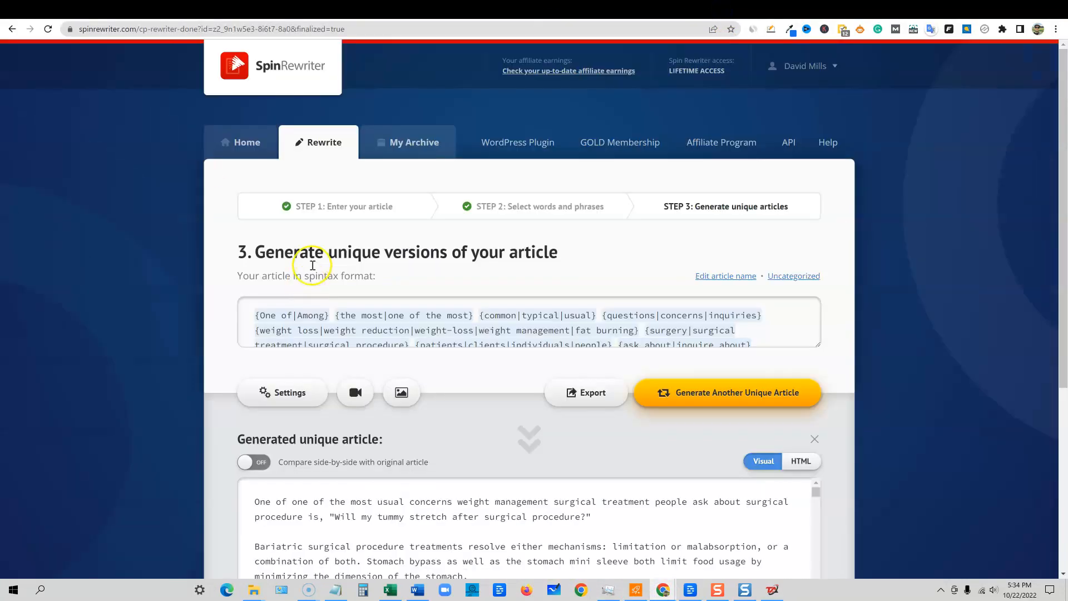
# Step: From Home, start Rewrite a Single Article with the 890-word transcript, keeping most-readable synonym settings
pyautogui.click(241, 141)
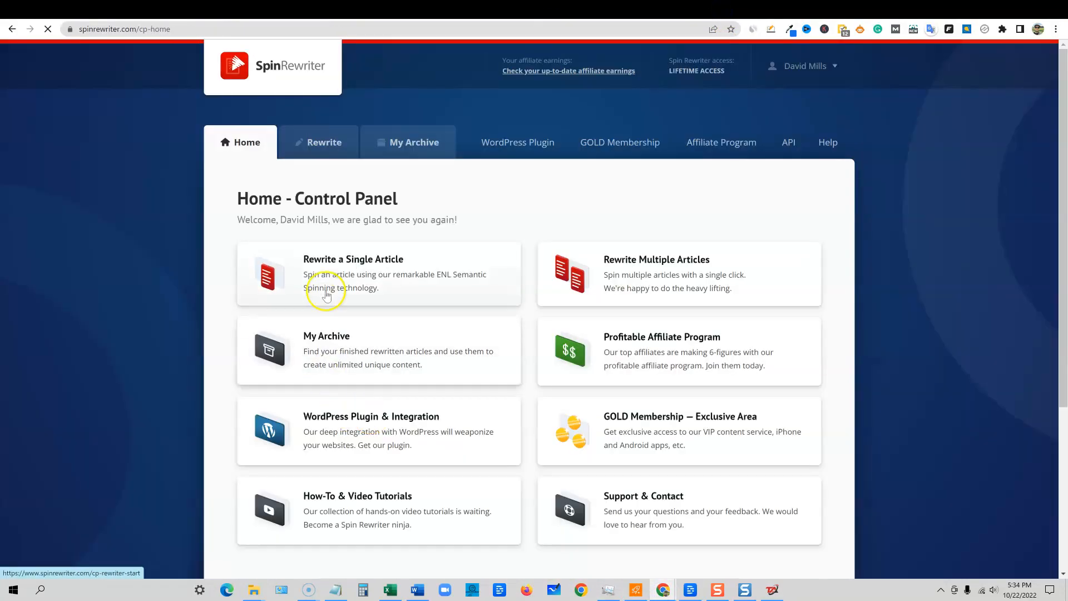
pyautogui.click(353, 272)
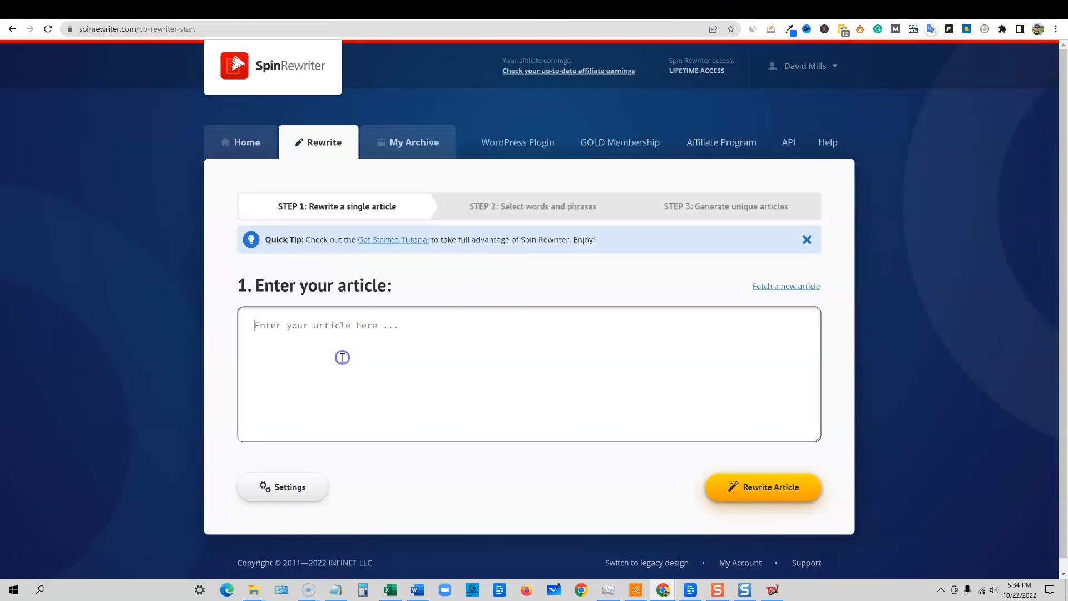
pyautogui.click(281, 486)
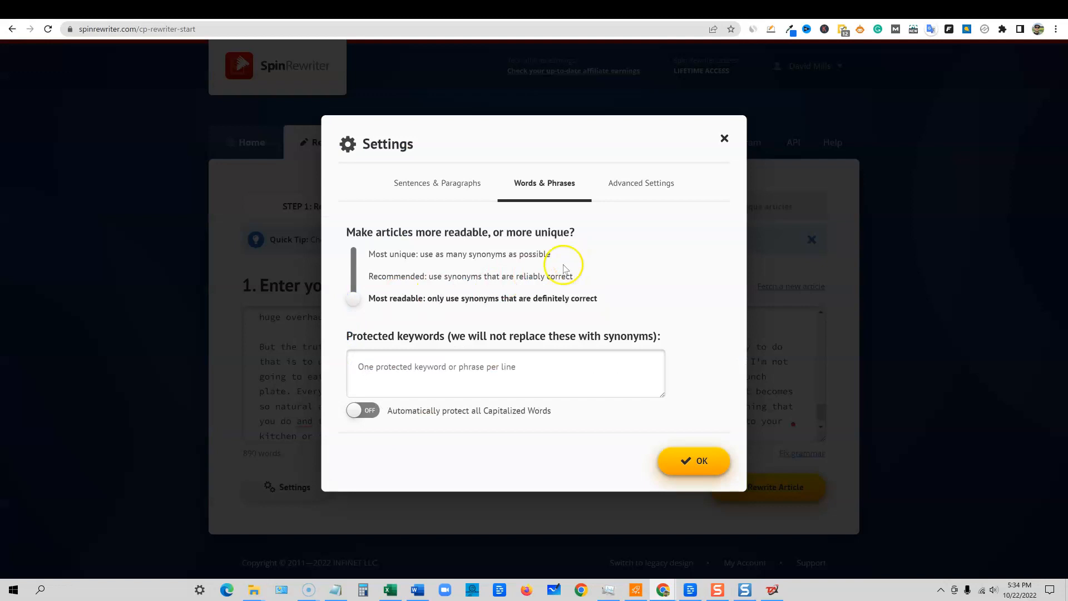
pyautogui.moveTo(565, 132)
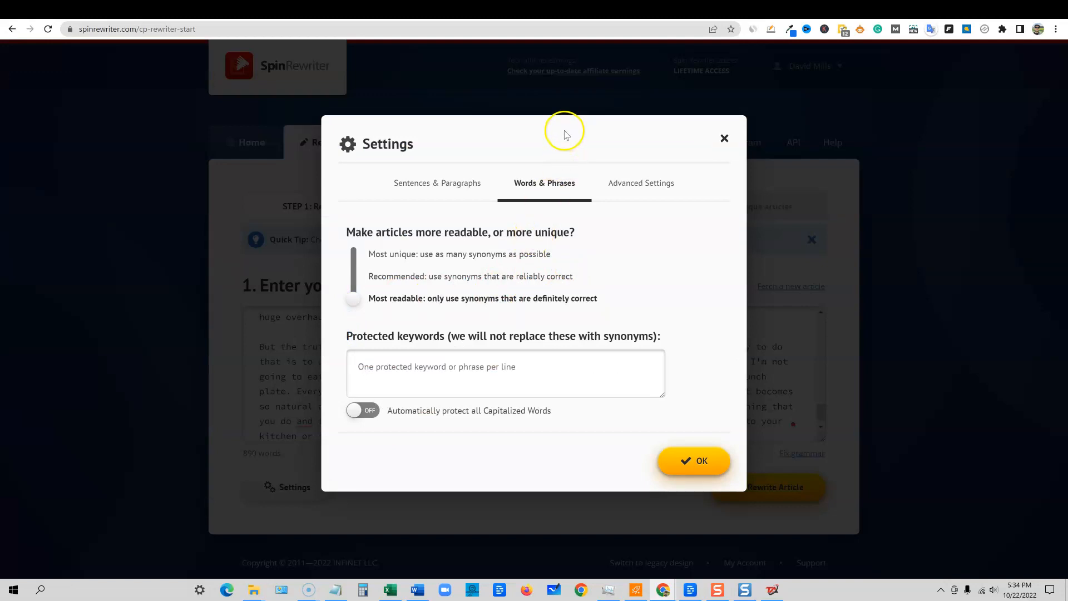
pyautogui.moveTo(567, 137)
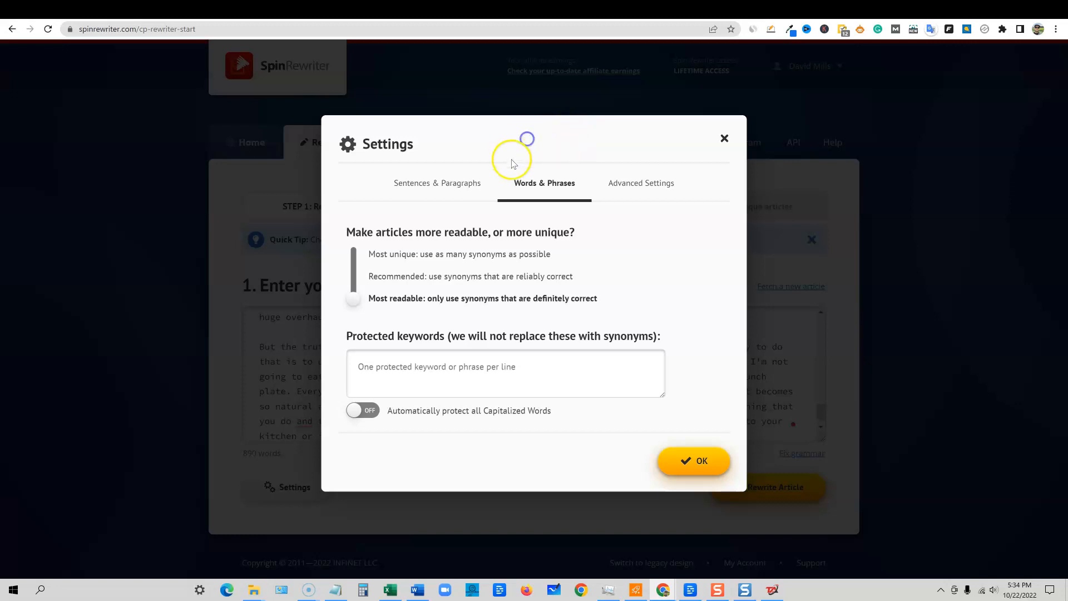
pyautogui.moveTo(391, 174)
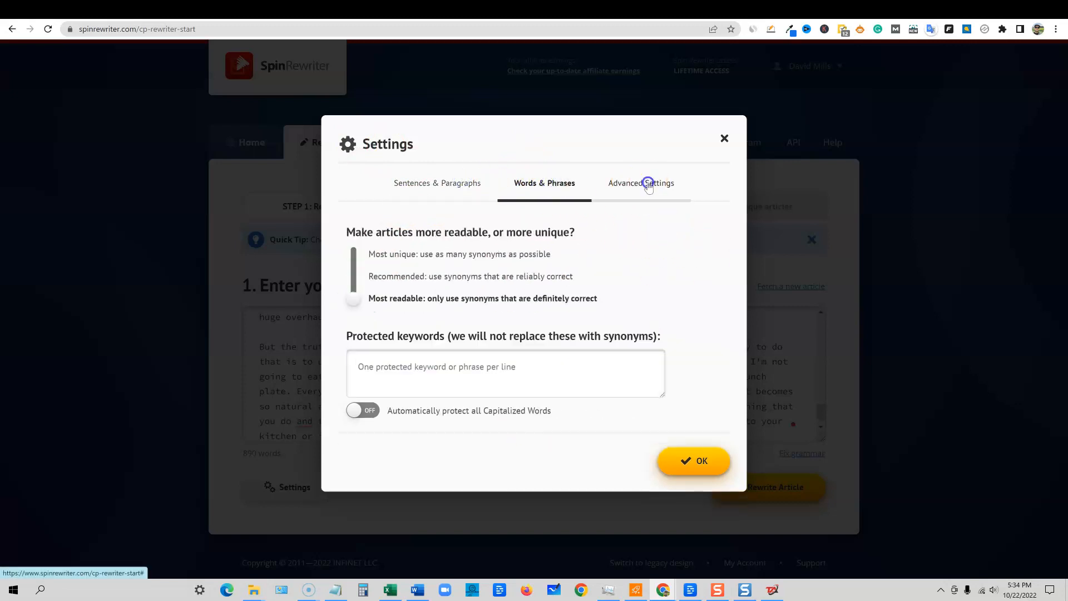
pyautogui.click(694, 461)
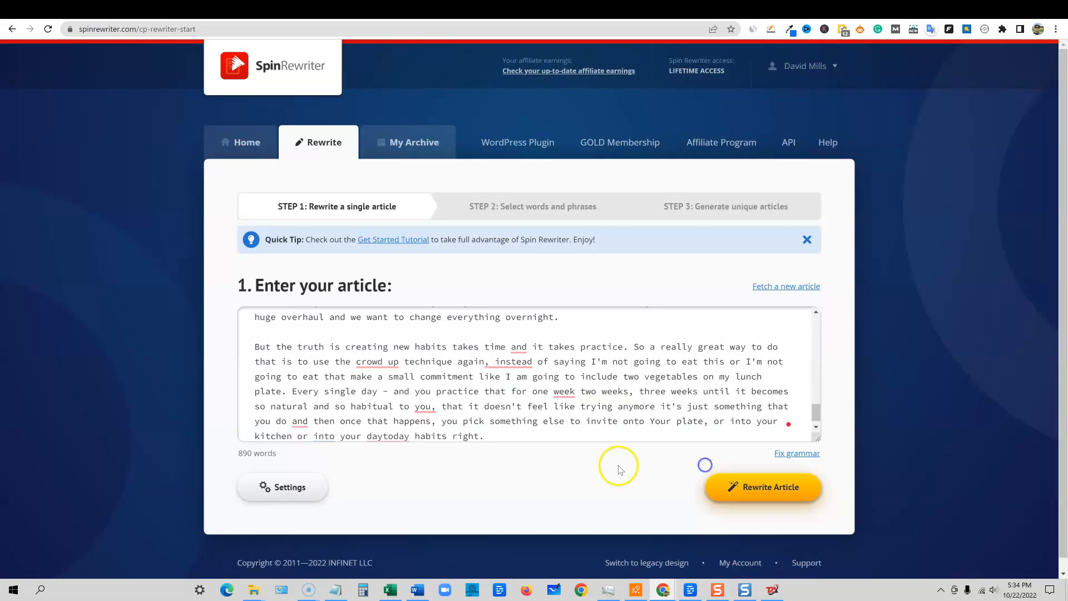
# Step: Run One Click Rewrite on the transcript and finalize the spintax article into the archive
pyautogui.click(761, 486)
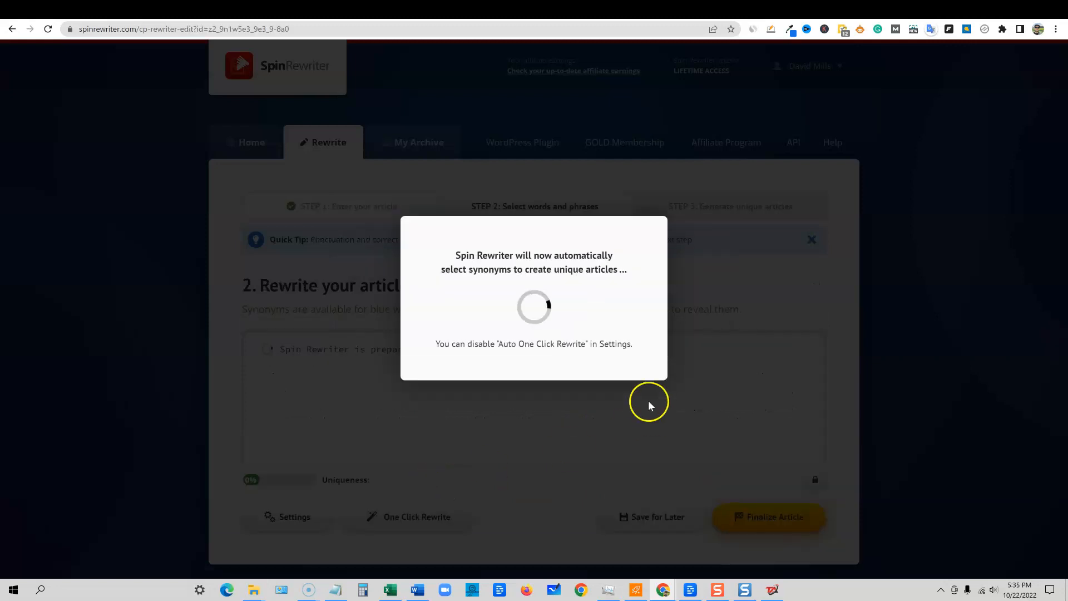
pyautogui.moveTo(767, 379)
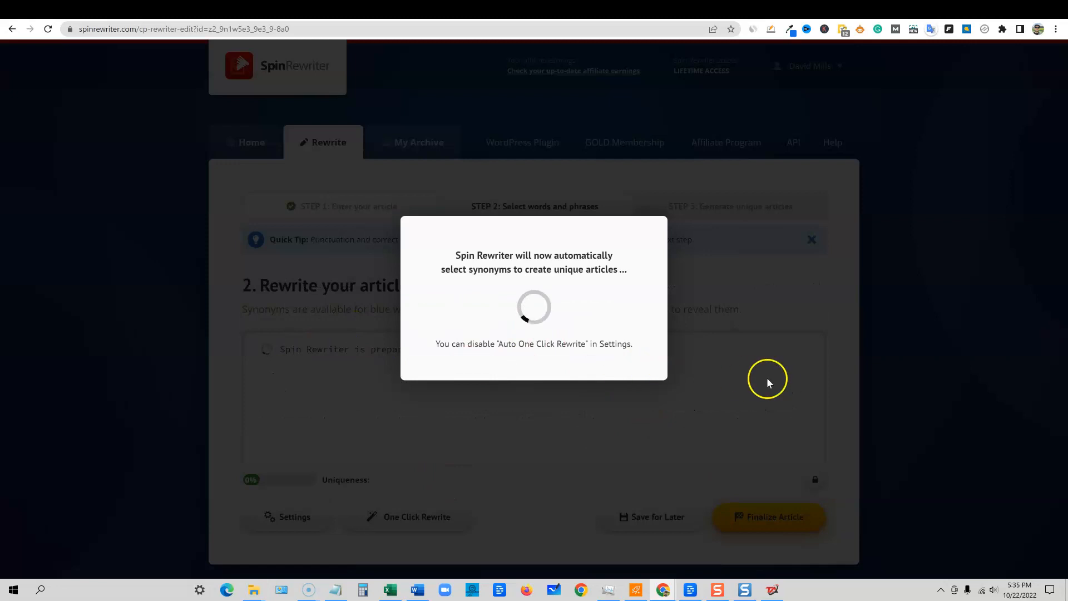
pyautogui.moveTo(692, 385)
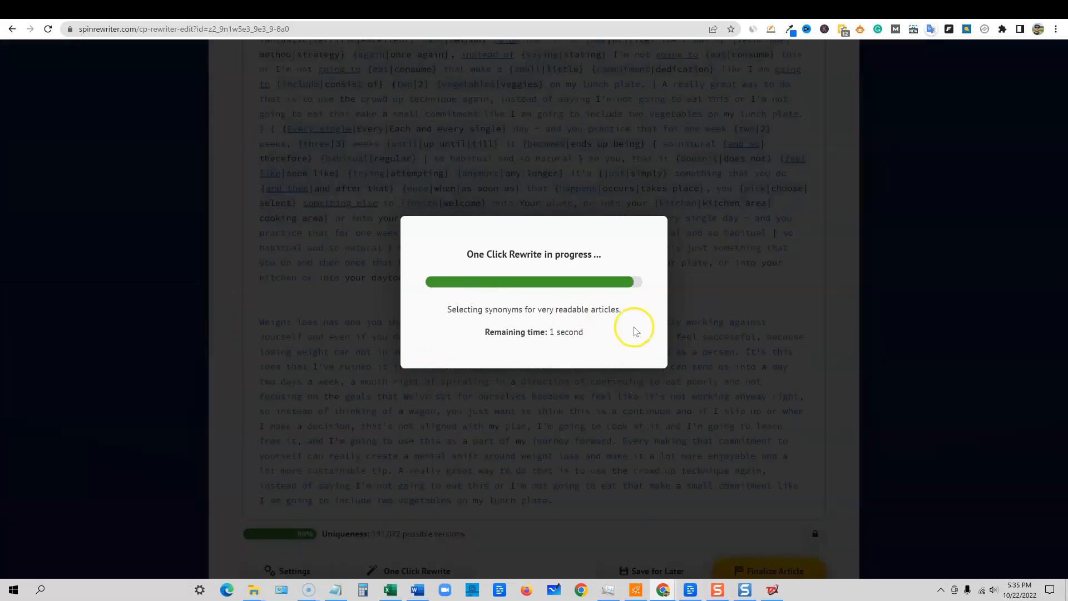
pyautogui.moveTo(709, 426)
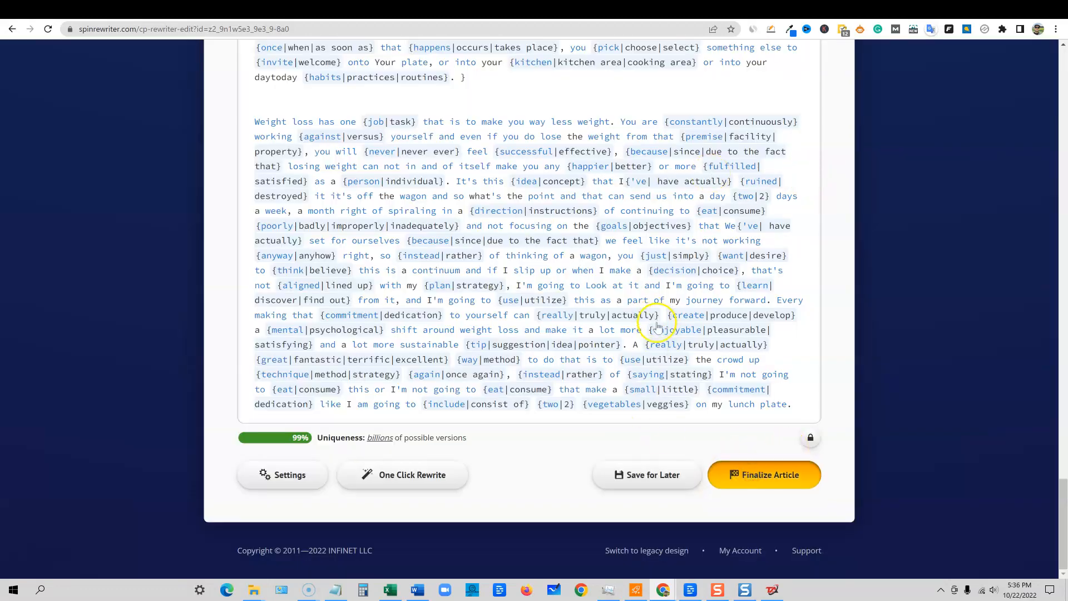
pyautogui.click(765, 475)
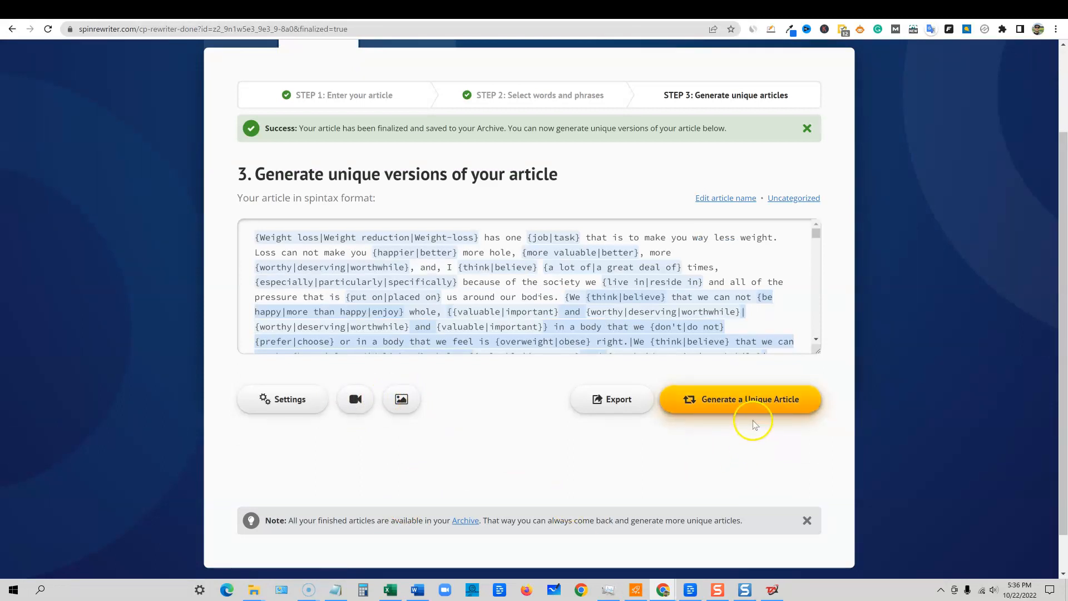
pyautogui.click(740, 399)
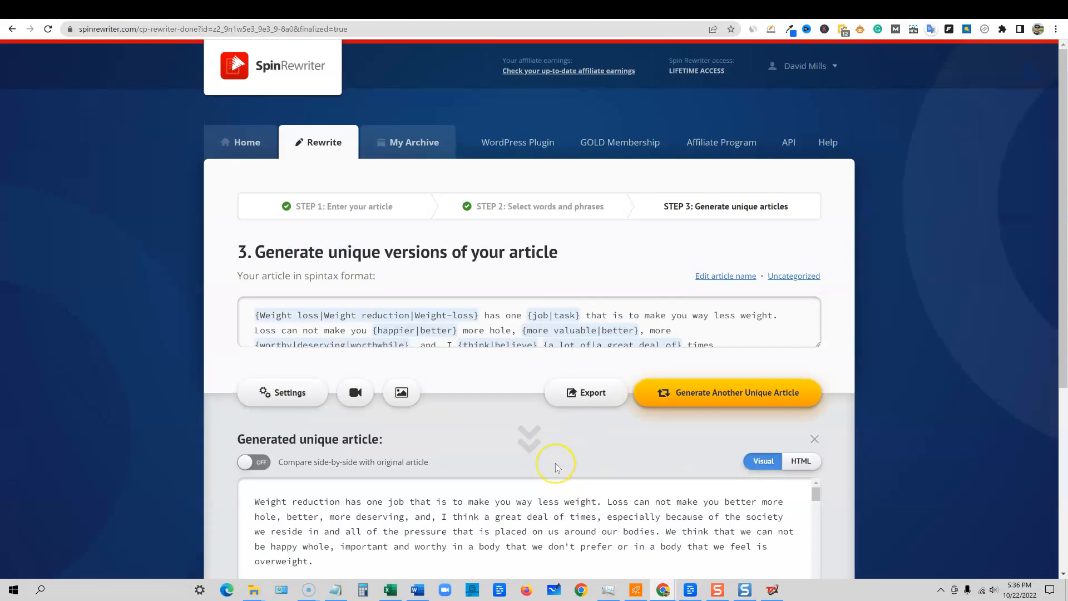
pyautogui.moveTo(596, 492)
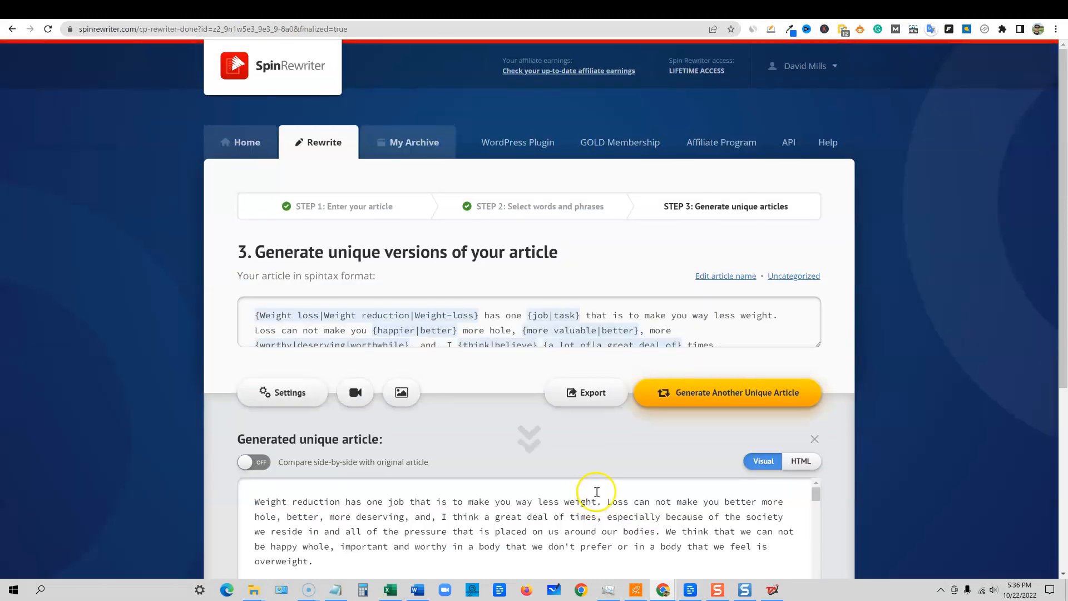
pyautogui.moveTo(537, 372)
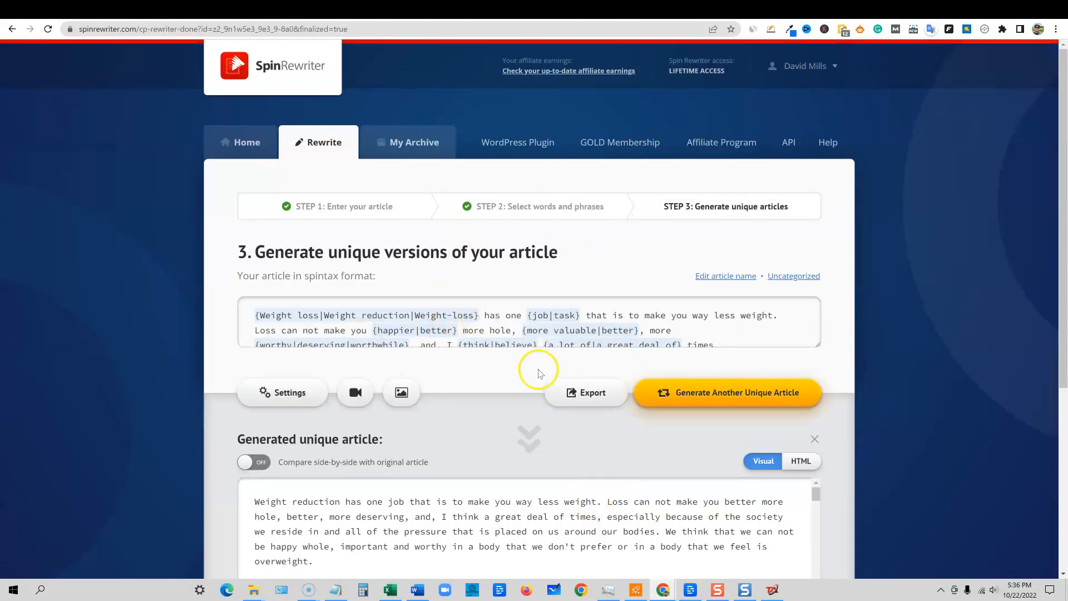
pyautogui.moveTo(518, 142)
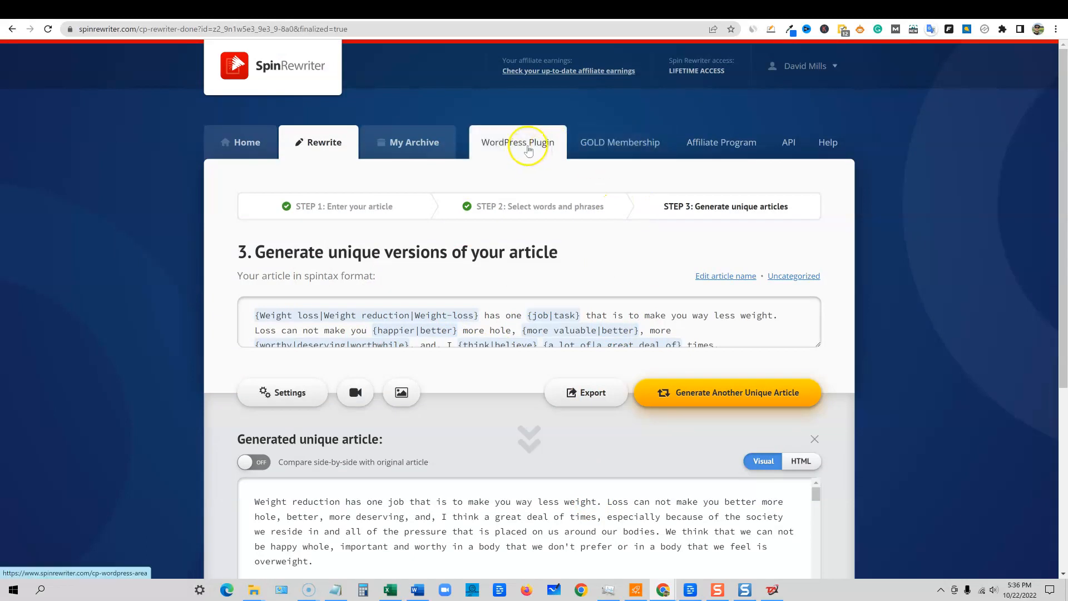
pyautogui.moveTo(620, 143)
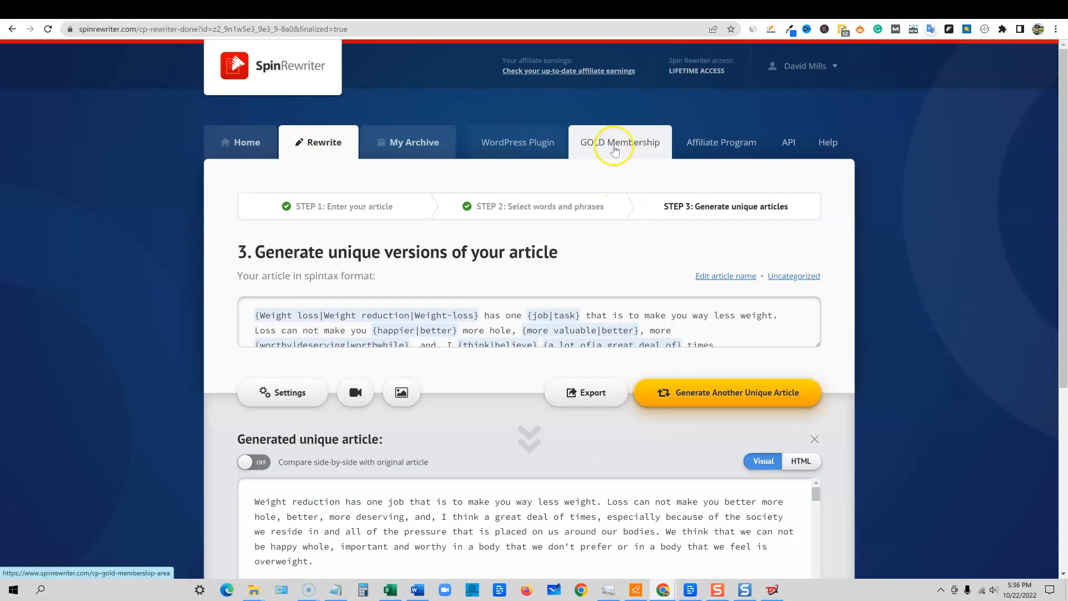
pyautogui.scroll(-3)
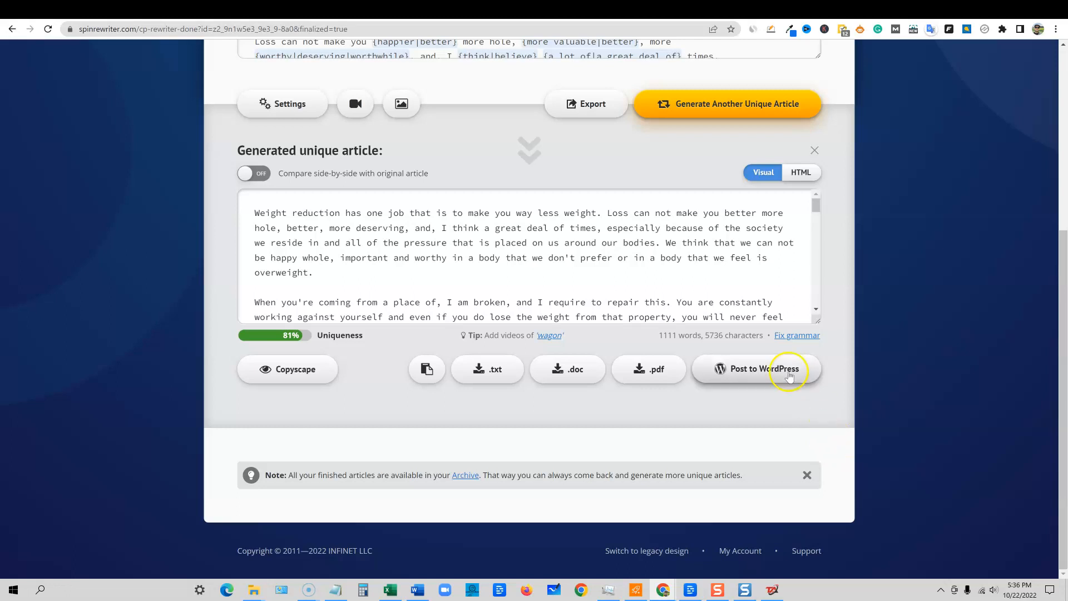
pyautogui.click(775, 369)
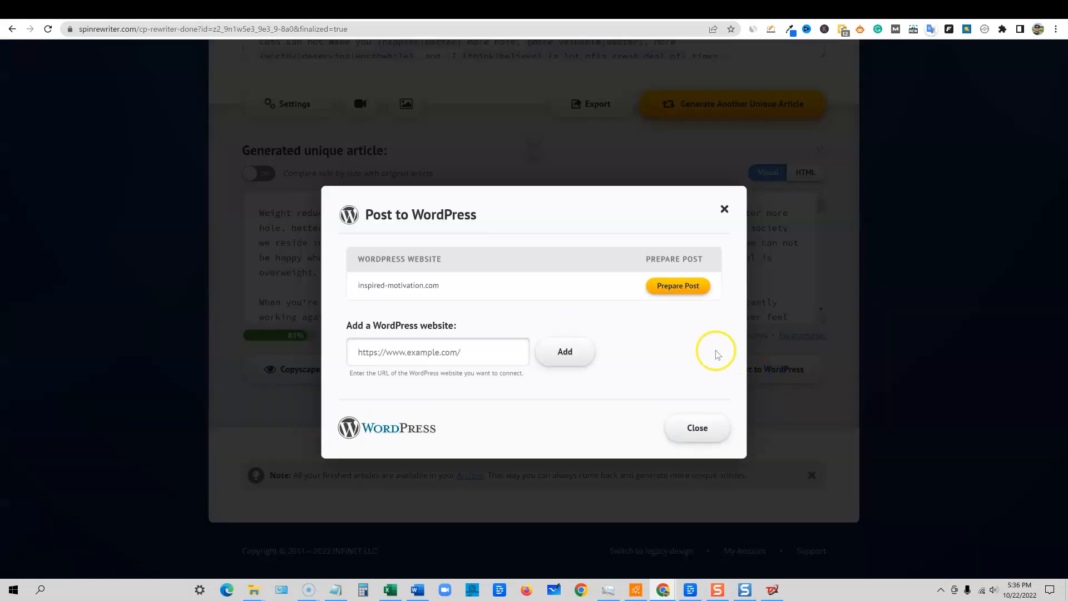
pyautogui.moveTo(400, 438)
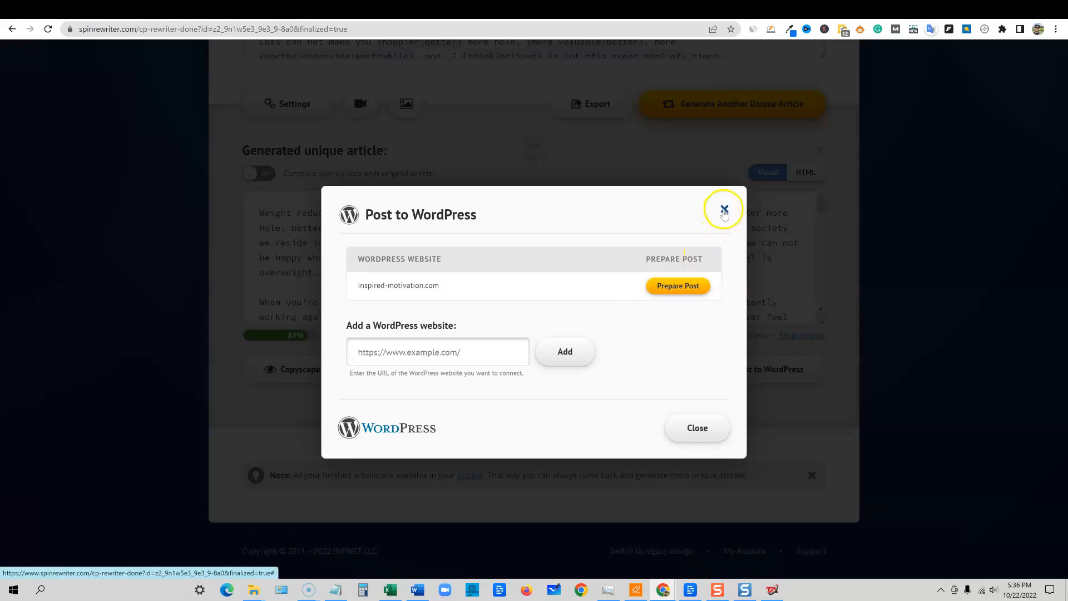
pyautogui.click(723, 210)
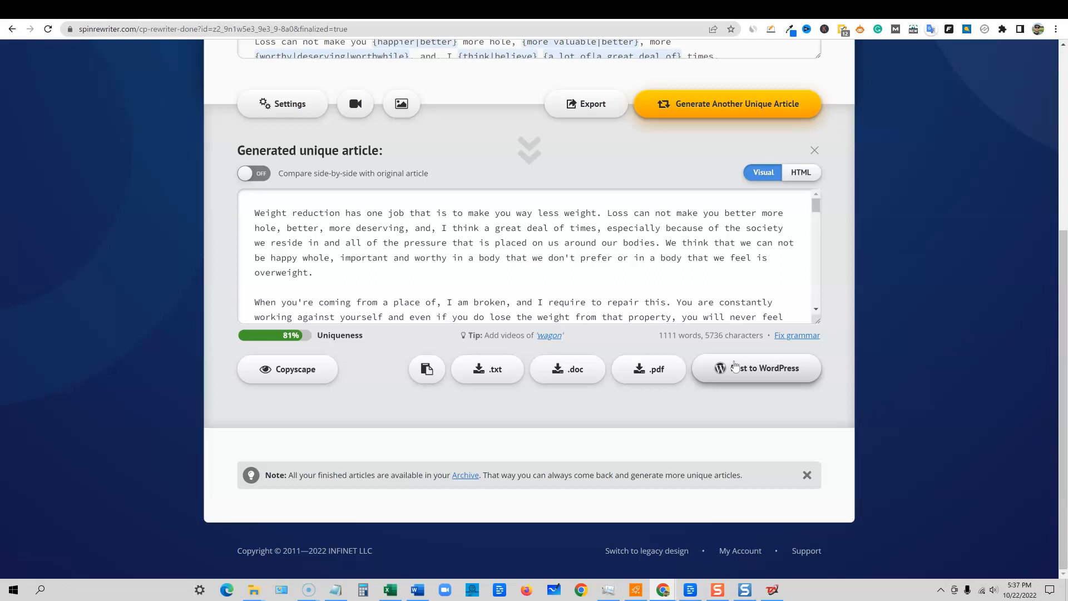
pyautogui.moveTo(866, 263)
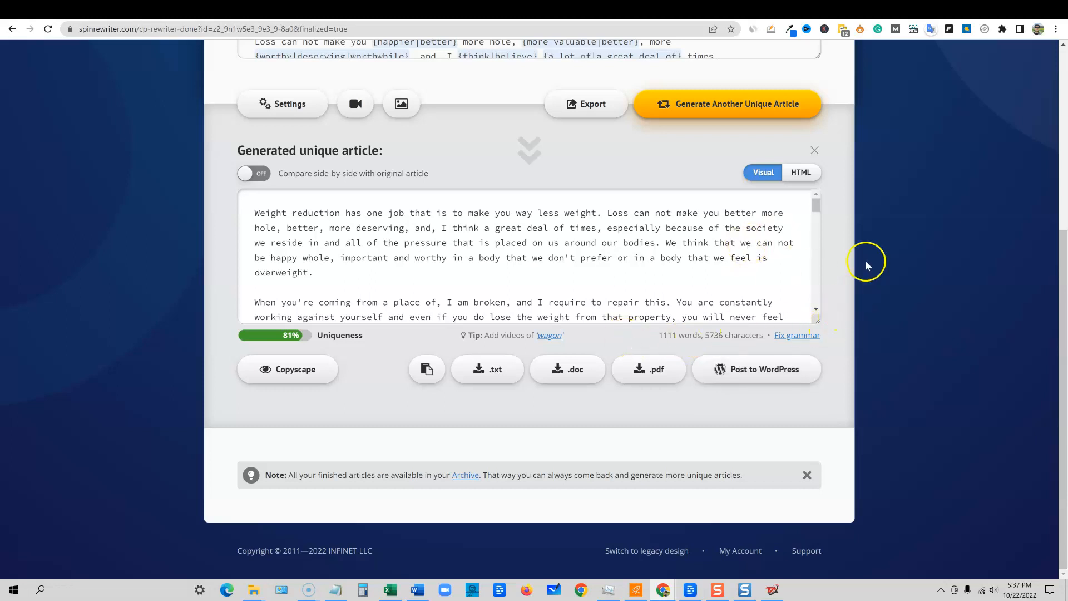
pyautogui.moveTo(679, 12)
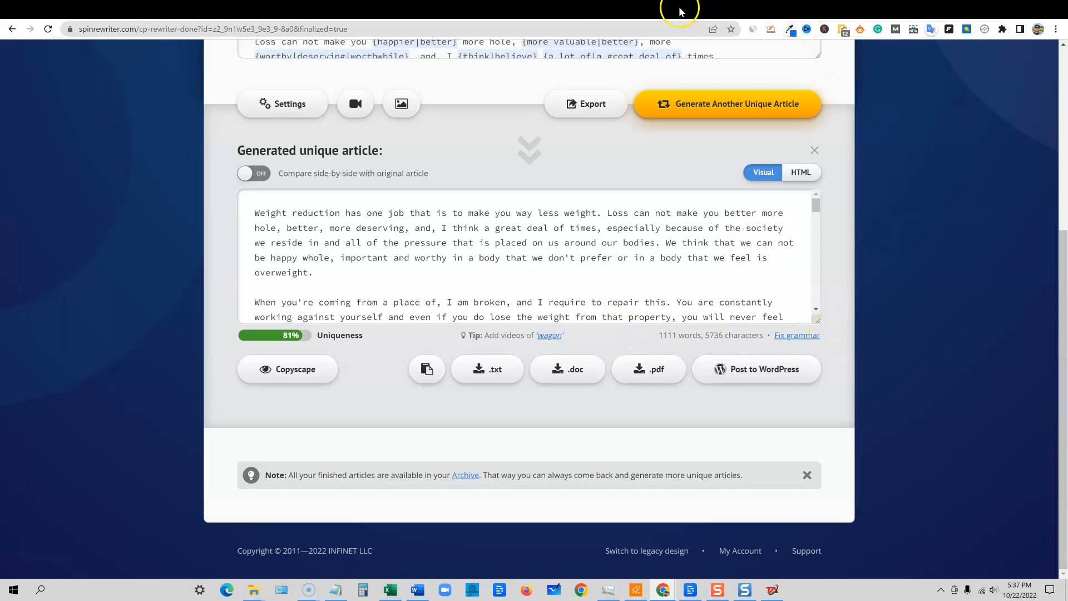
# Step: Accept Grammarly fixes: 'smaller-sized', 'mini-sleeve' and 'after the surgical procedure'
pyautogui.click(755, 368)
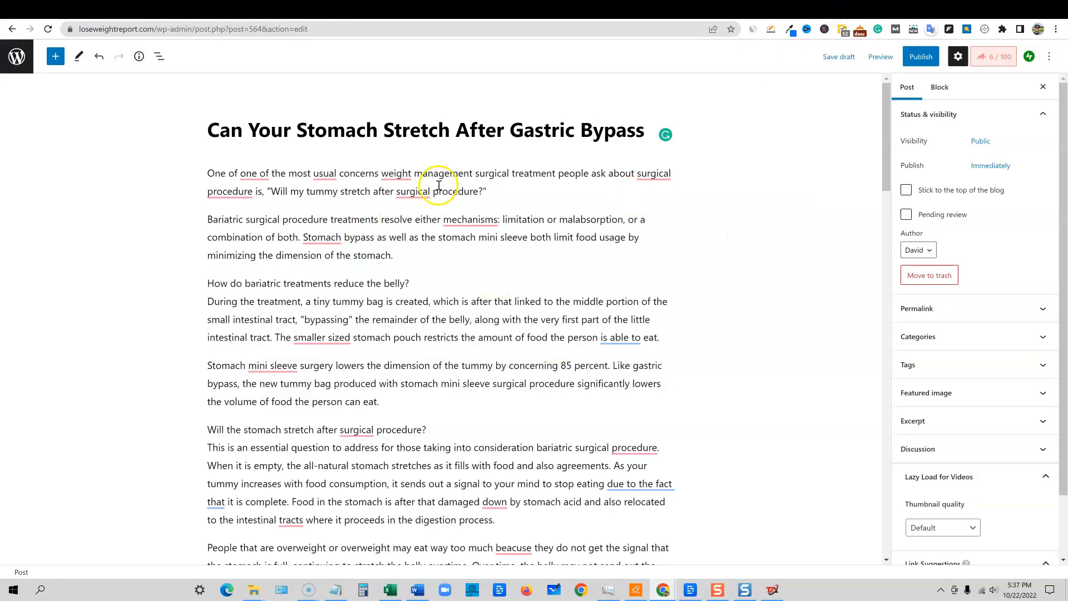
pyautogui.click(653, 173)
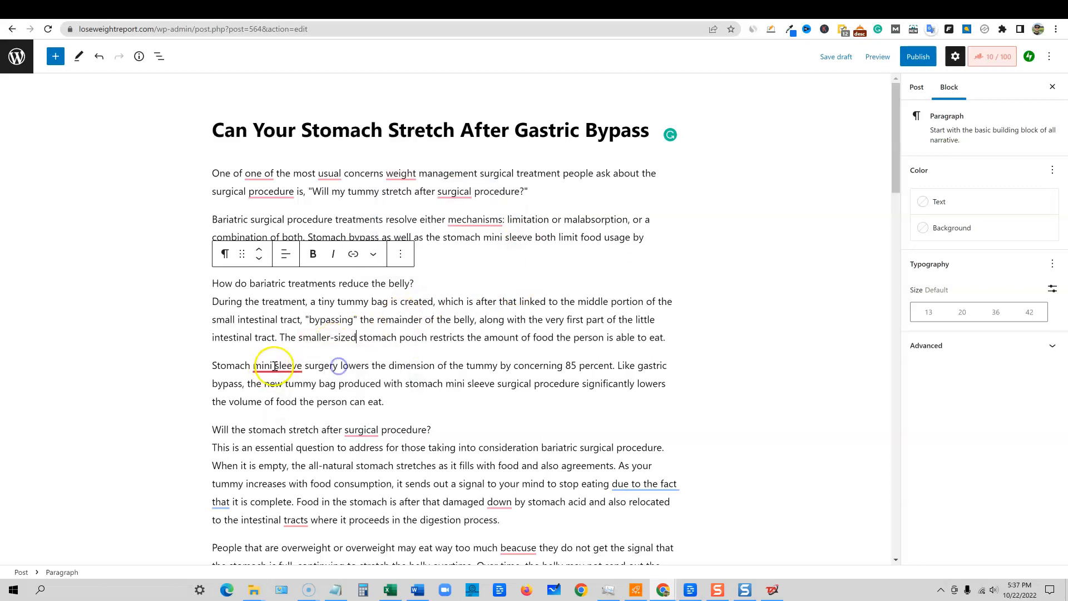
pyautogui.click(361, 429)
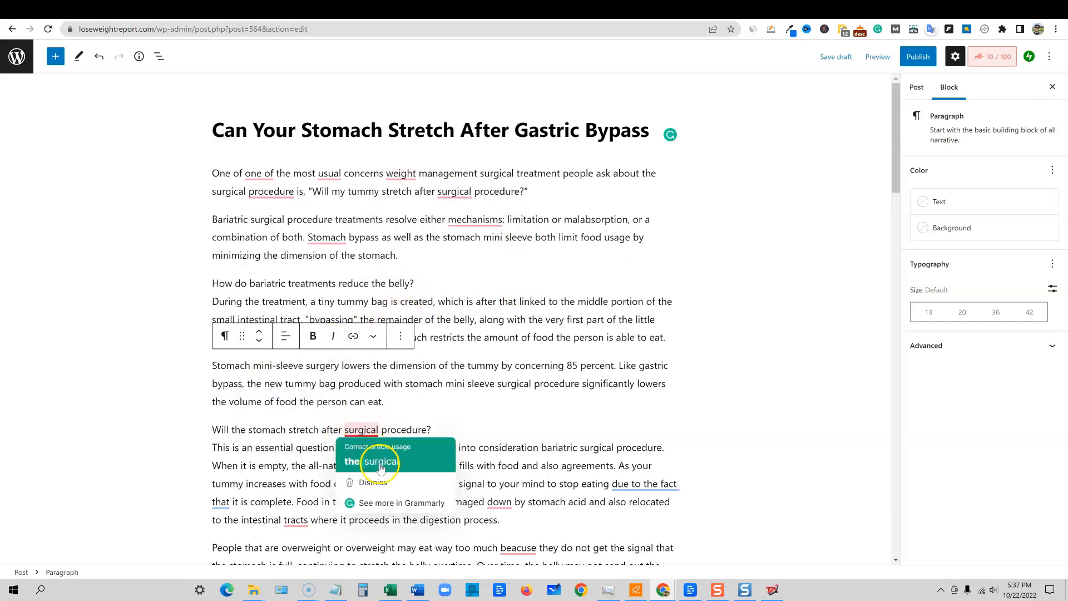
pyautogui.scroll(-3)
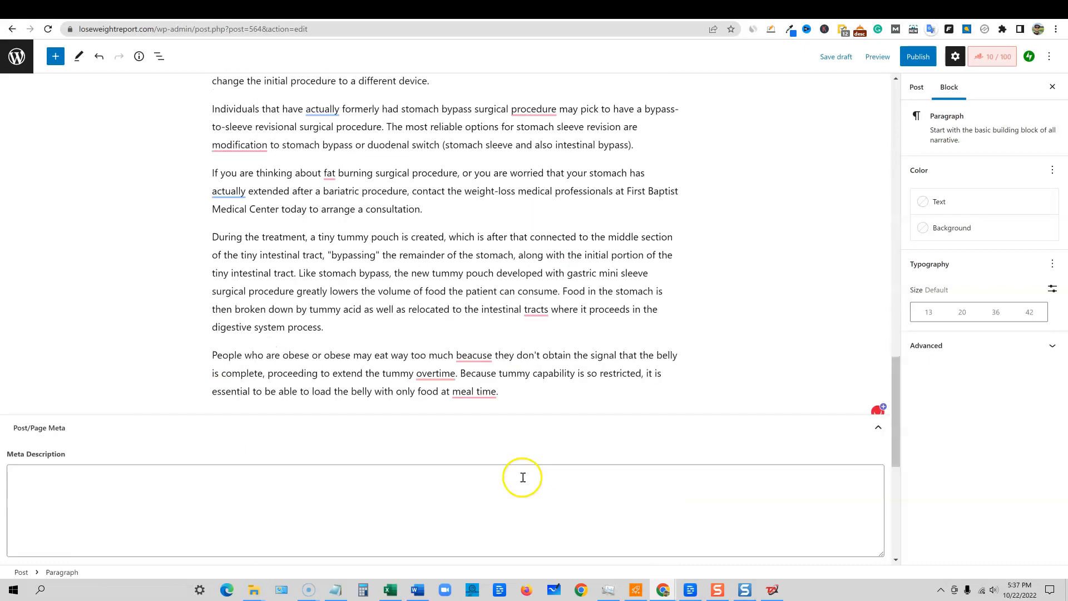
pyautogui.scroll(3)
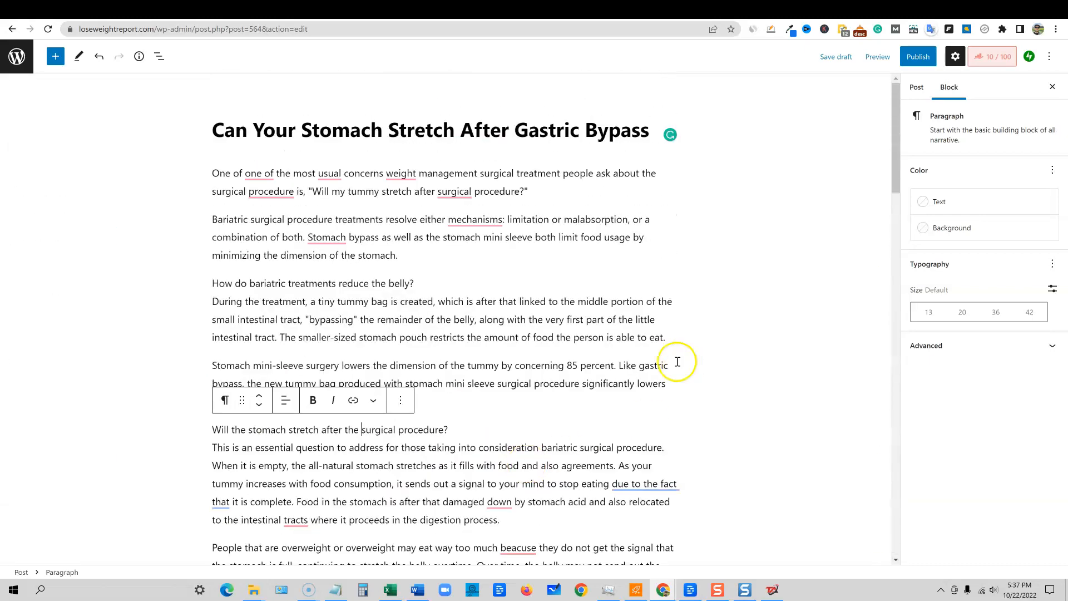
pyautogui.moveTo(702, 339)
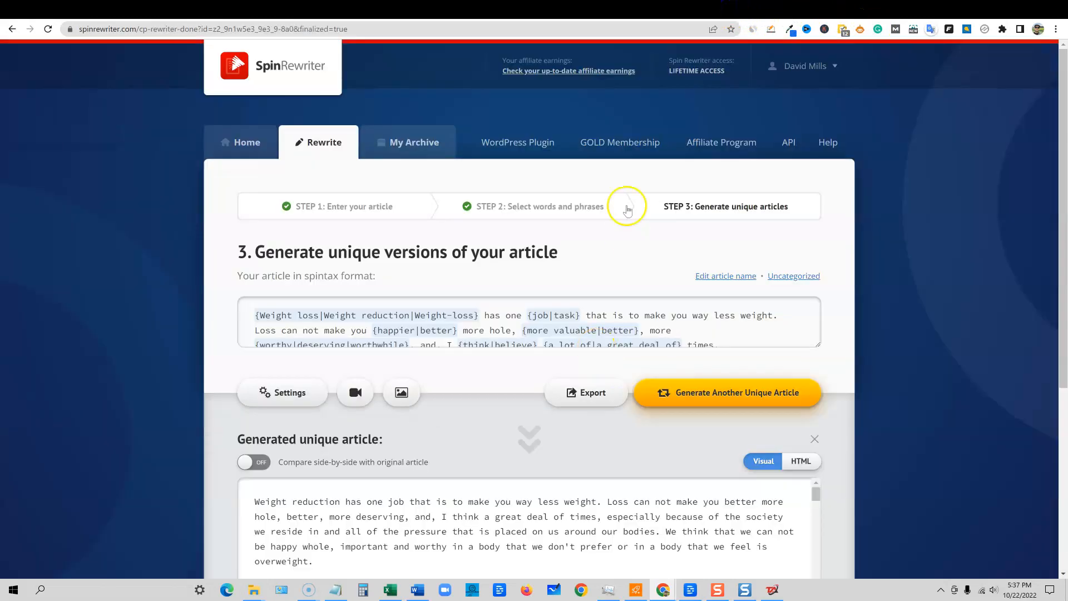
pyautogui.moveTo(743, 235)
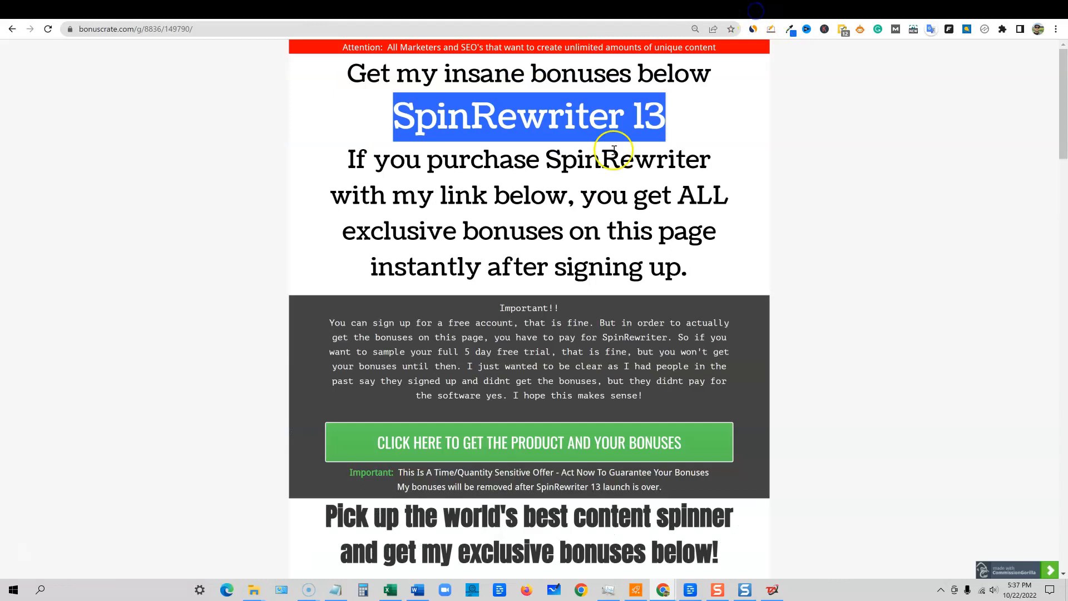
# Step: Scroll the SpinRewriter 13 bonus page through Bonus #1, #2 and #3
pyautogui.scroll(-3)
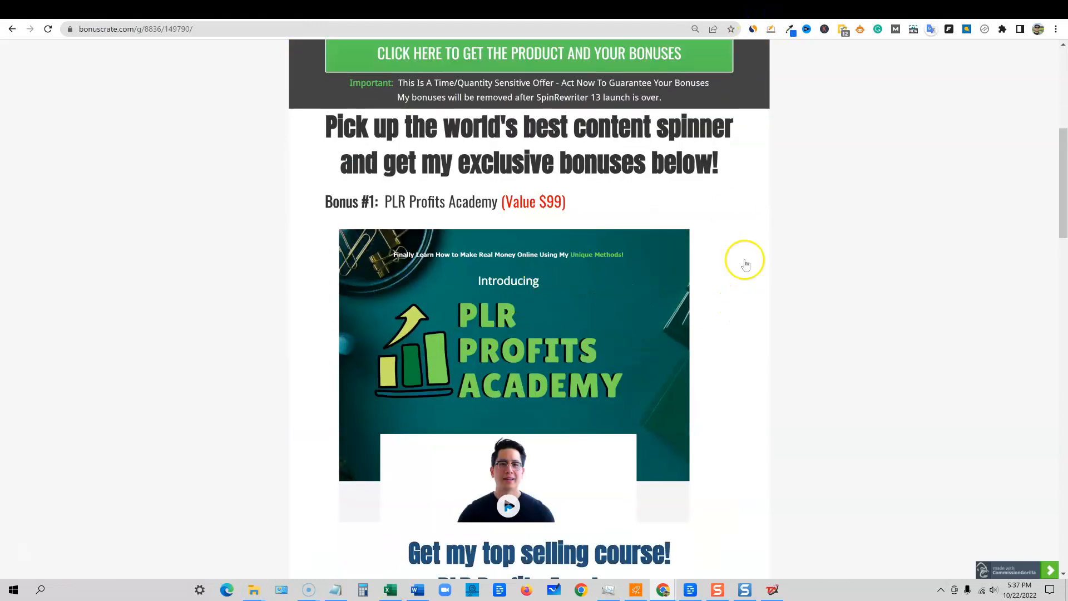
pyautogui.scroll(-3)
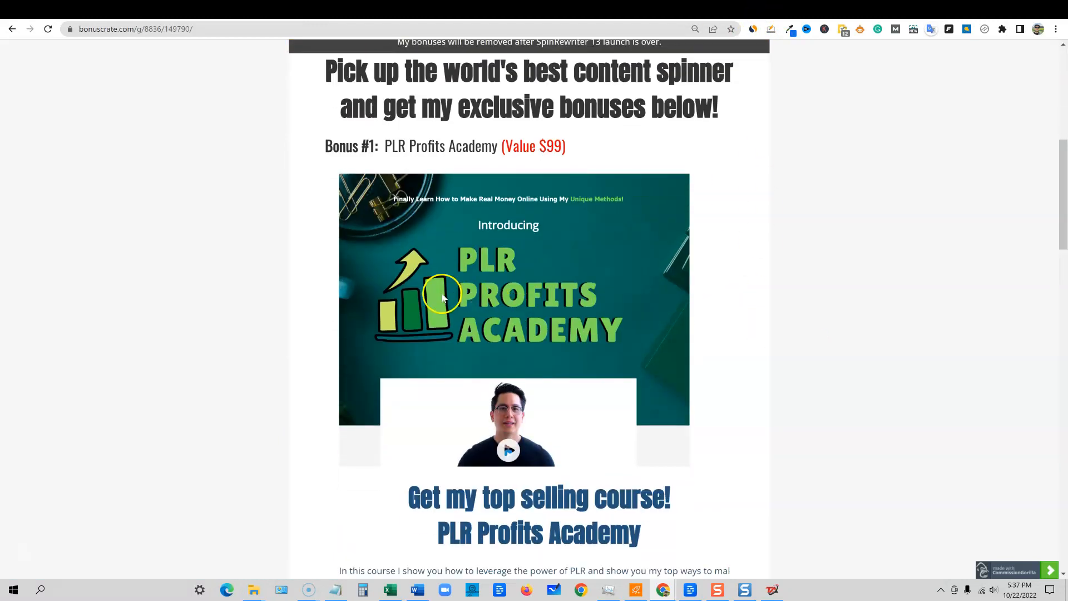
pyautogui.scroll(-3)
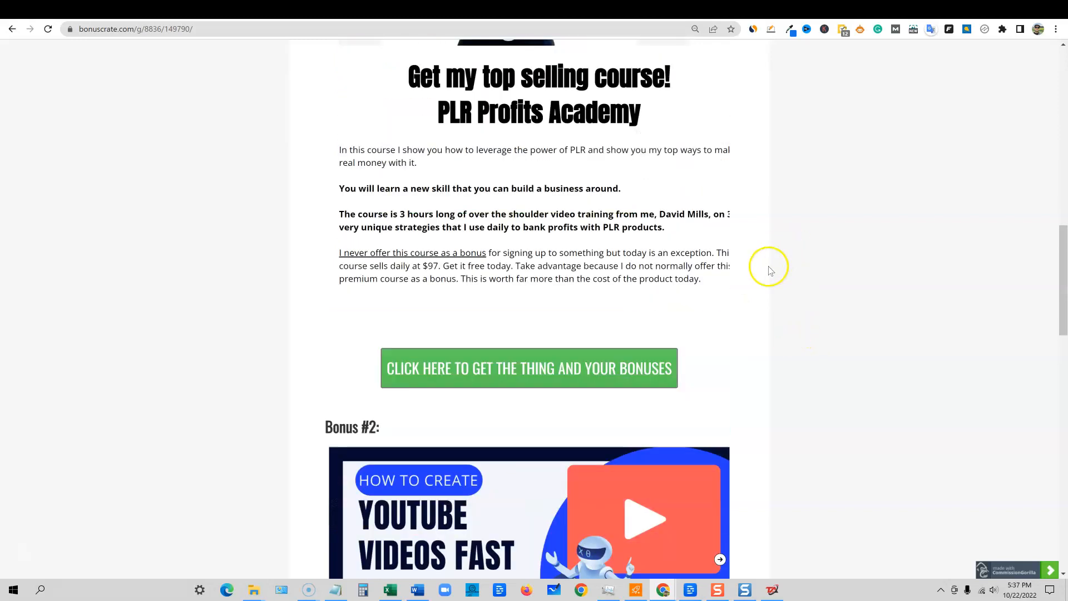
pyautogui.scroll(-3)
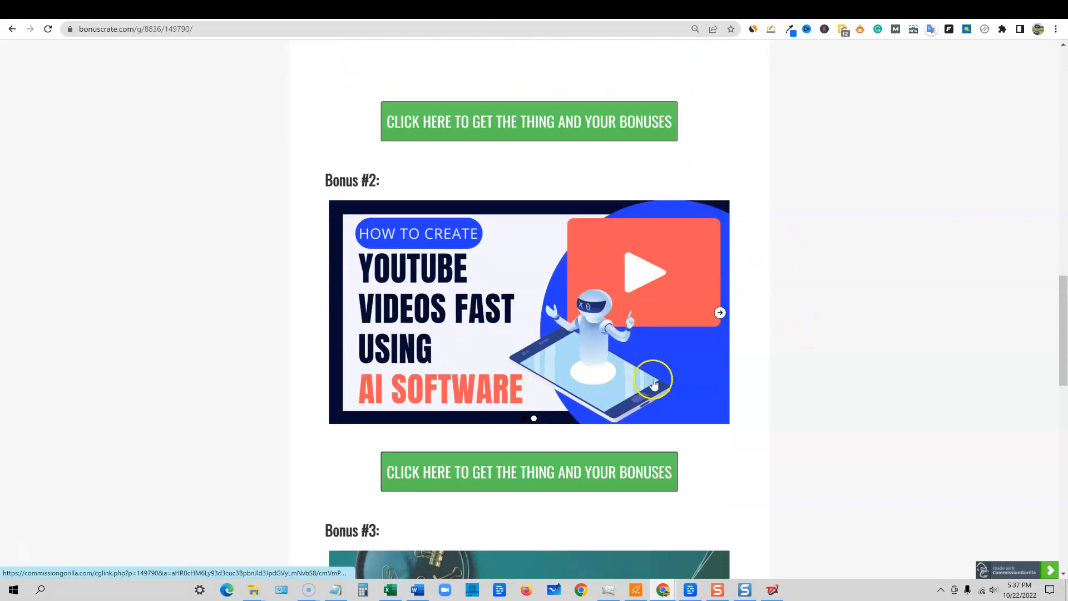
pyautogui.scroll(-3)
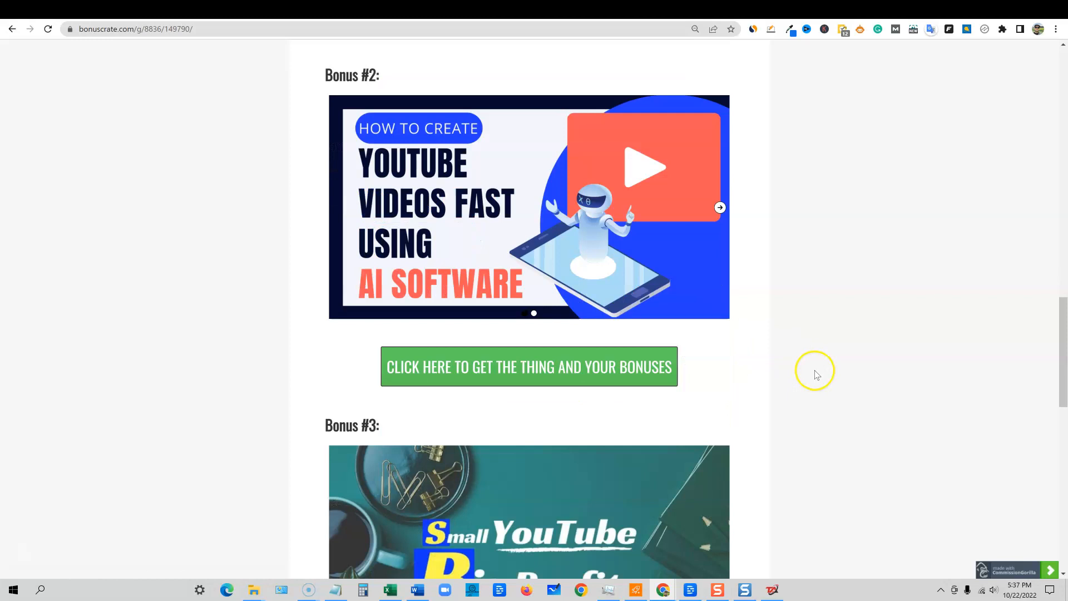
pyautogui.scroll(-3)
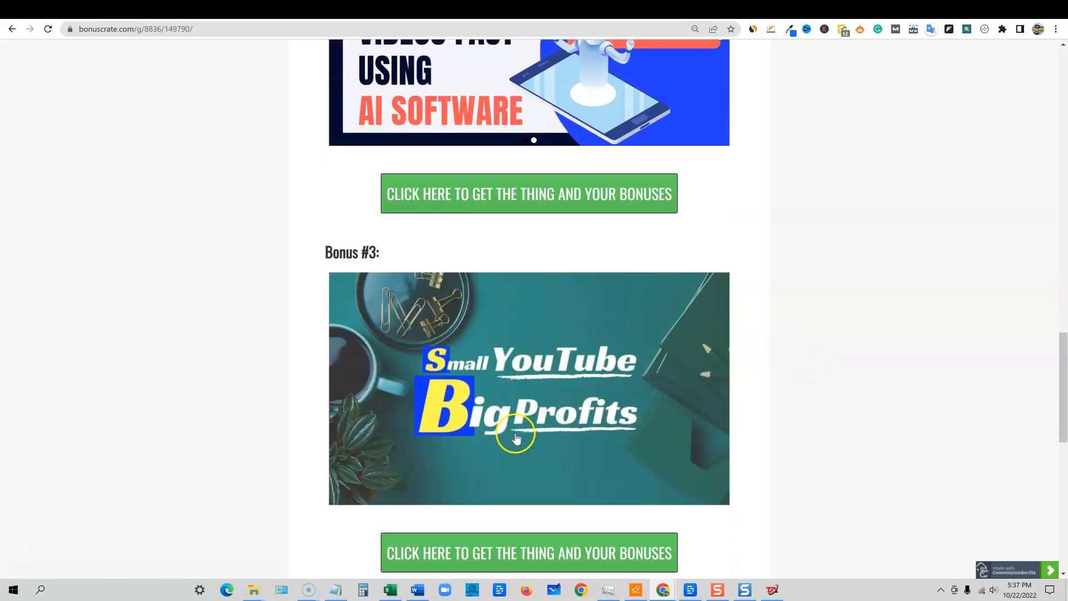
pyautogui.scroll(3)
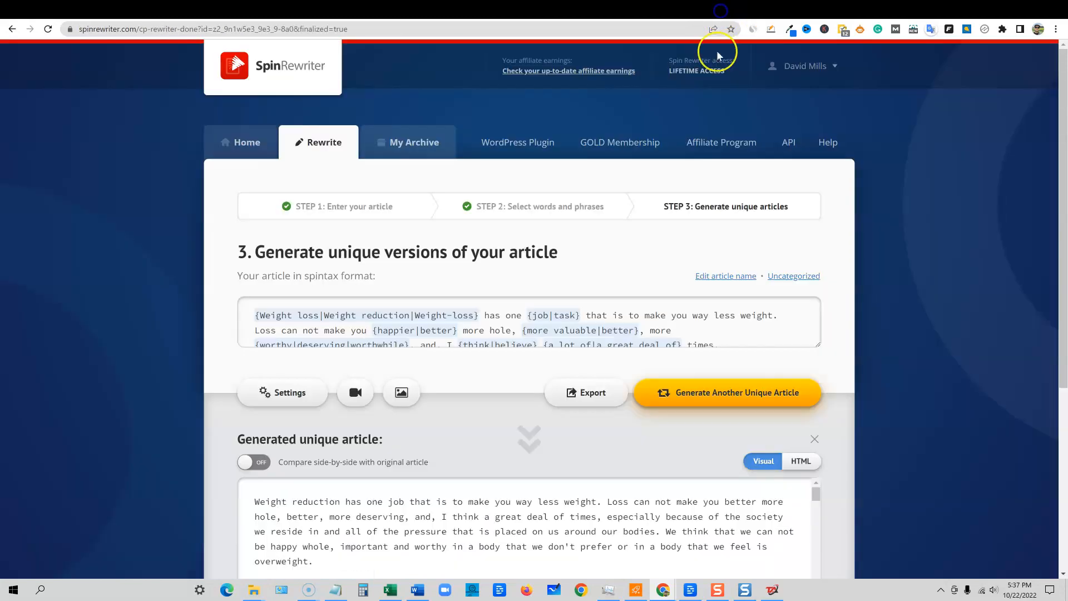
pyautogui.moveTo(890, 343)
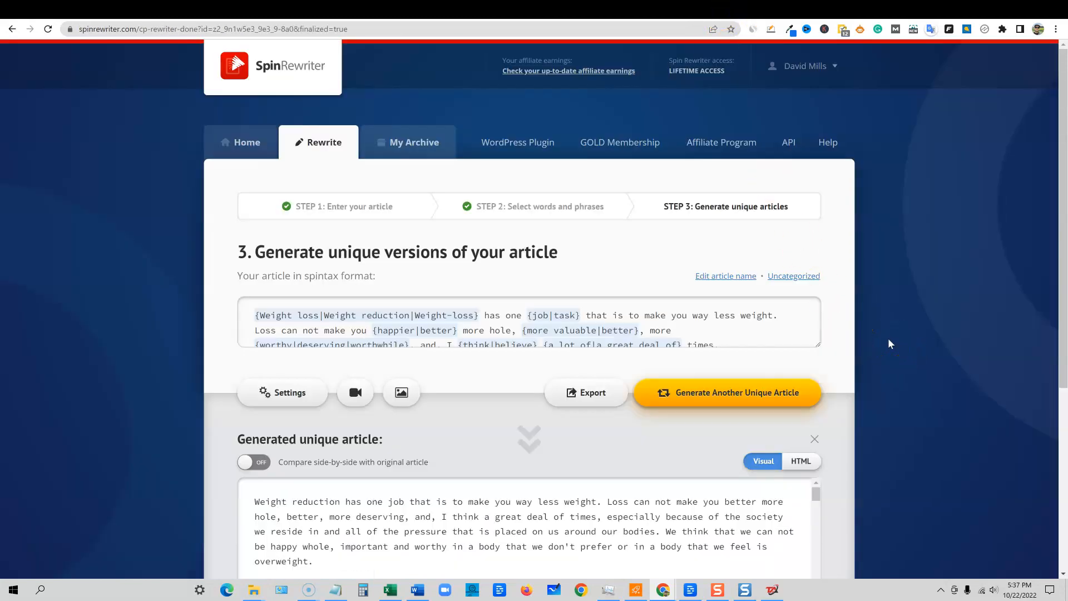